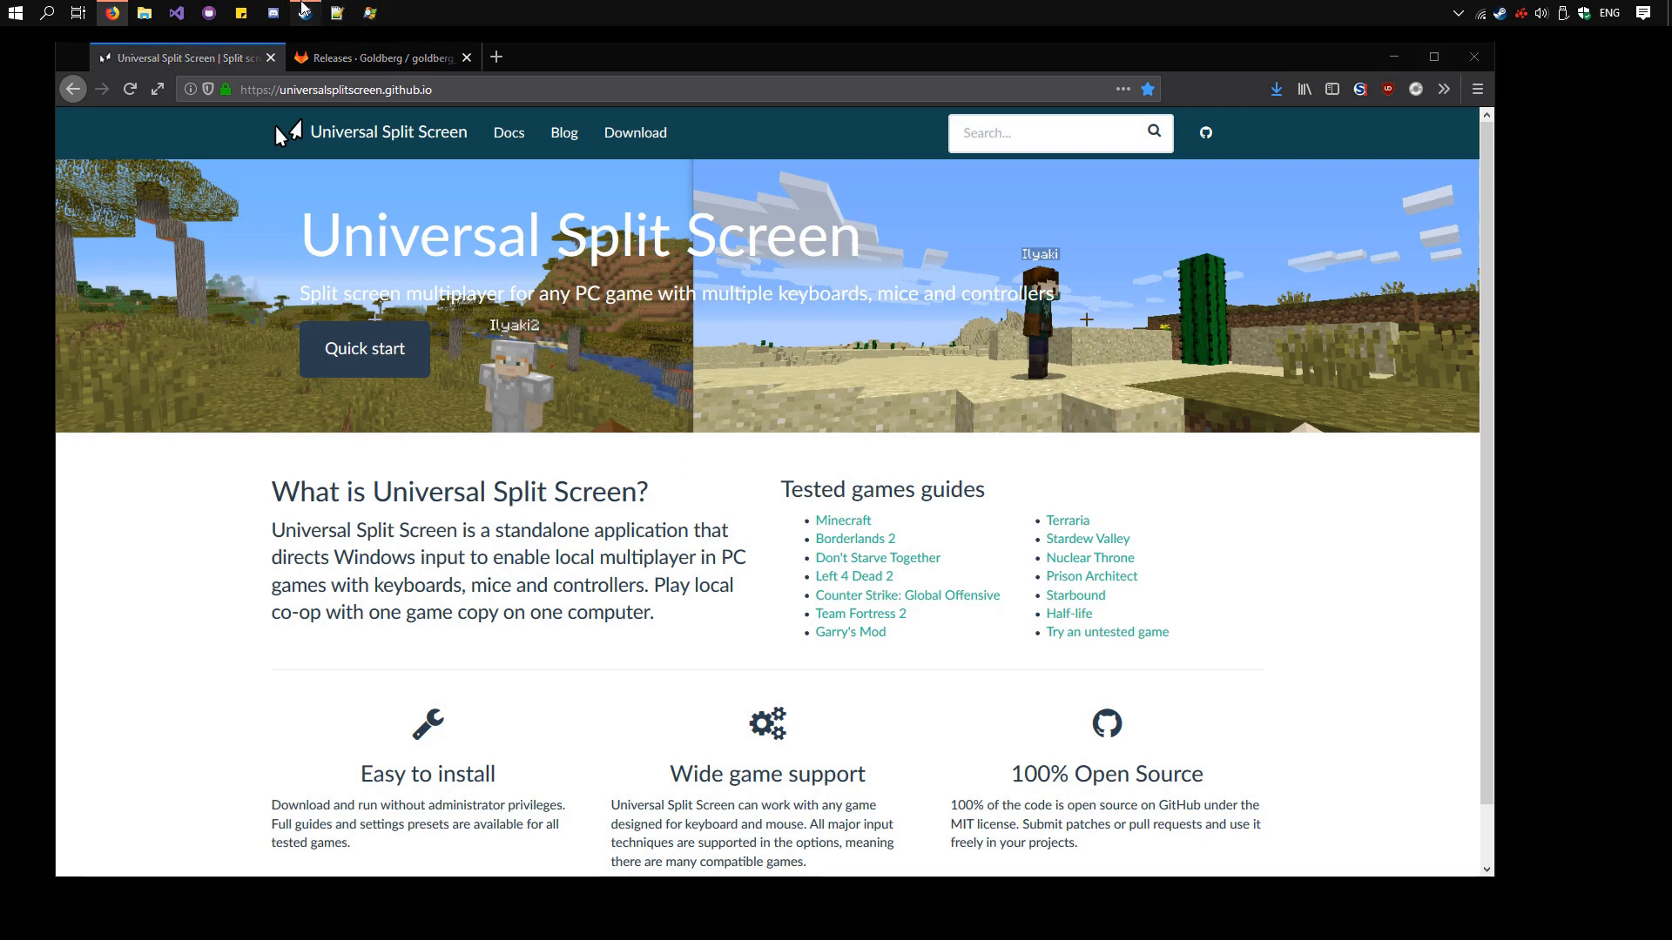
Step: Open Don't Starve Together's local installation folder from its Steam properties
{"action": "left_click", "coordinate": [304, 11]}
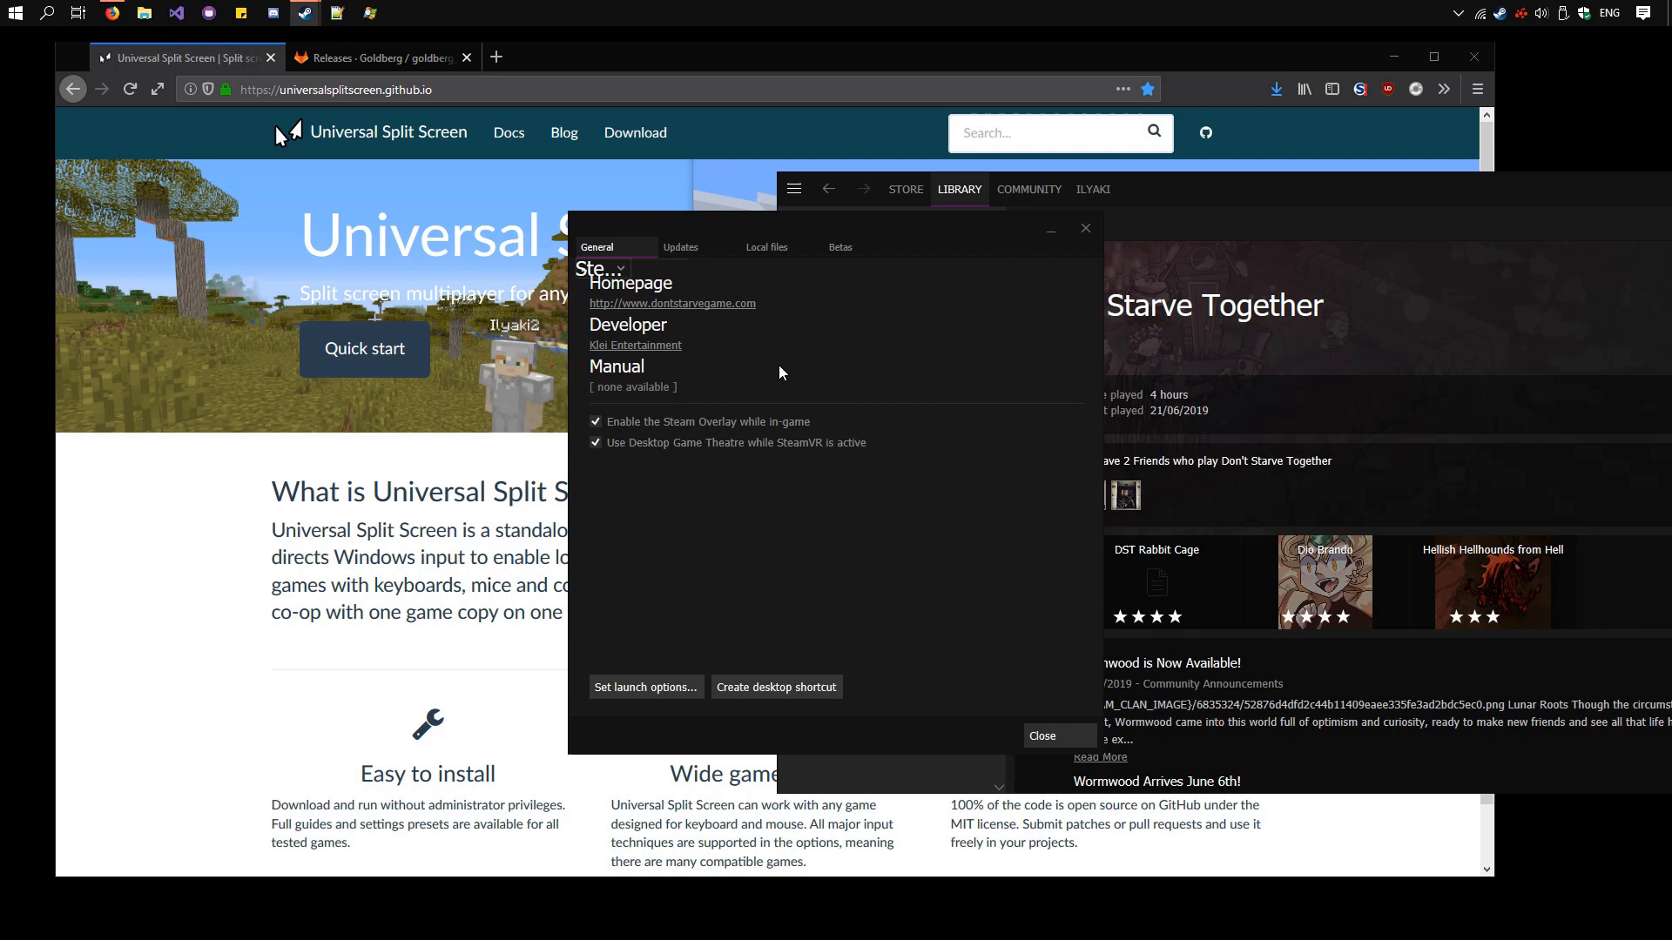
{"action": "left_click", "coordinate": [766, 246]}
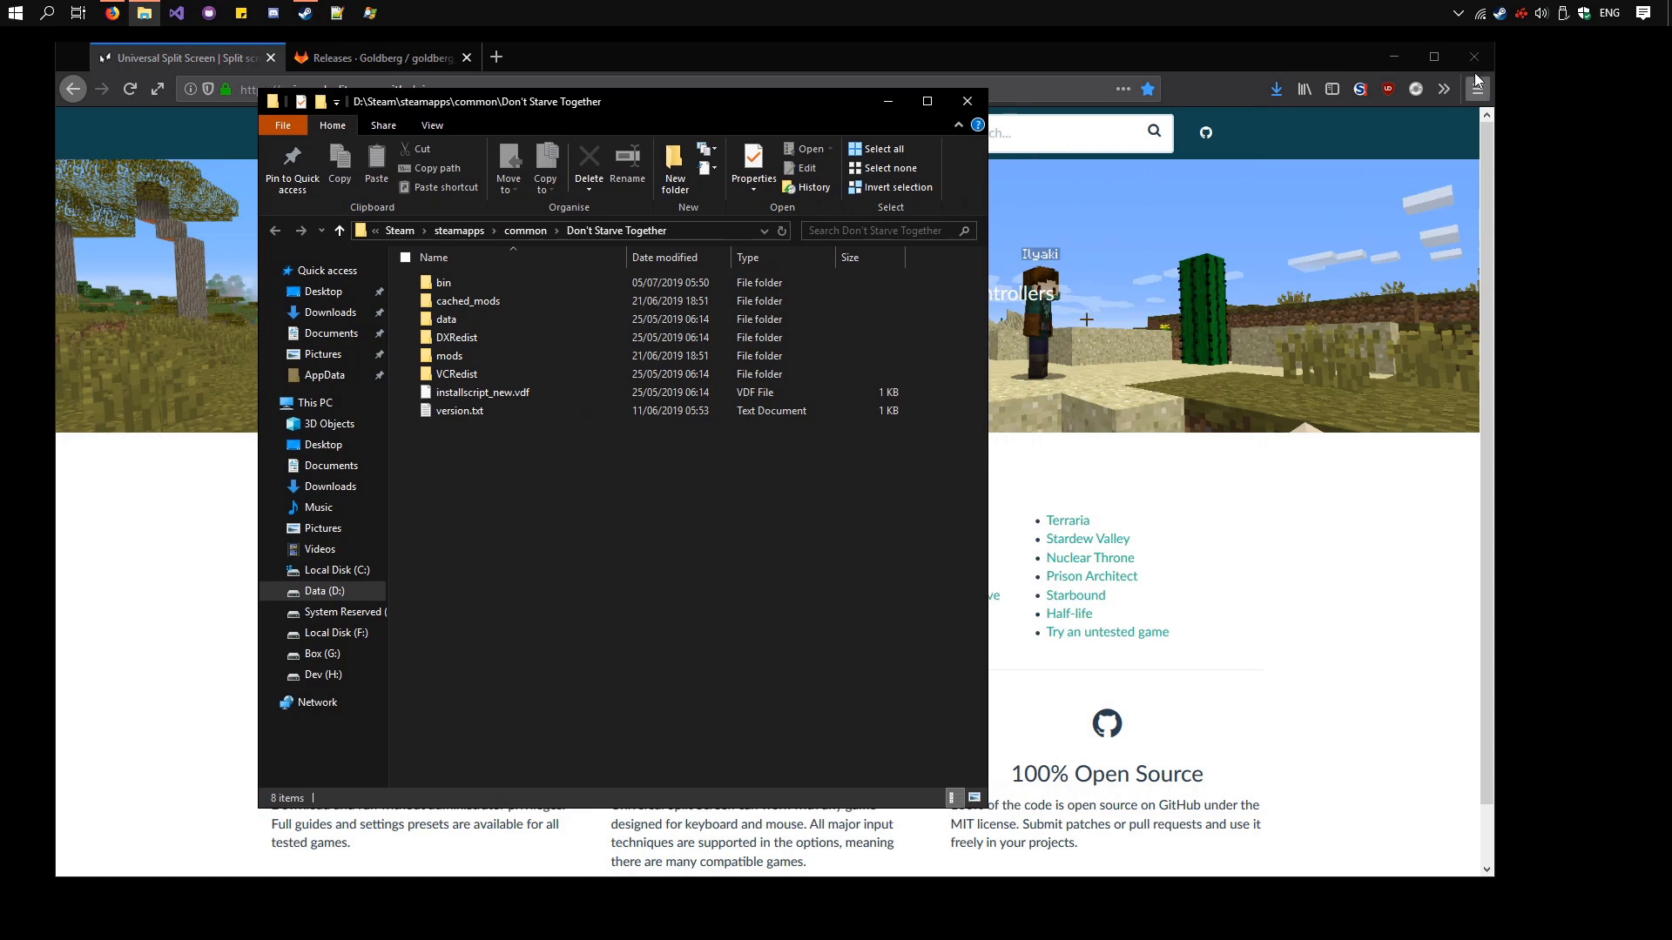
Step: Create a new text document named steam_appid.txt inside the game's bin folder
{"action": "left_click", "coordinate": [480, 283]}
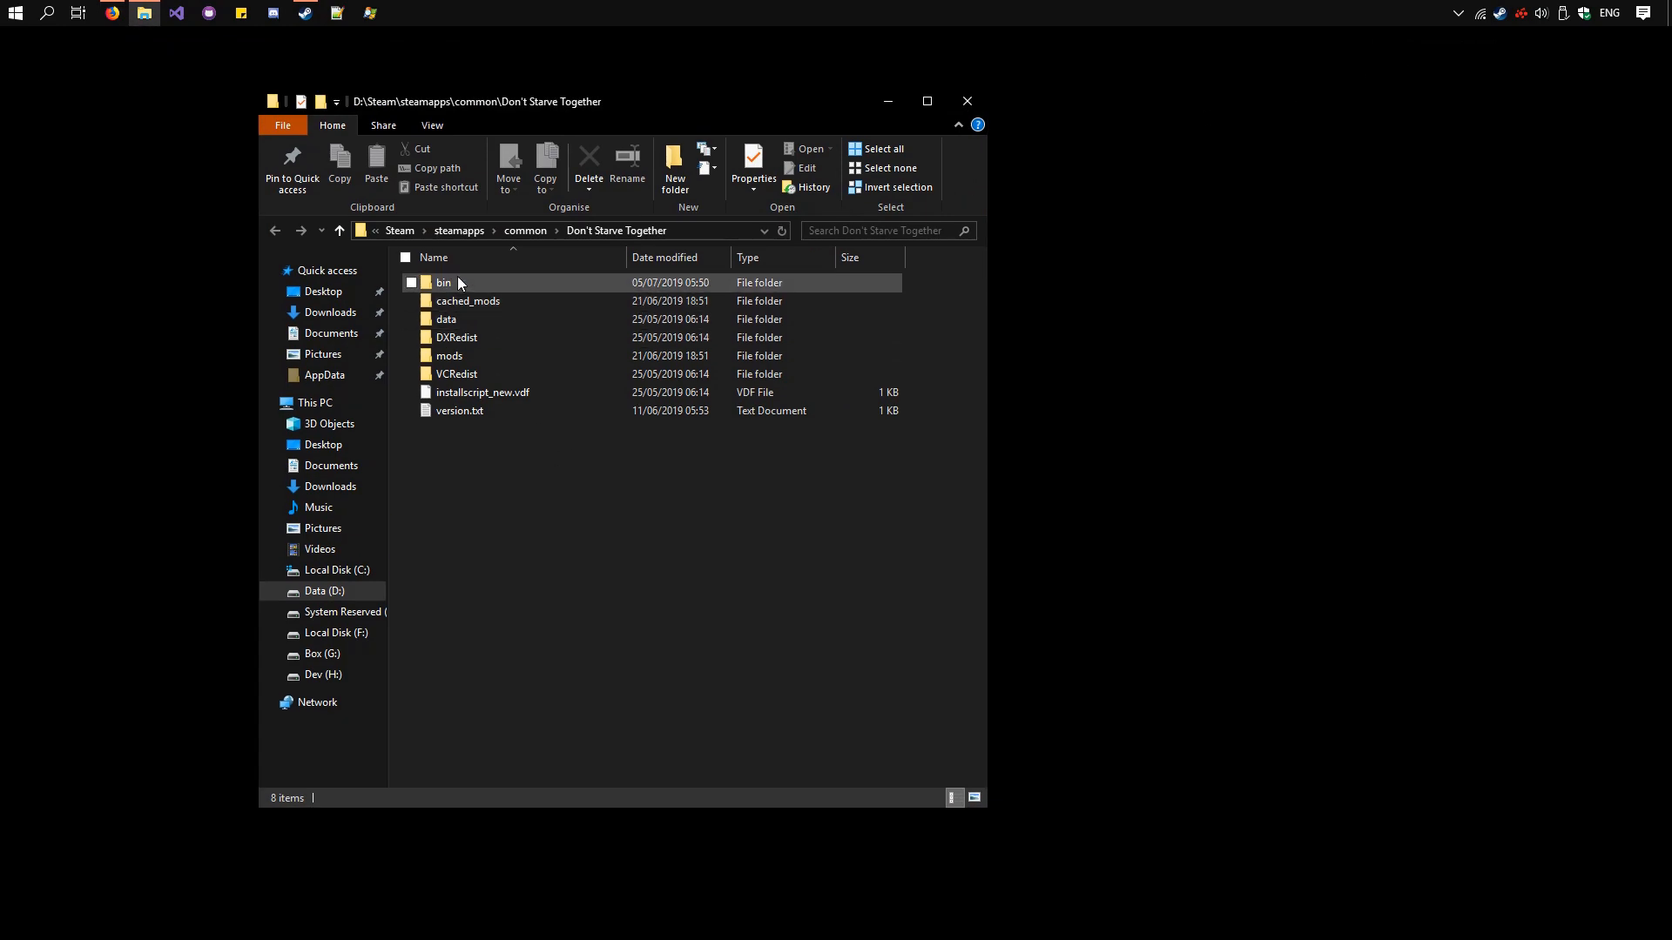
{"action": "double_click", "coordinate": [444, 282]}
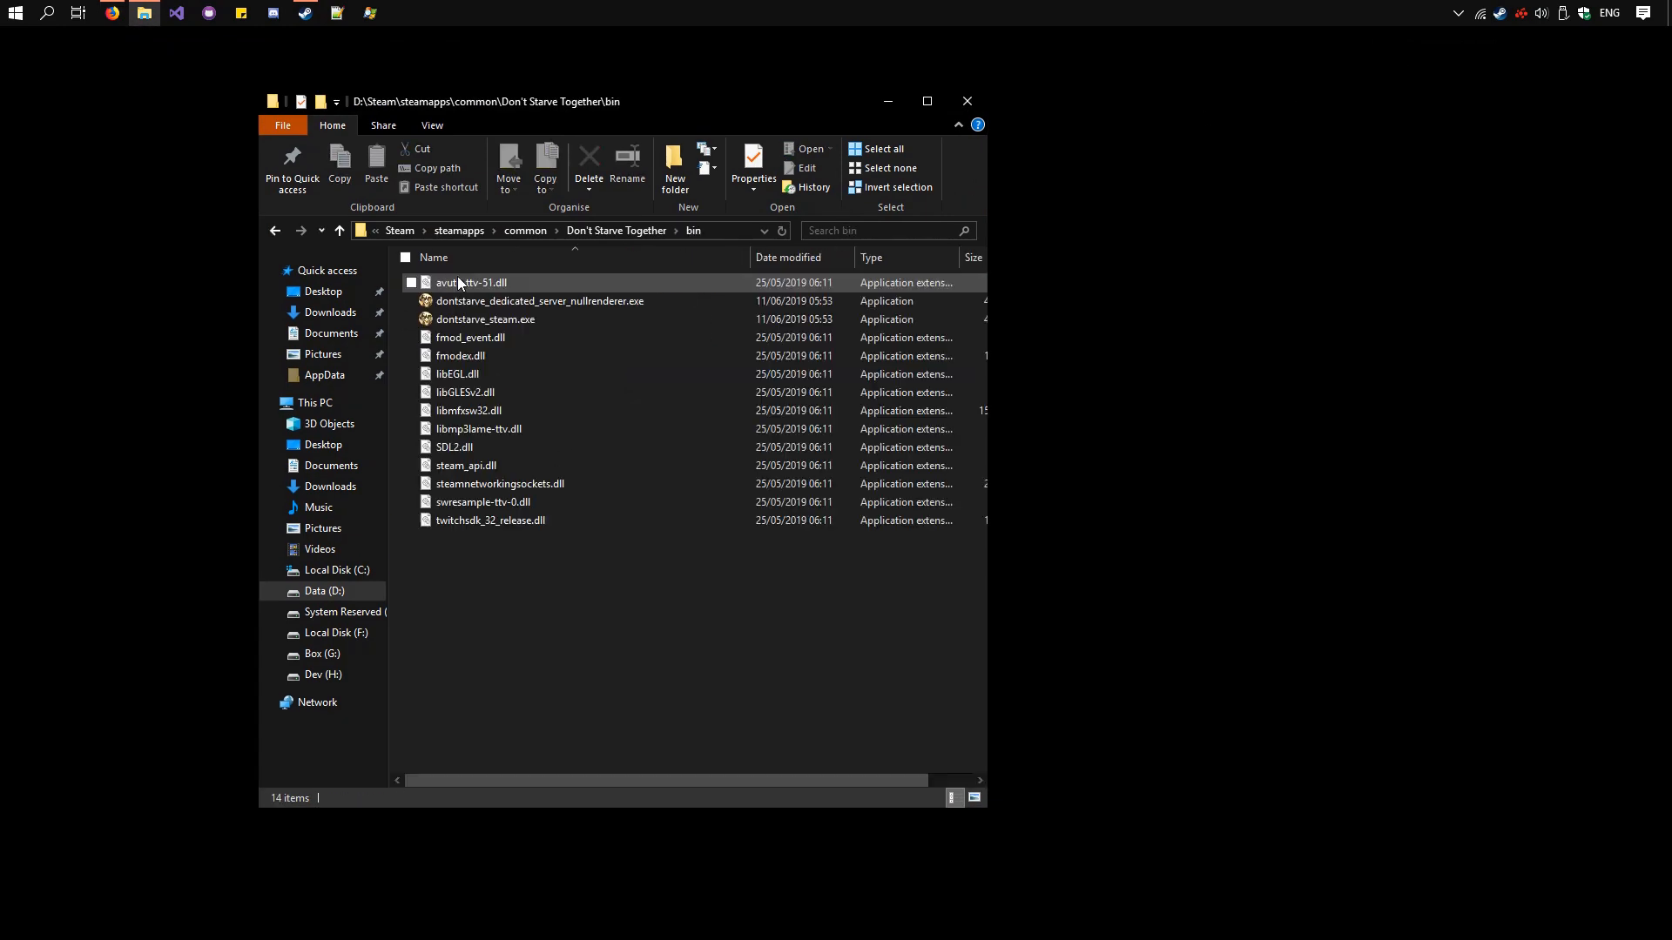
{"action": "left_click", "coordinate": [529, 570]}
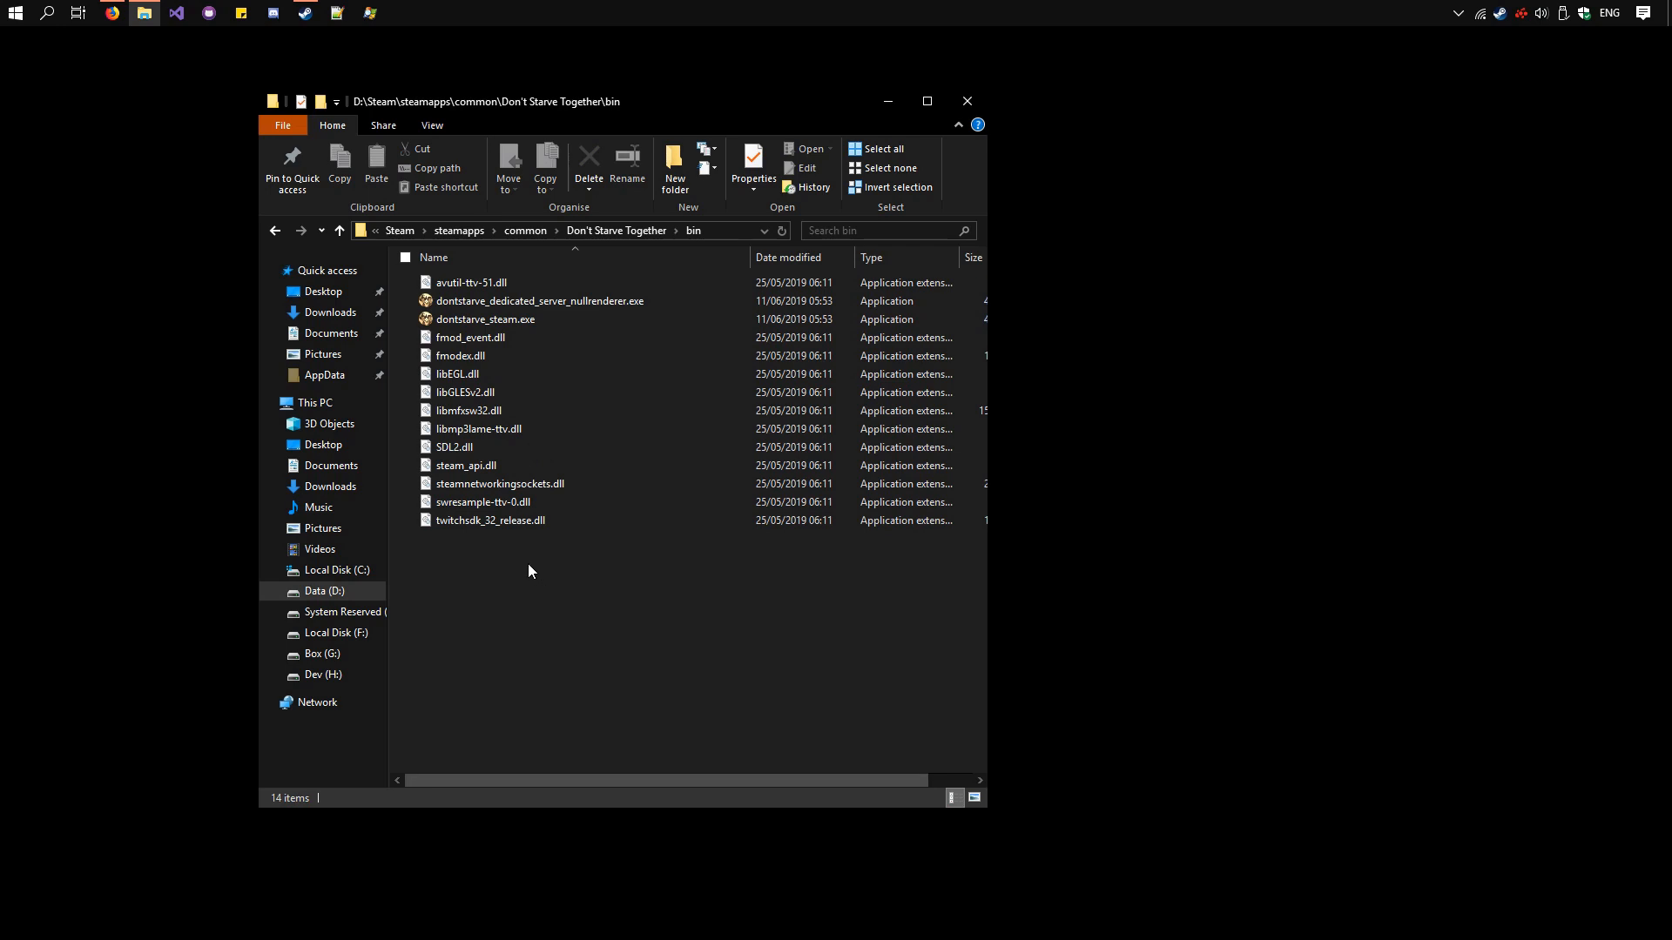
{"action": "right_click", "coordinate": [527, 571]}
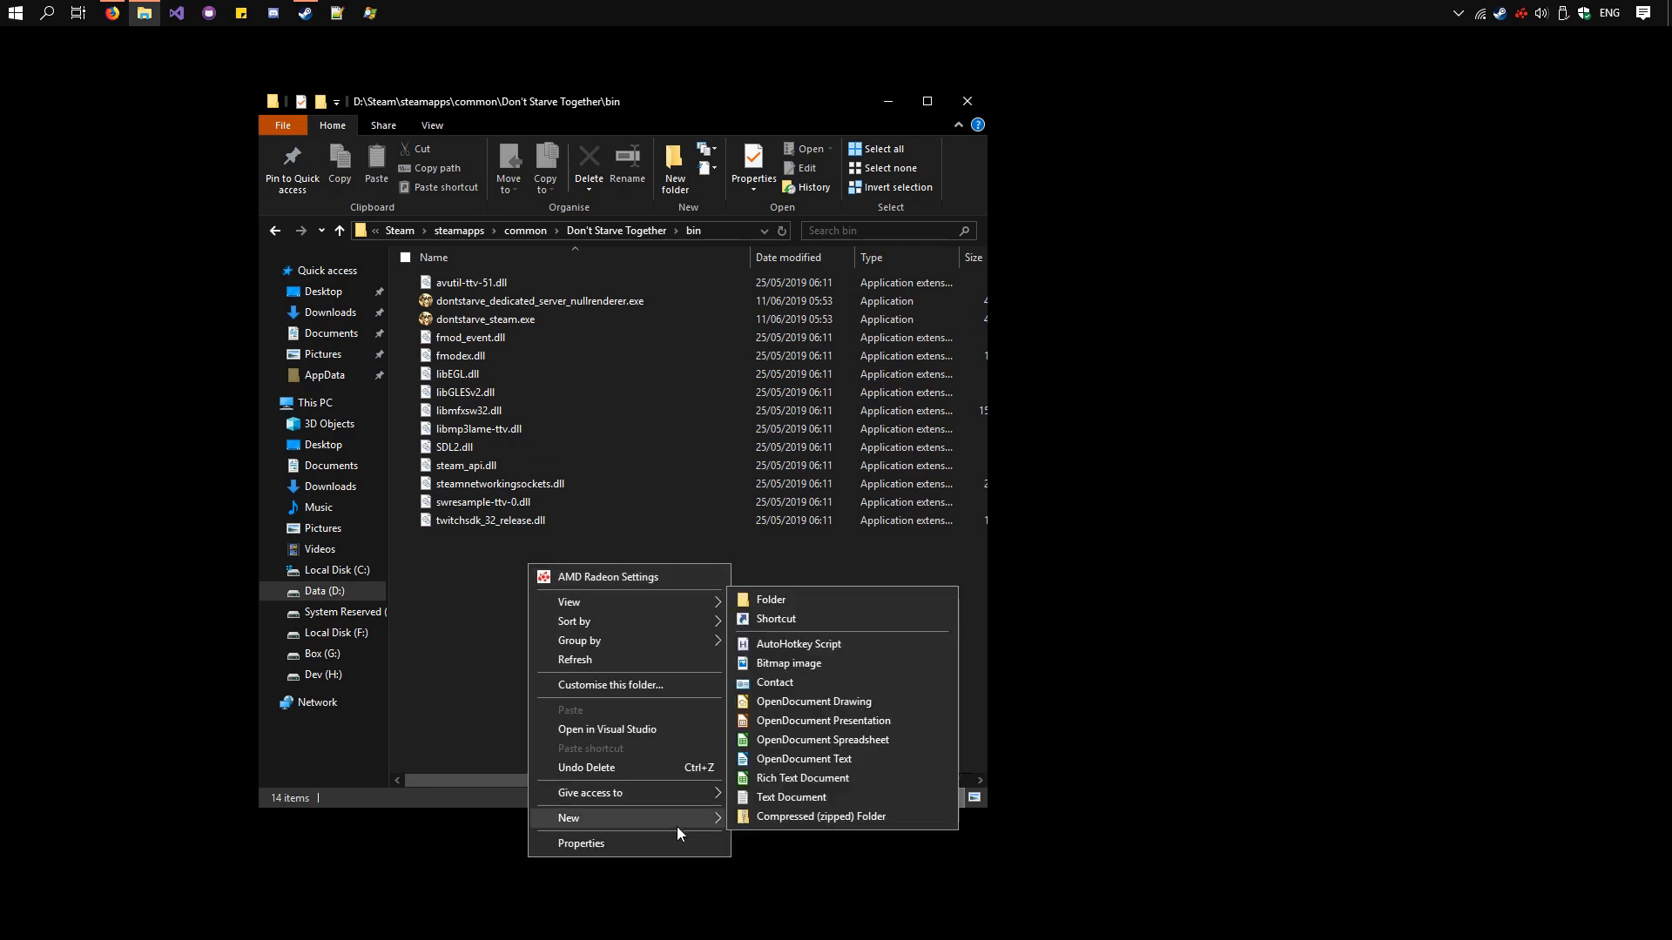
{"action": "left_click", "coordinate": [791, 798]}
{"action": "type", "text": "steam_appid.txt"}
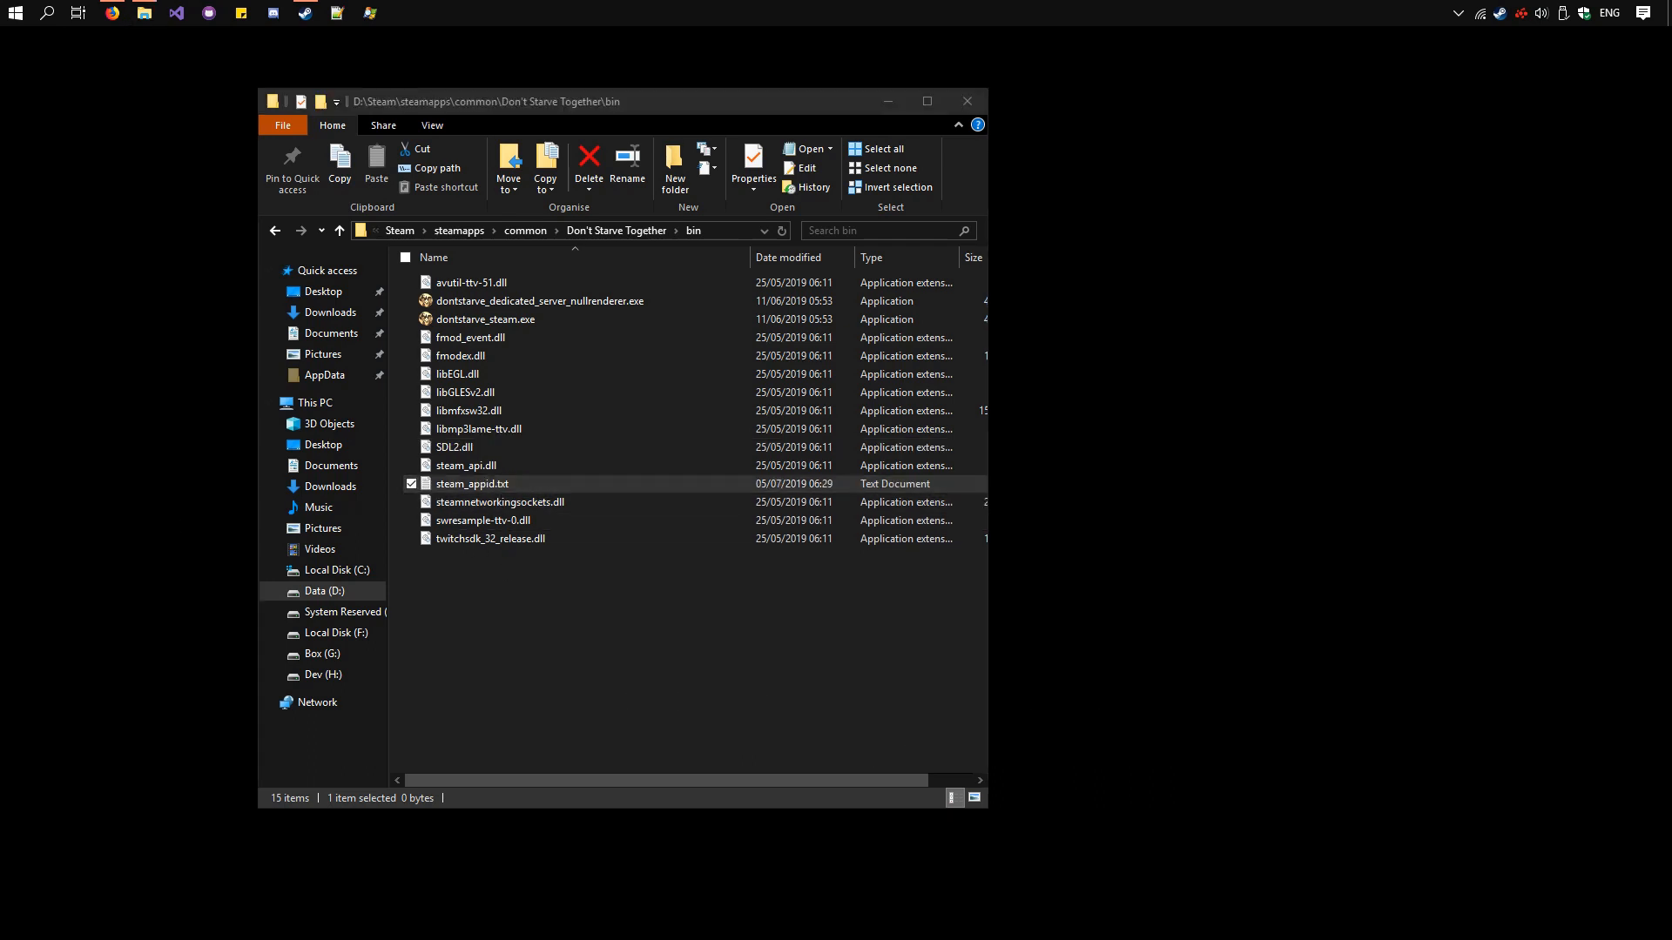
Step: Enter the app ID 332330 into steam_appid.txt in Notepad
{"action": "double_click", "coordinate": [471, 483]}
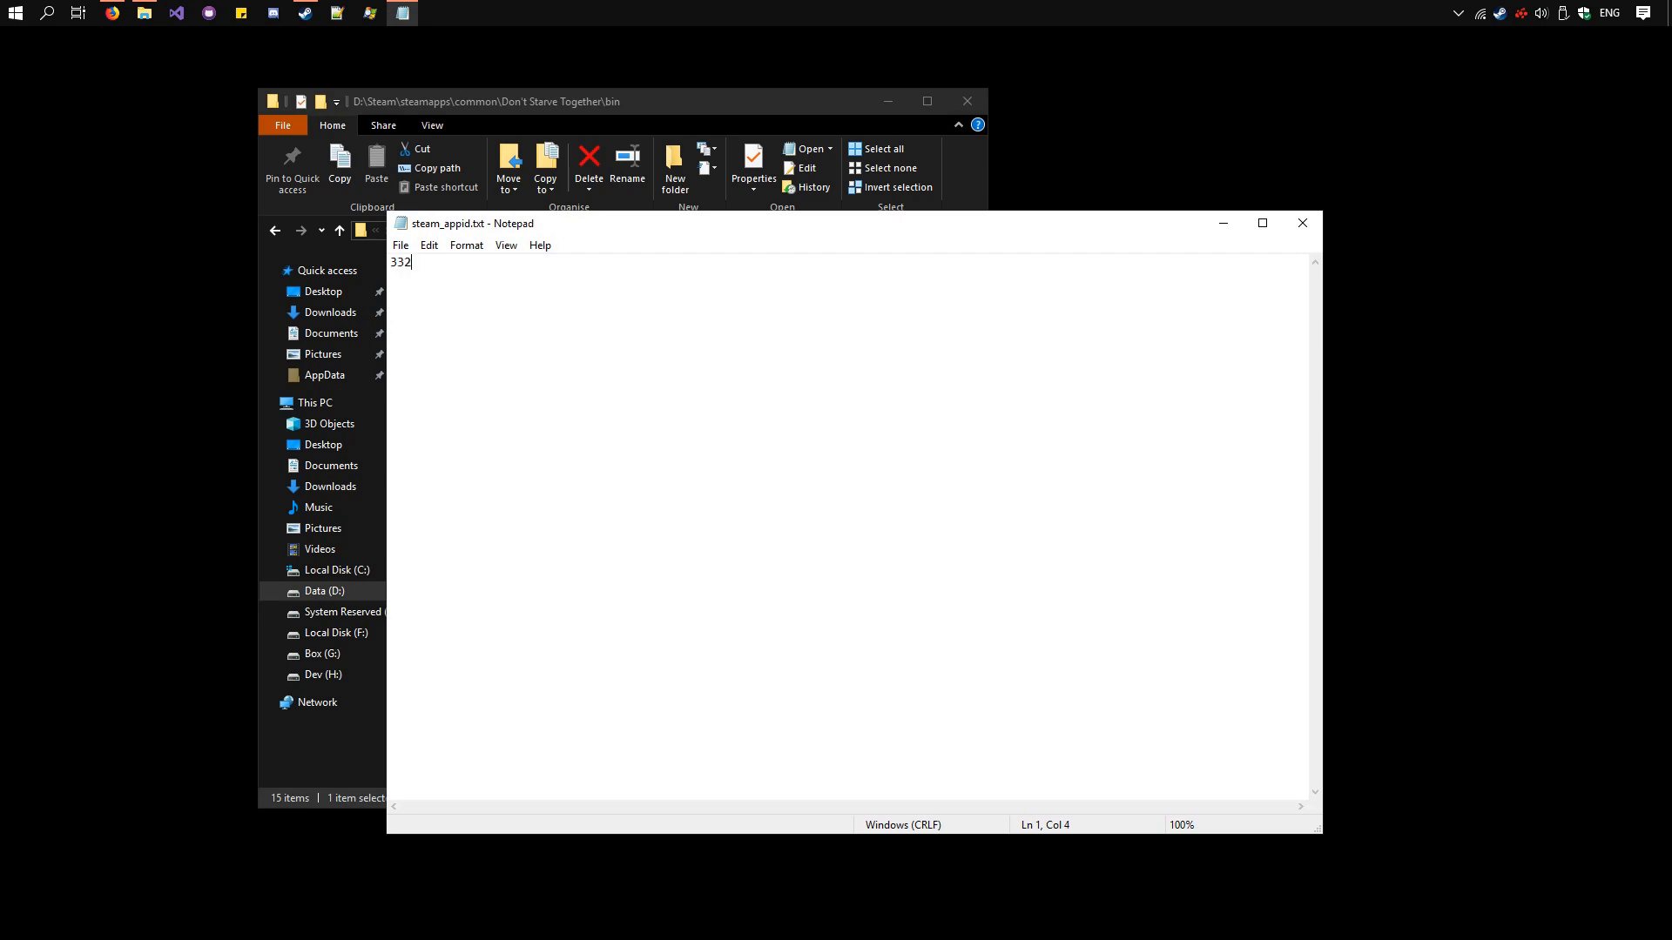
{"action": "type", "text": "330"}
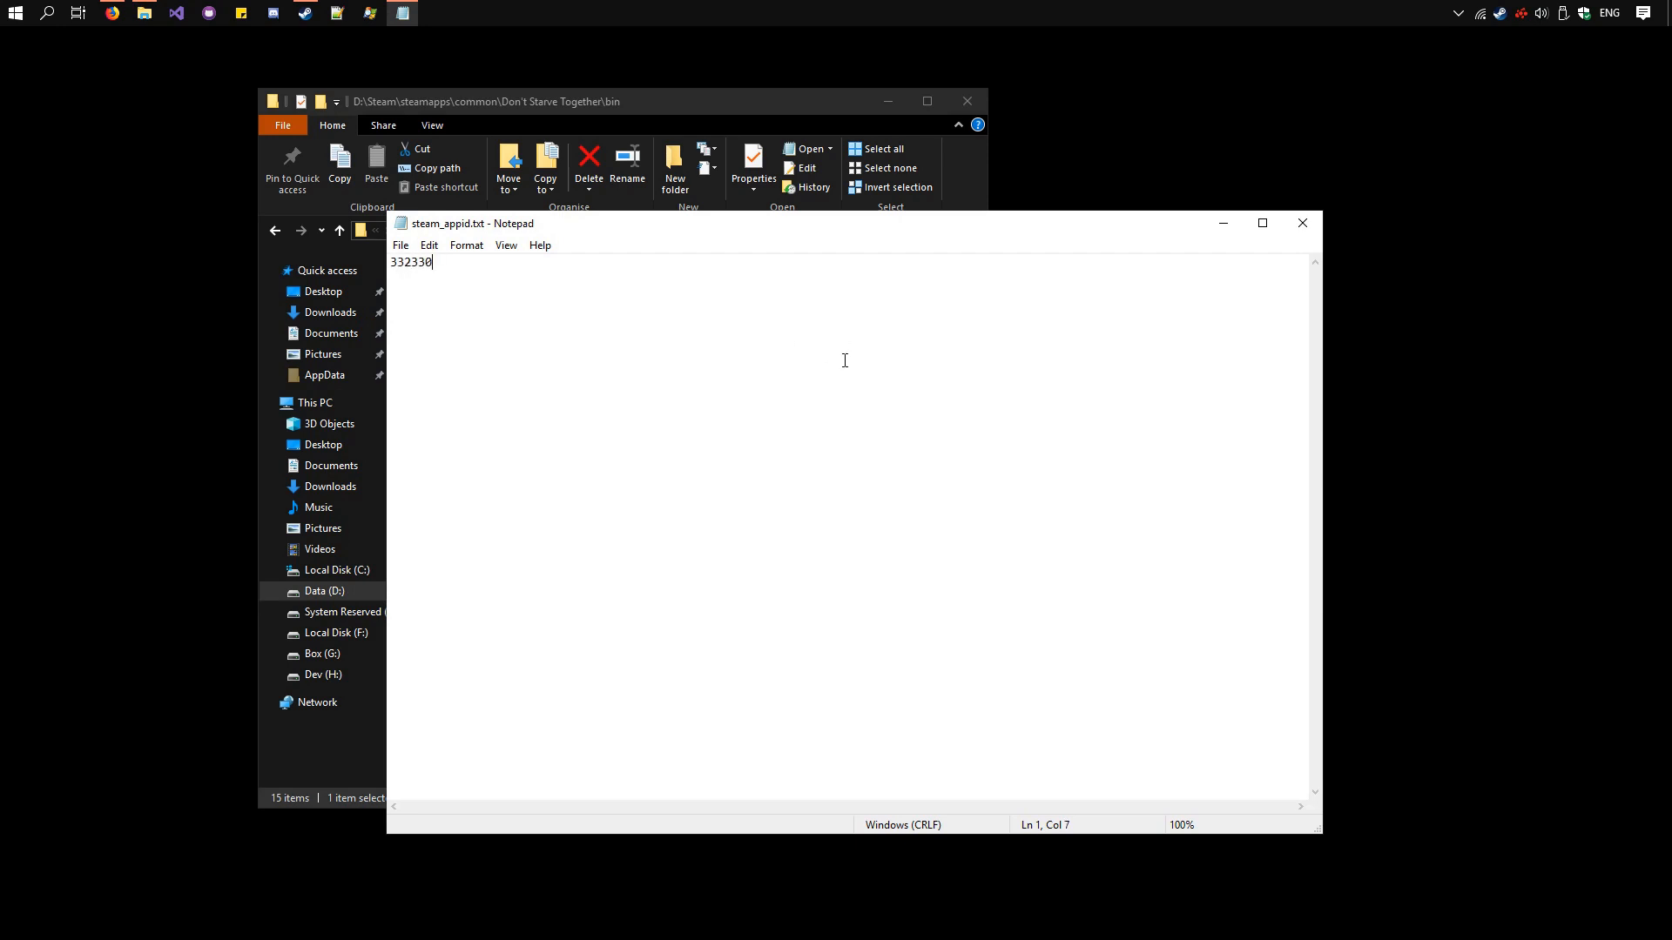
{"action": "mouse_move", "coordinate": [1402, 319]}
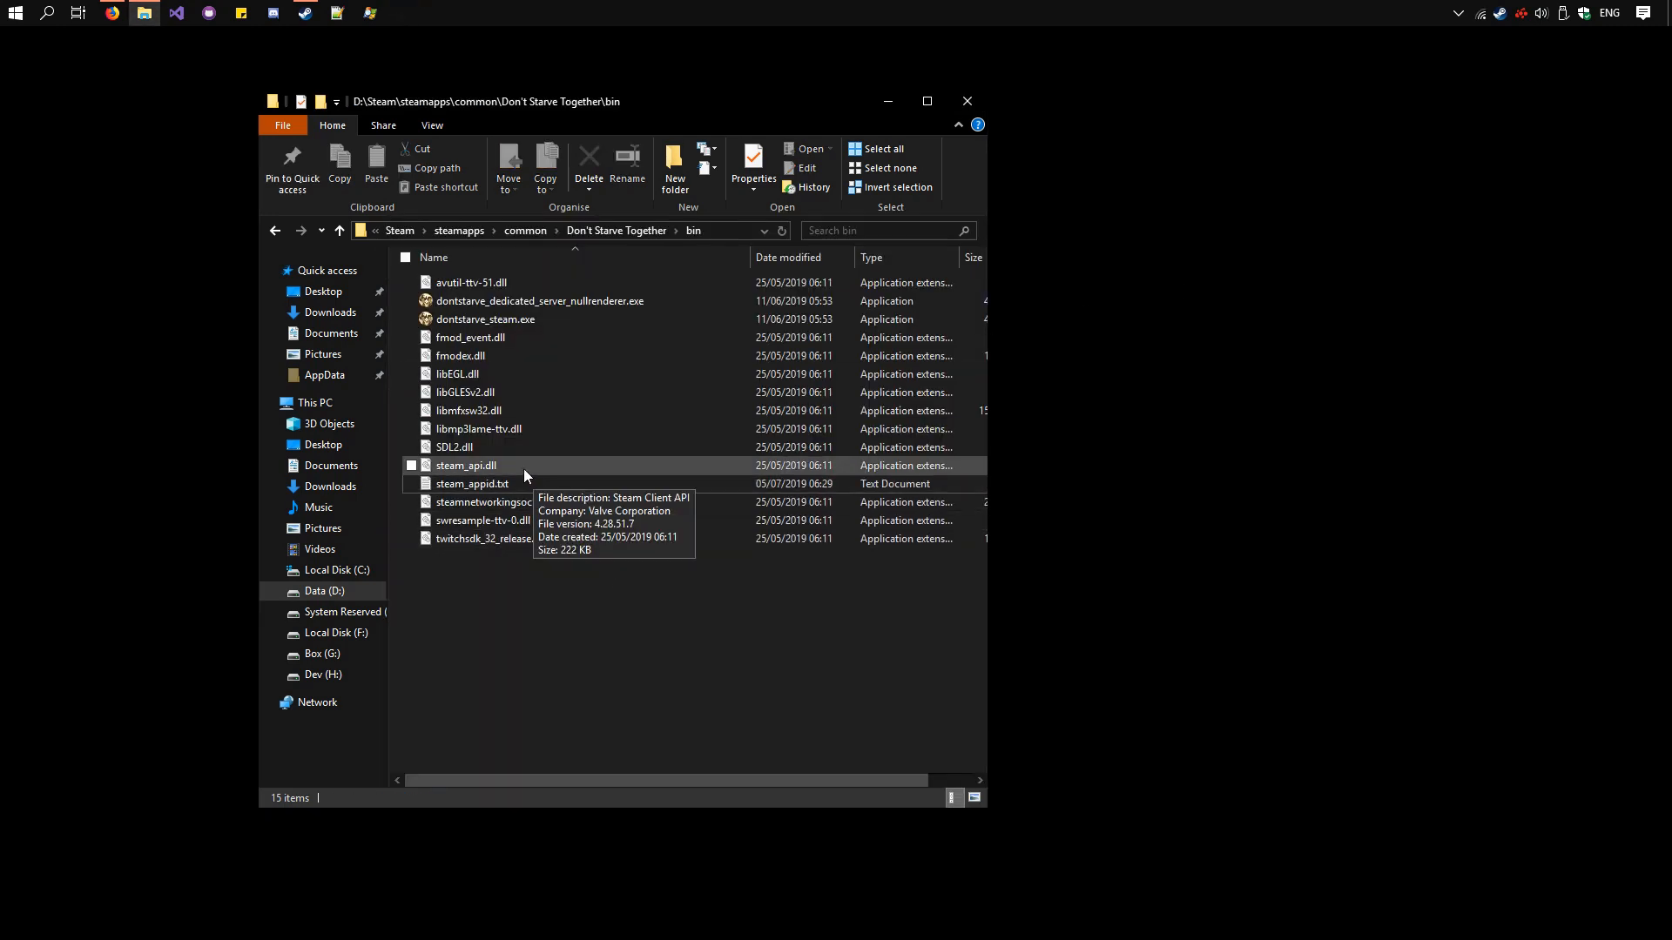
Step: Rename steam_api.dll to steam_api.dll.valve, accepting the extension change warning
{"action": "left_click", "coordinate": [465, 465]}
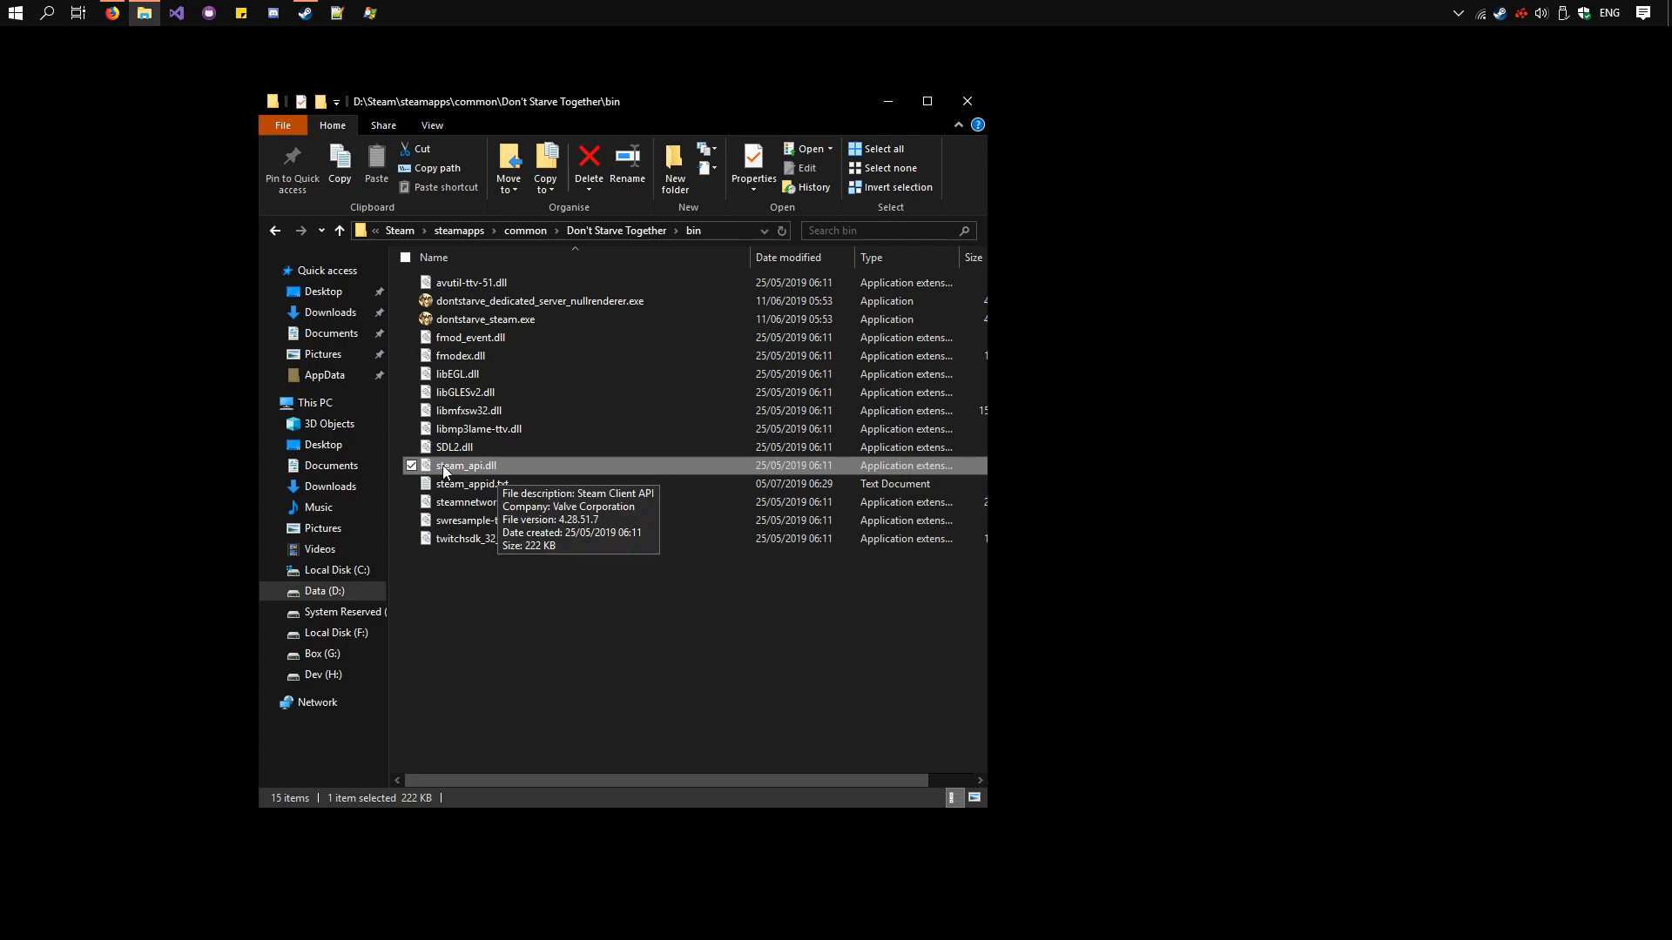
{"action": "right_click", "coordinate": [465, 466]}
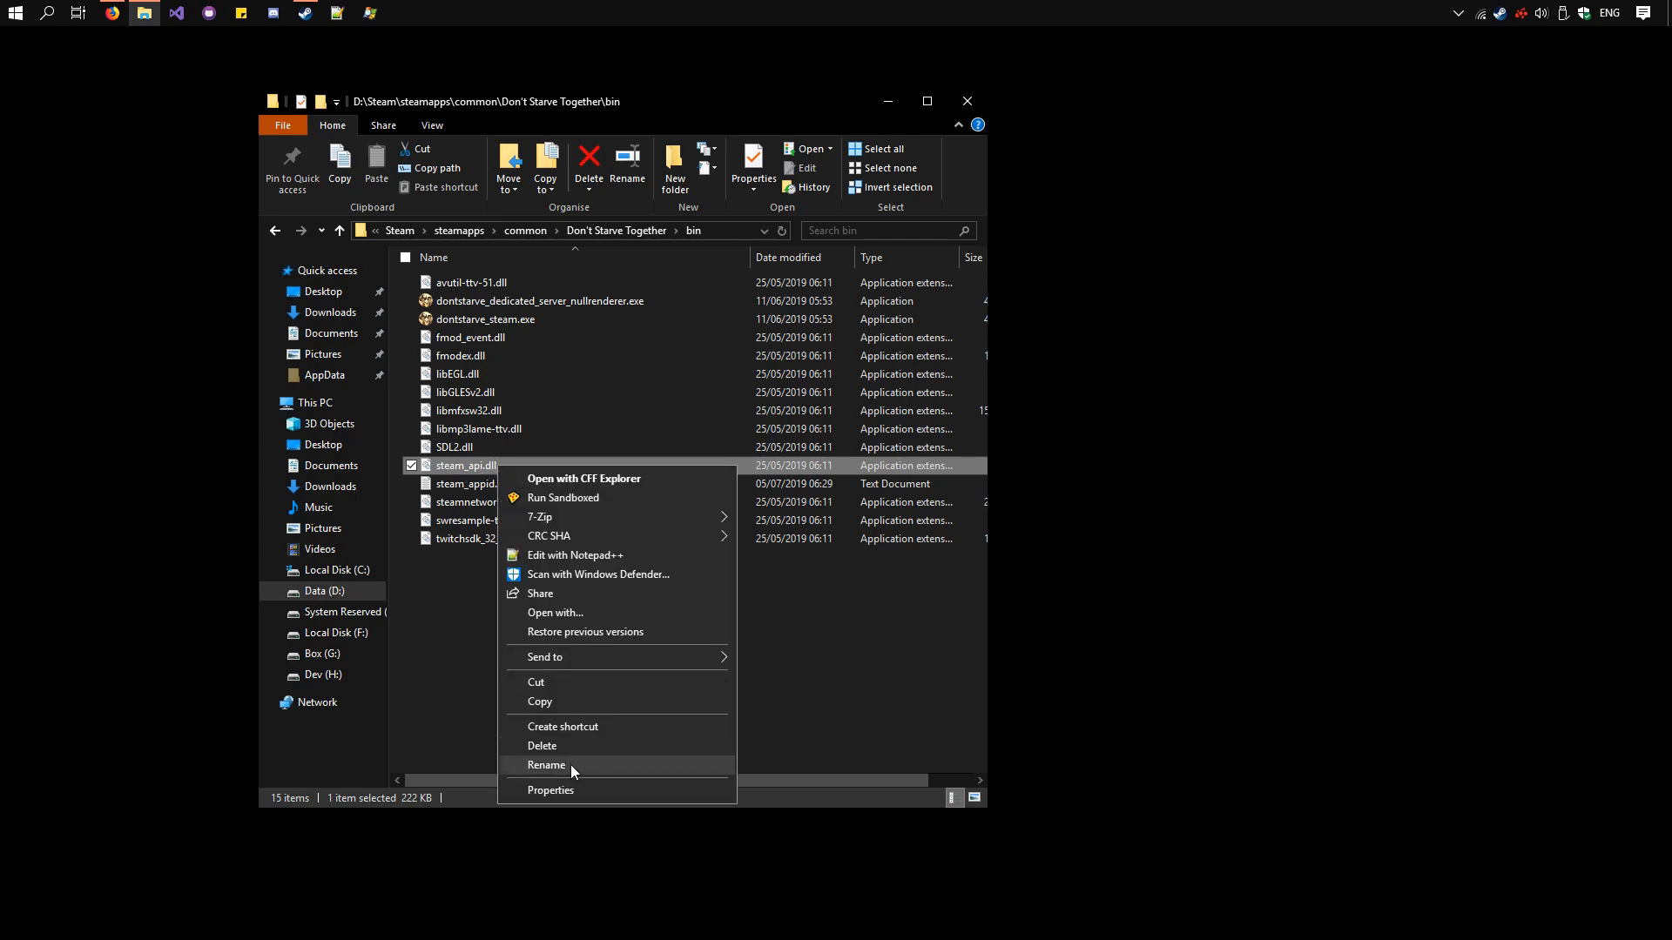
{"action": "left_click", "coordinate": [545, 766]}
{"action": "type", "text": ".valve"}
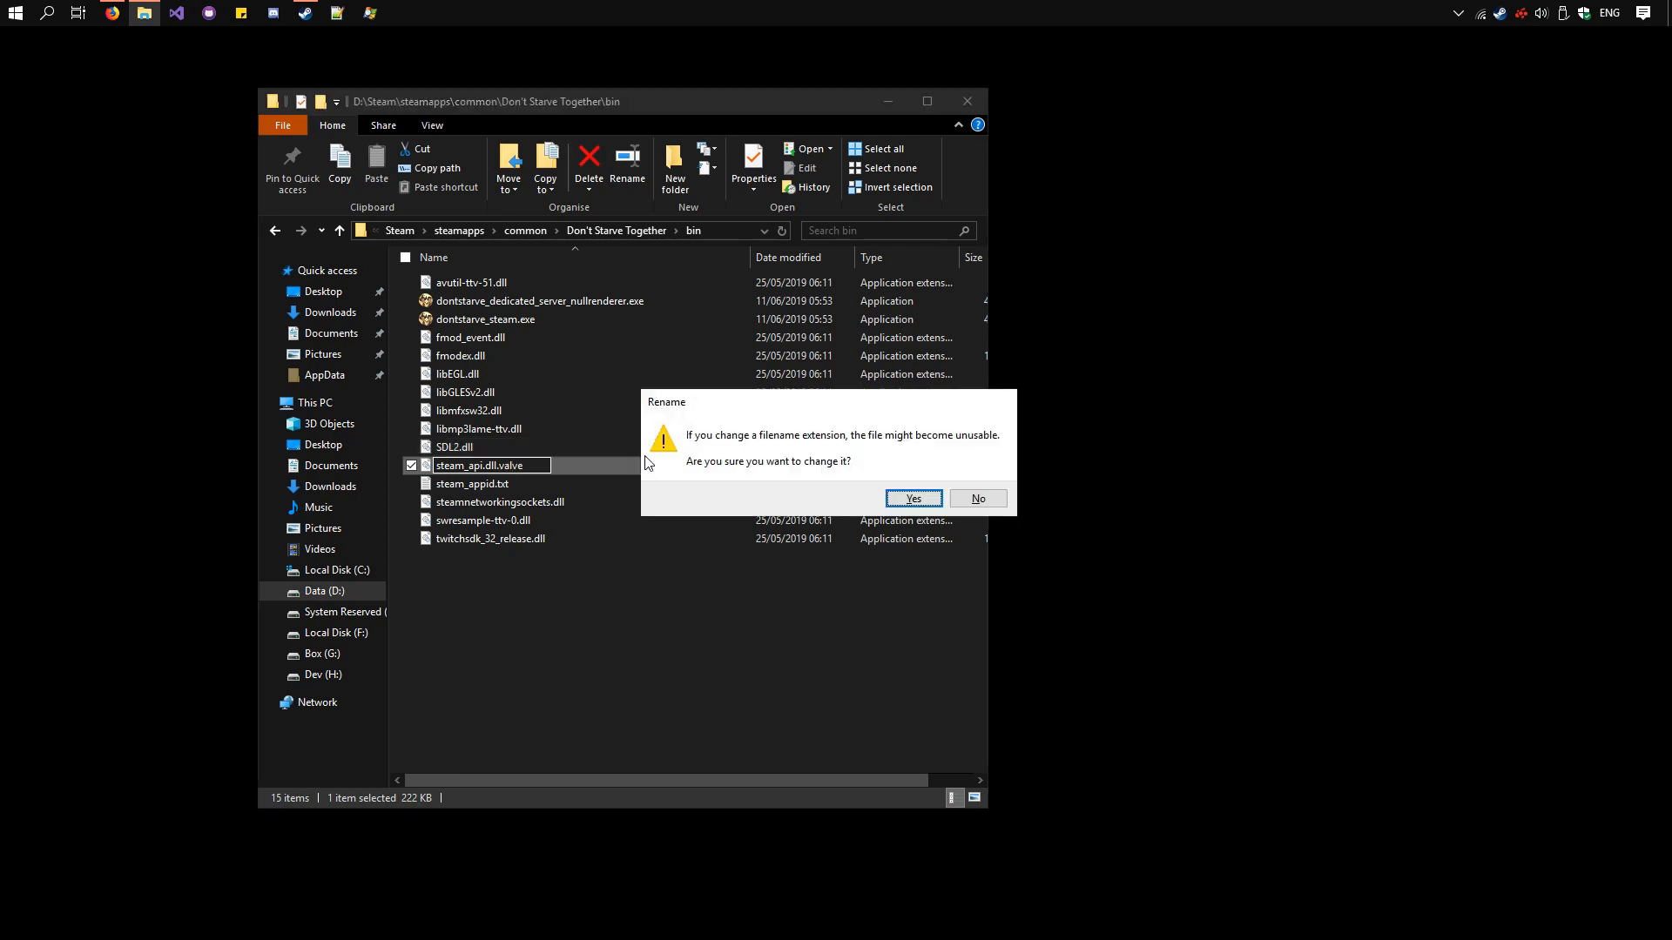
{"action": "left_click", "coordinate": [912, 498]}
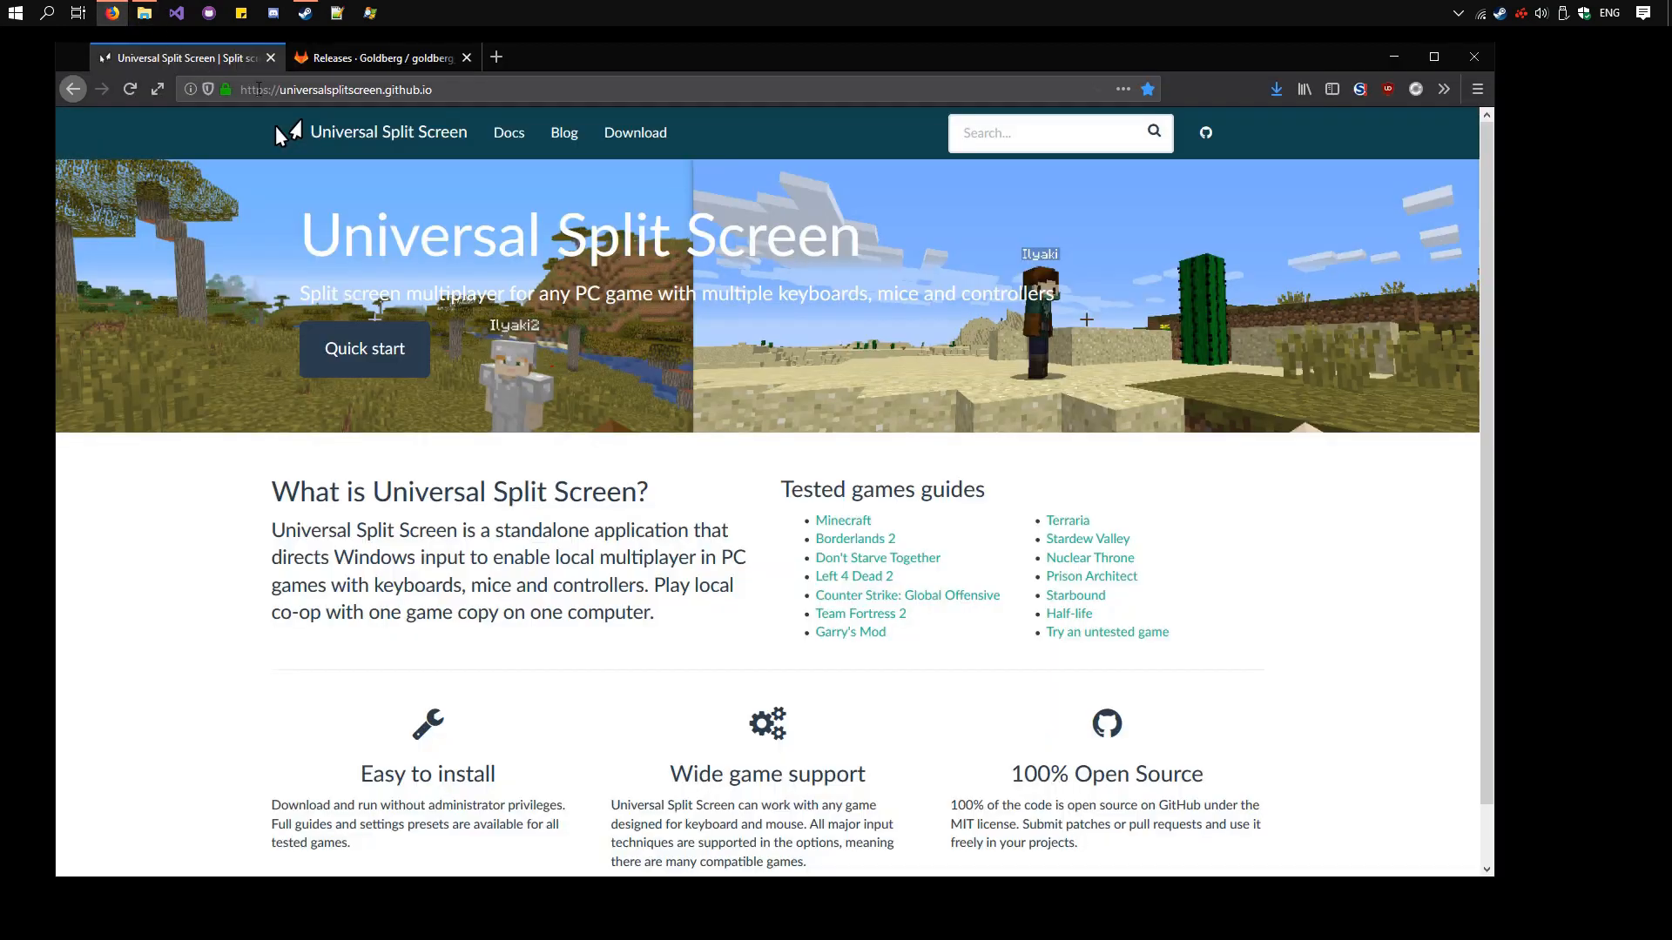
Step: Show the goldberg_emulator v0.2.4 release page with Goldberg_Lan_Steam_Emu_v0.2.4.zip
{"action": "left_click", "coordinate": [379, 58]}
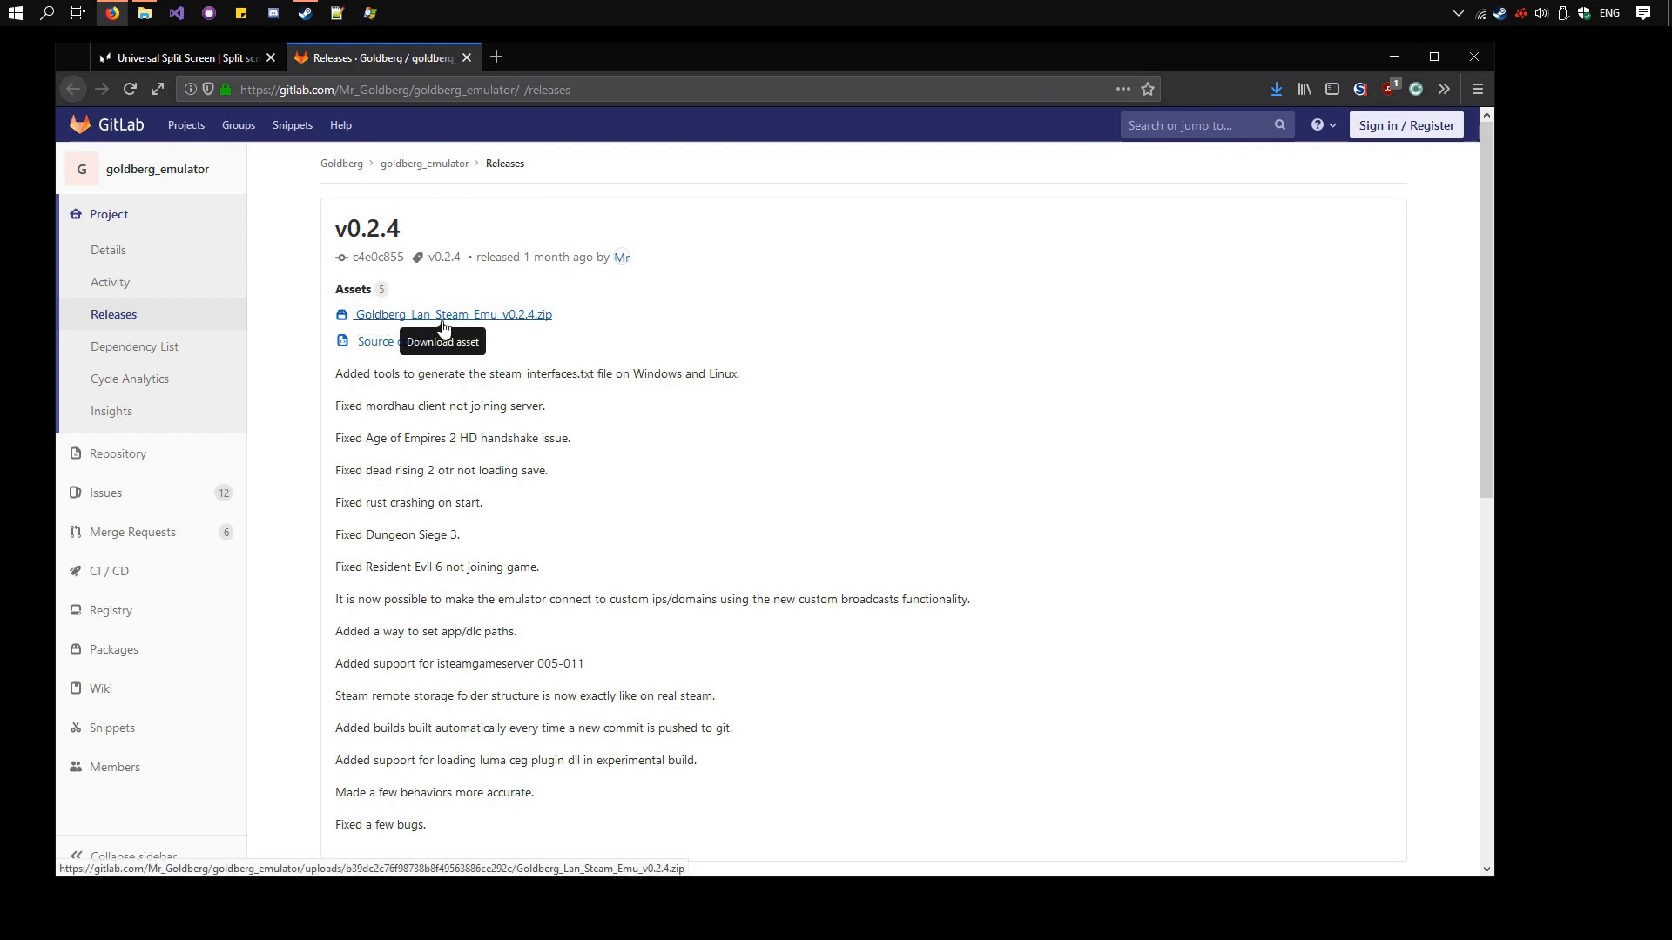
{"action": "mouse_move", "coordinate": [1276, 166]}
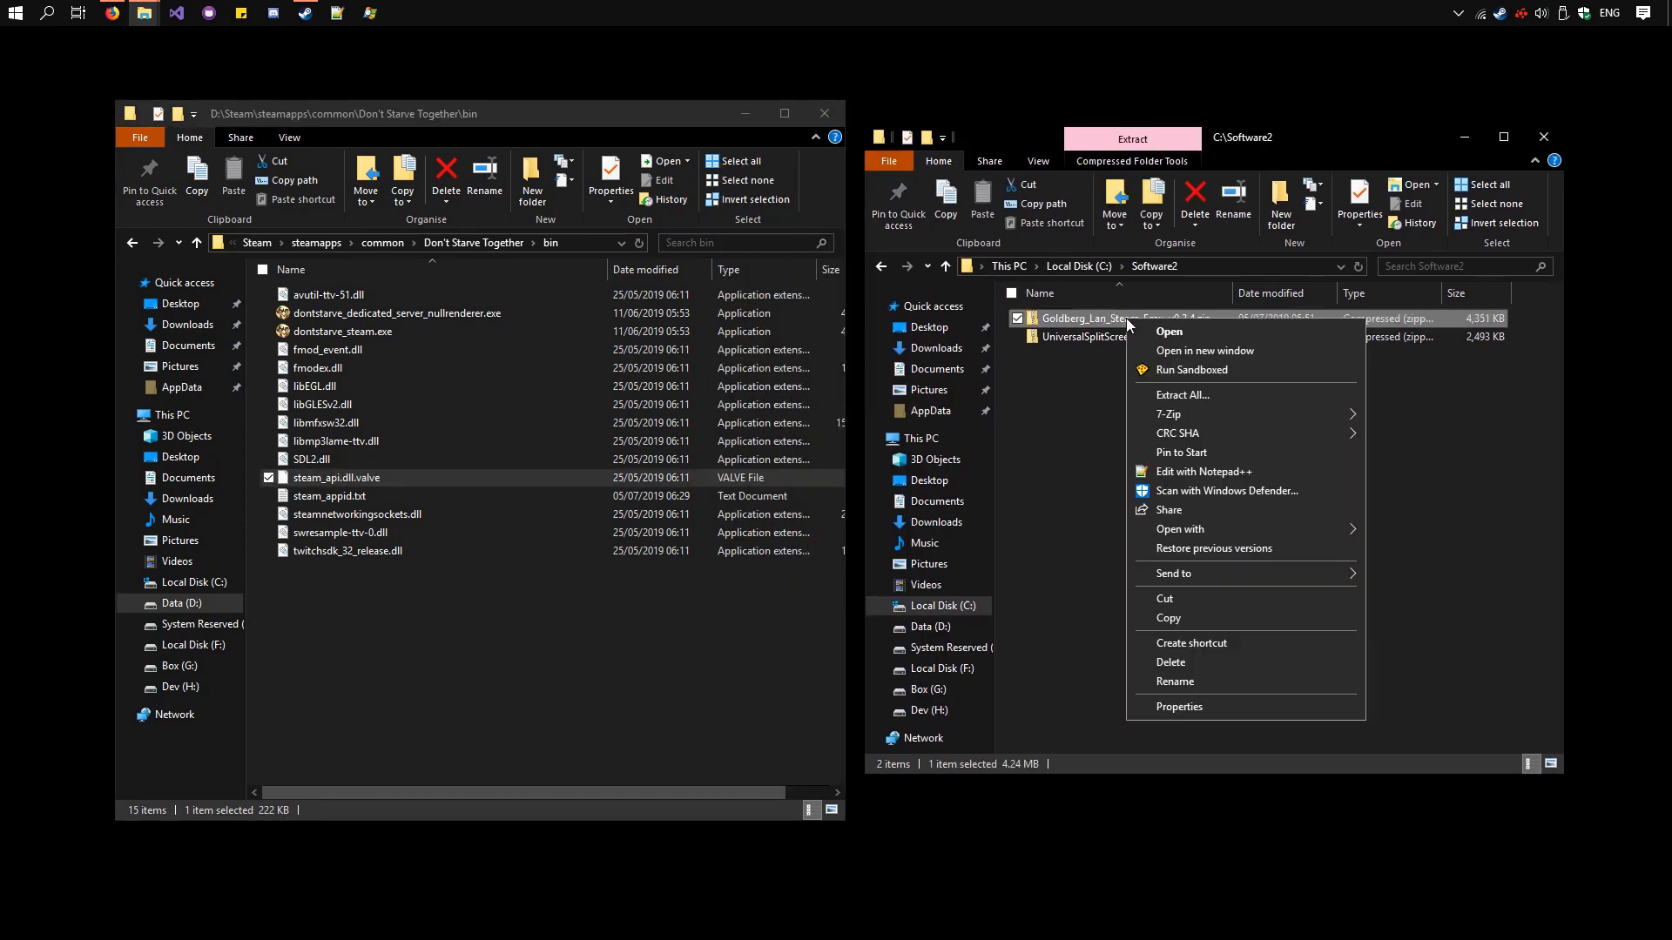
Step: Extract Goldberg_Lan_Steam_Emu_v0.2.4.zip and paste its steam_api.dll into the game's bin folder
{"action": "left_click", "coordinate": [1184, 395]}
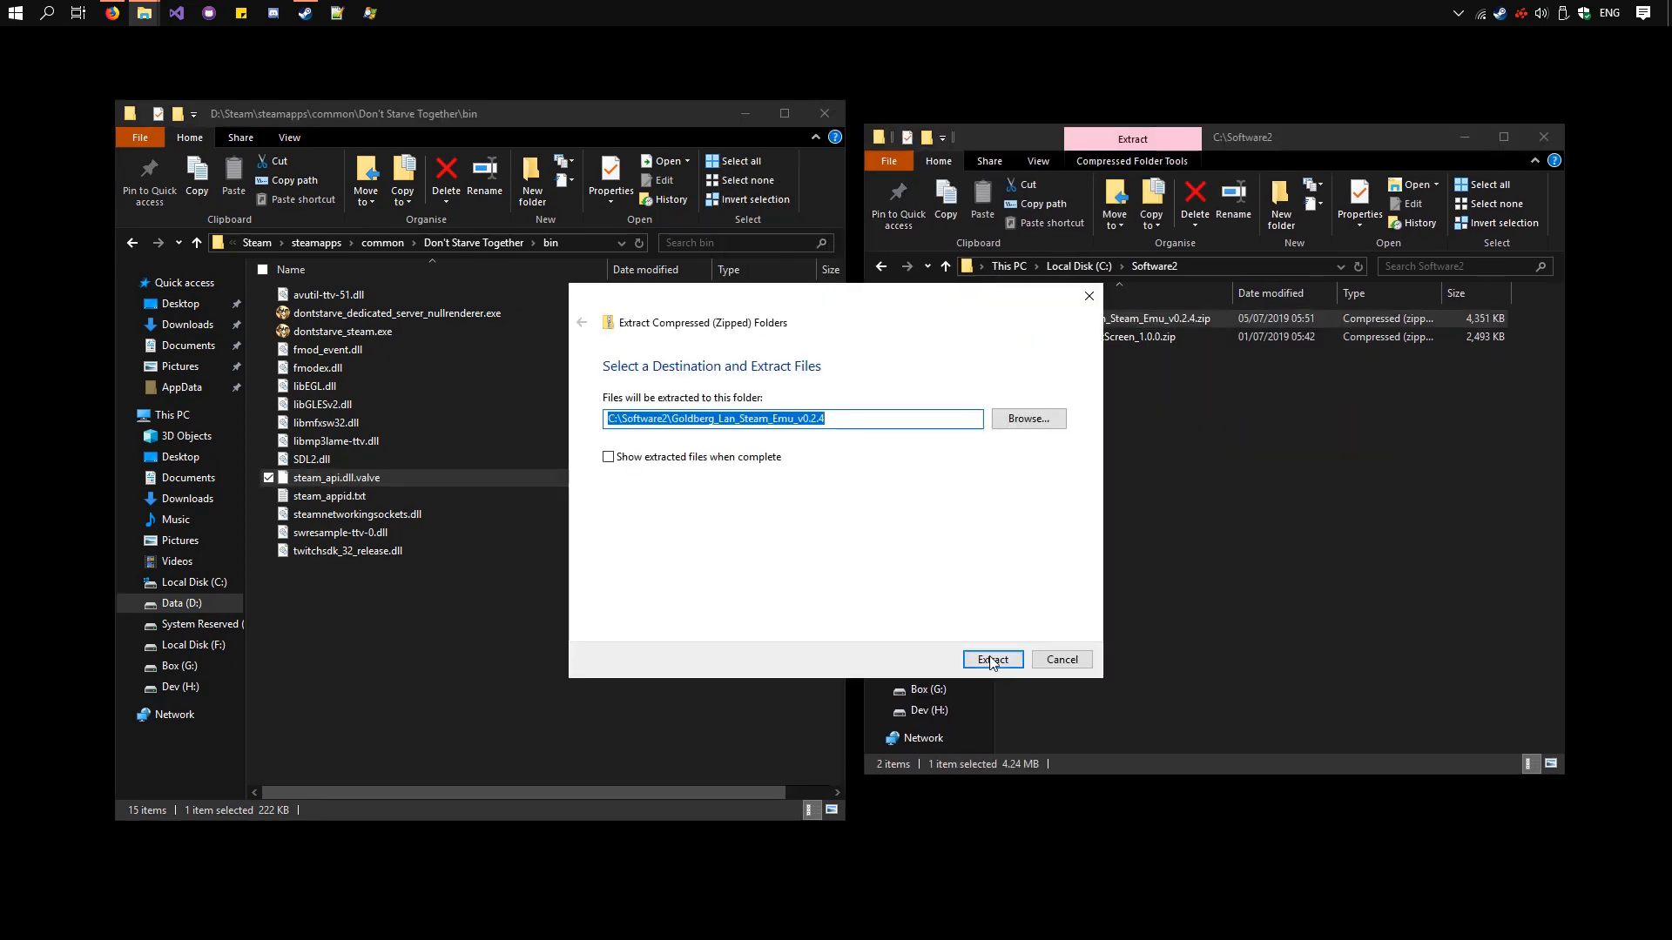
{"action": "left_click", "coordinate": [991, 660]}
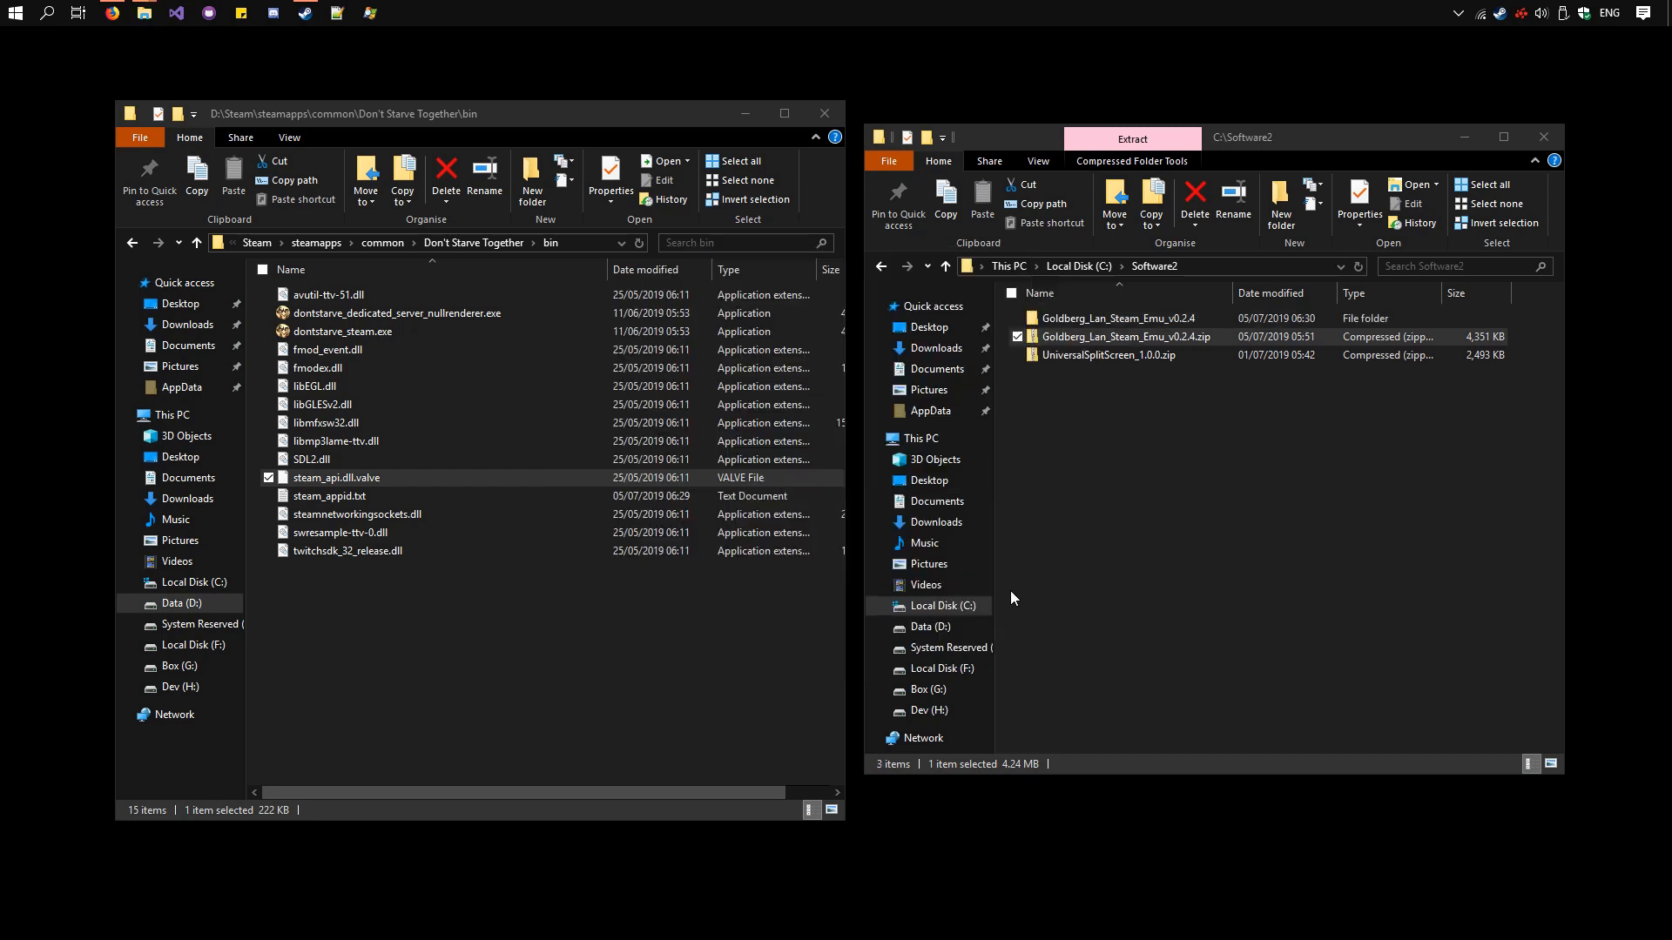
{"action": "double_click", "coordinate": [1107, 317]}
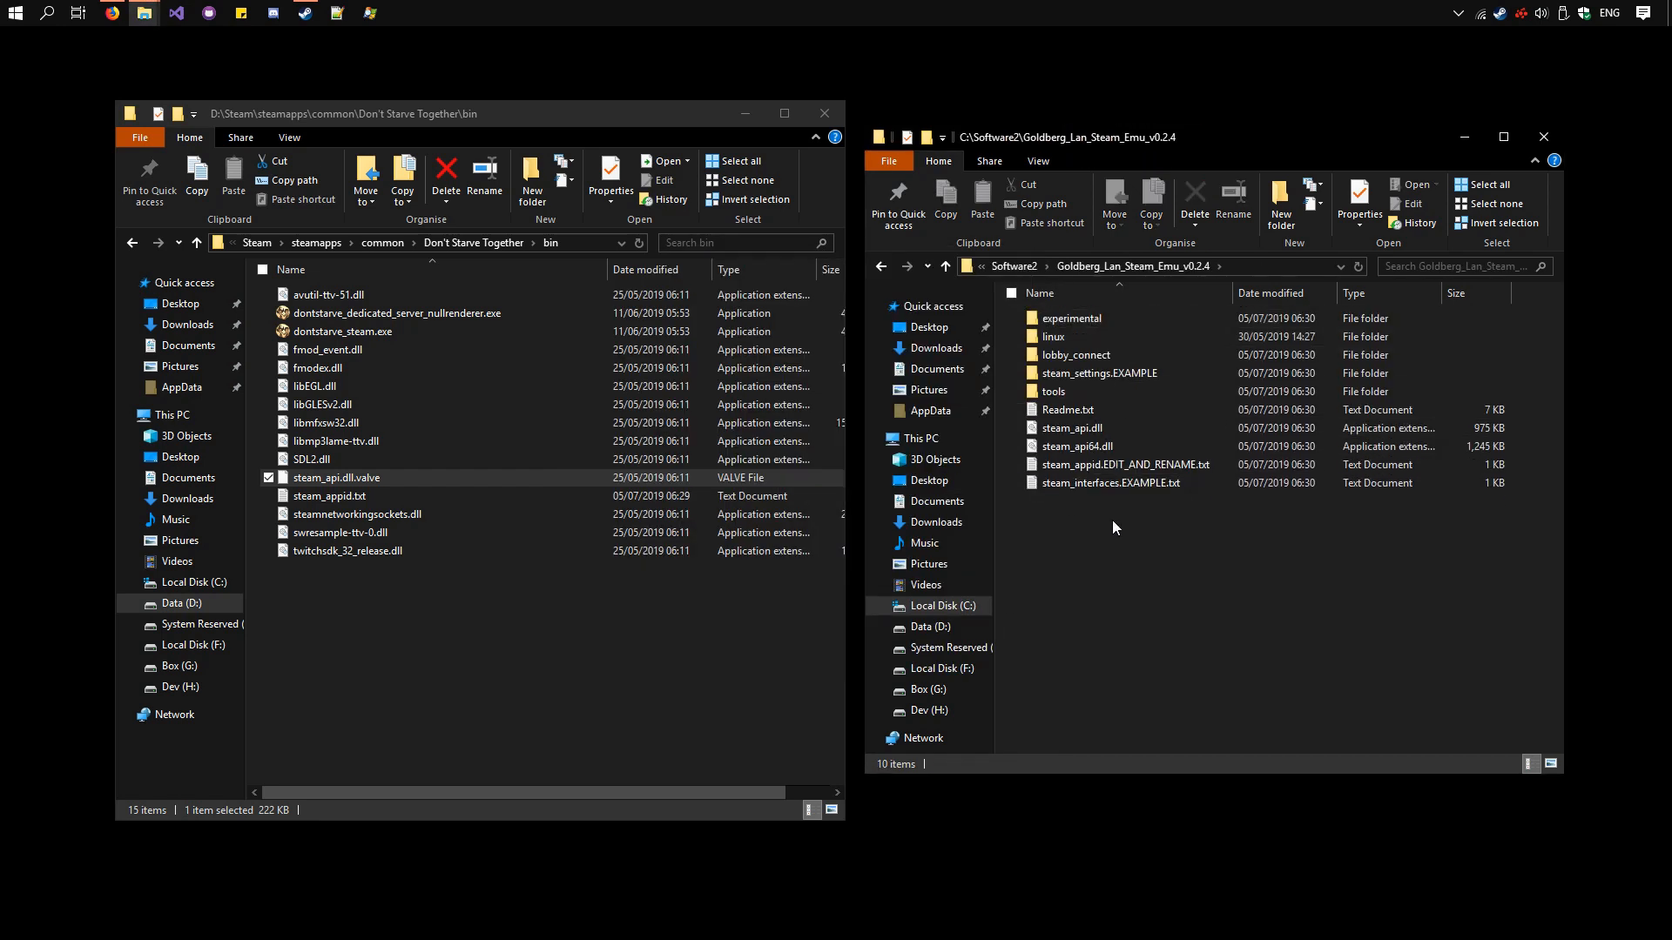
{"action": "left_click", "coordinate": [1074, 428]}
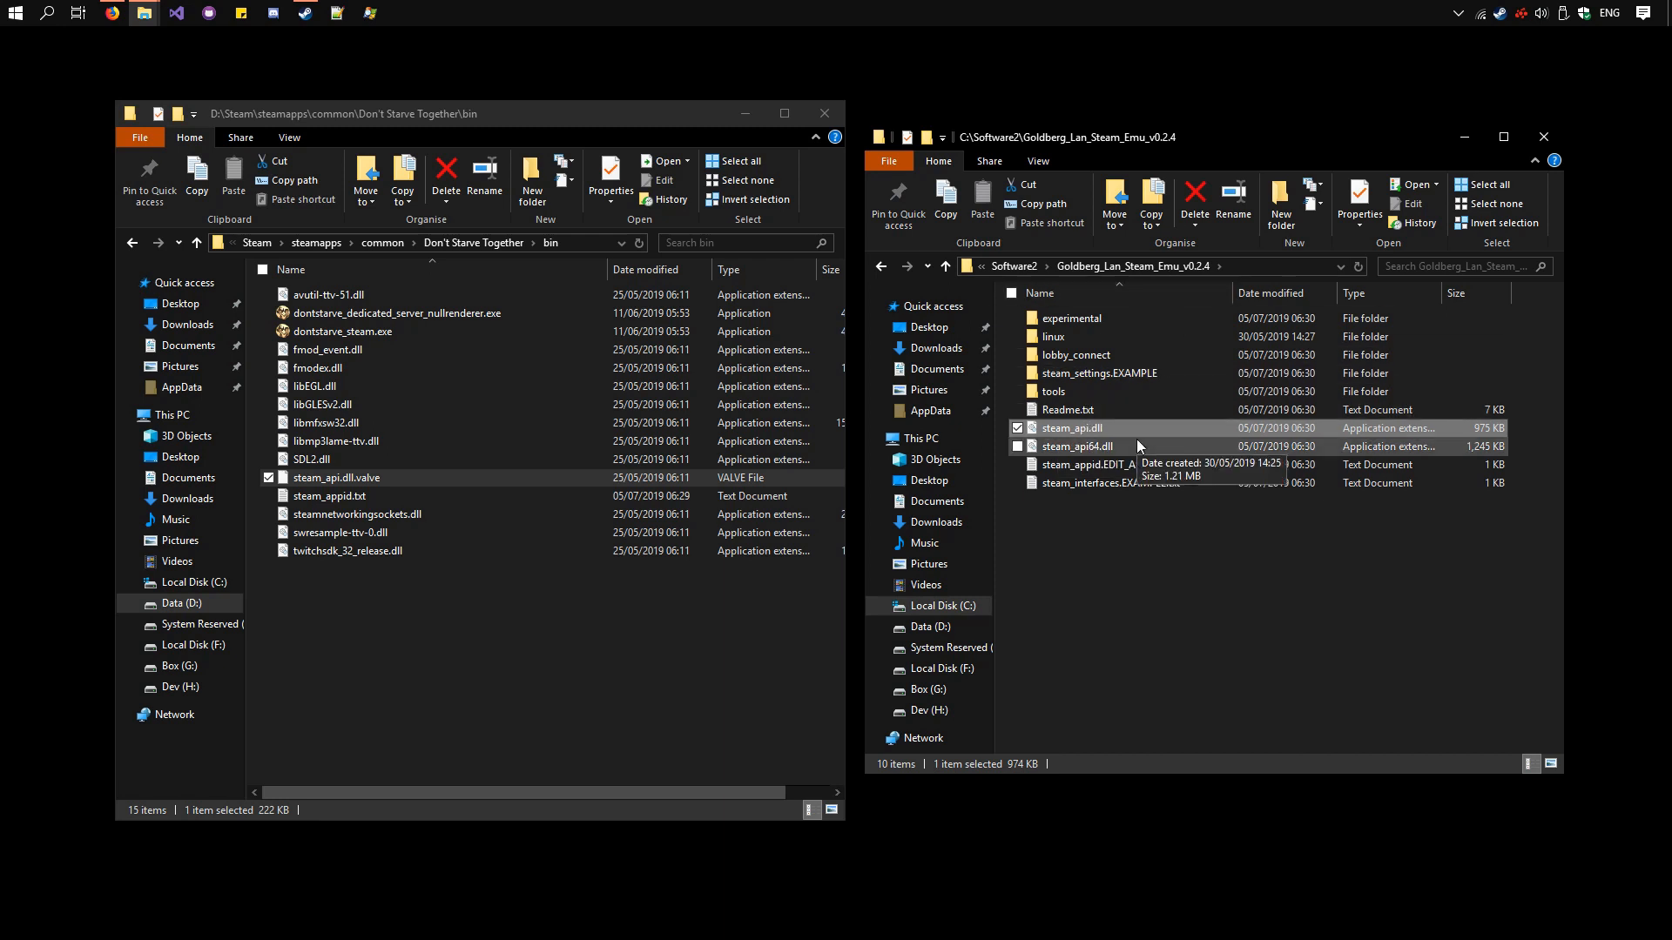
{"action": "right_click", "coordinate": [1074, 428]}
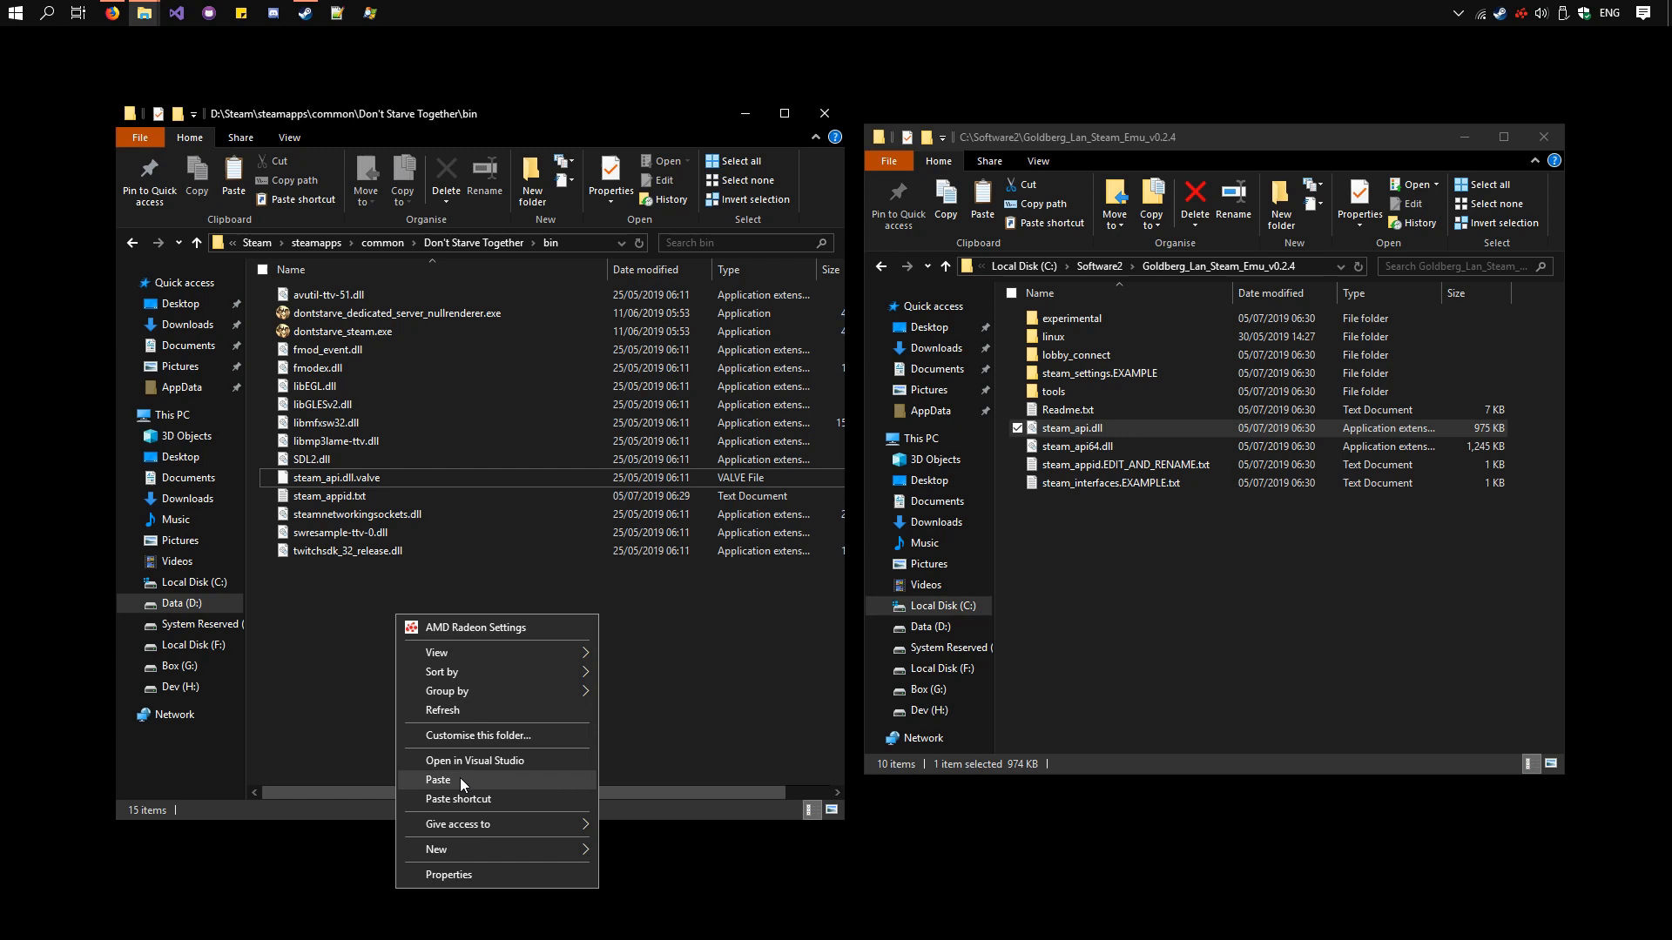
{"action": "left_click", "coordinate": [437, 779]}
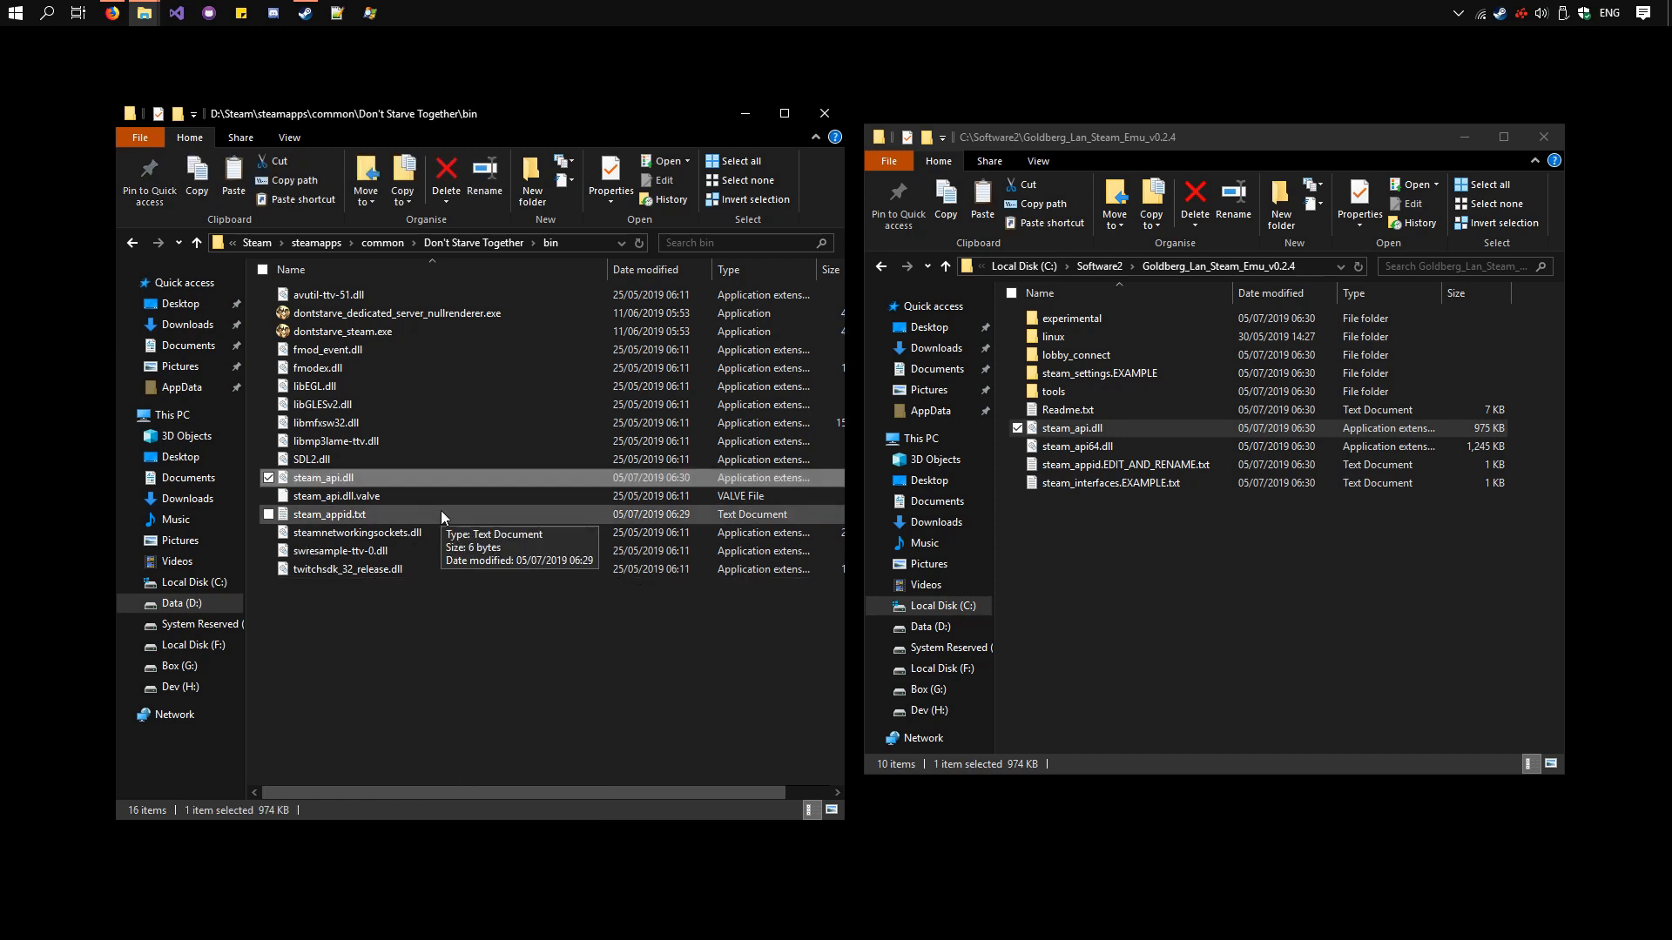
{"action": "mouse_move", "coordinate": [391, 339]}
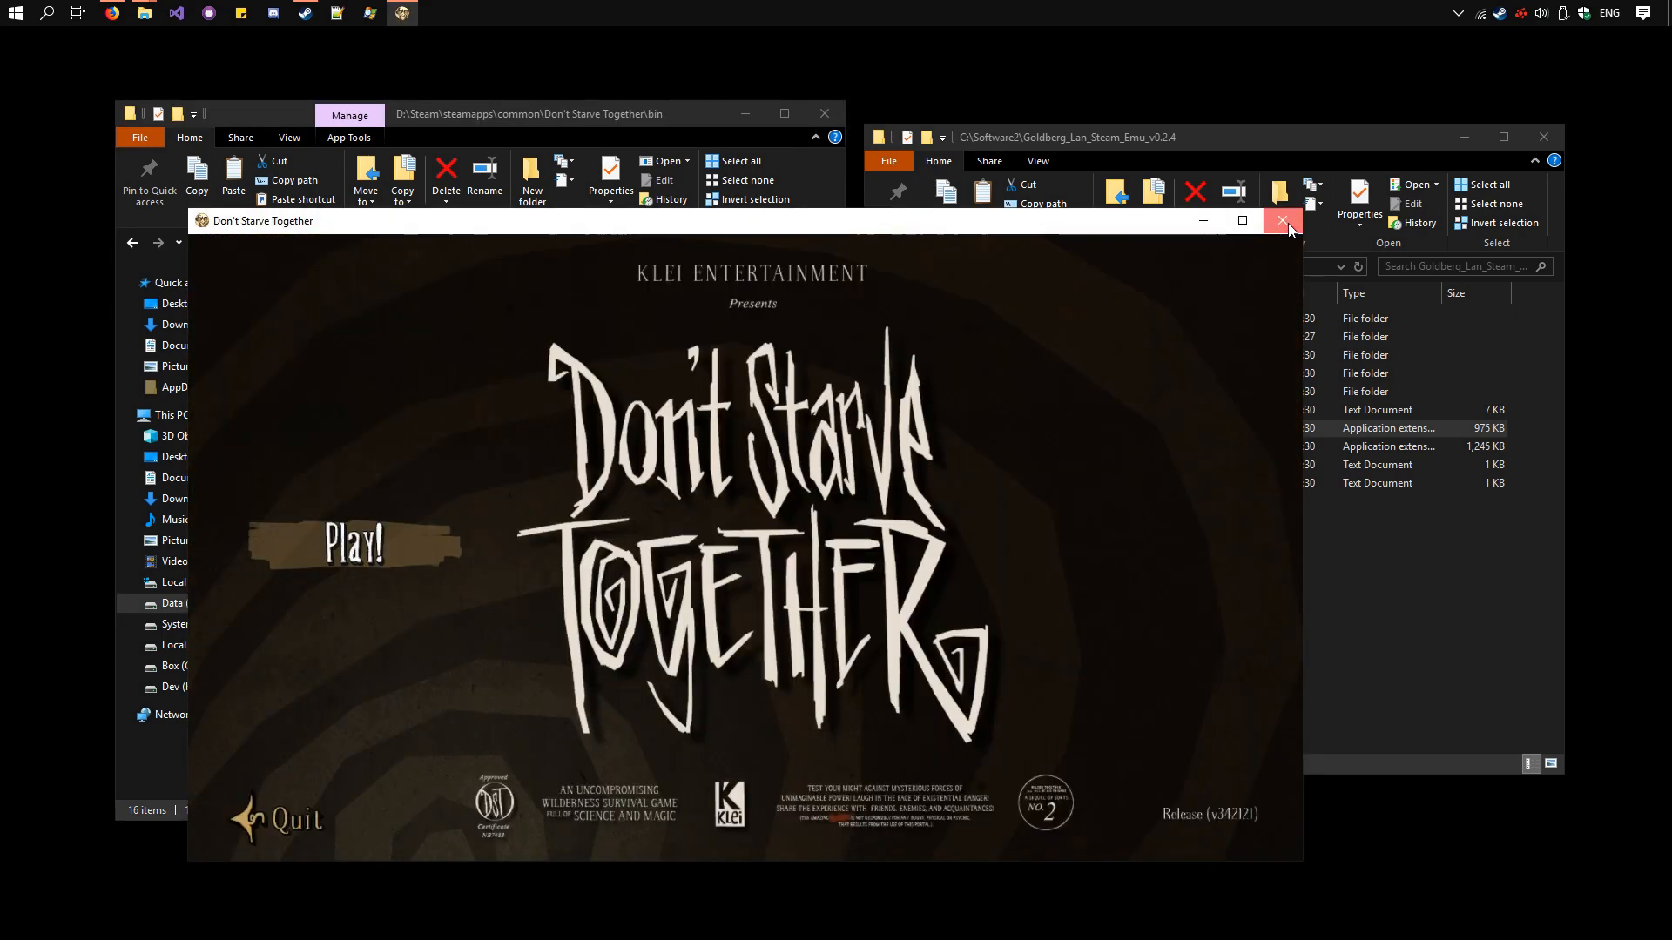
{"action": "left_click", "coordinate": [1283, 220]}
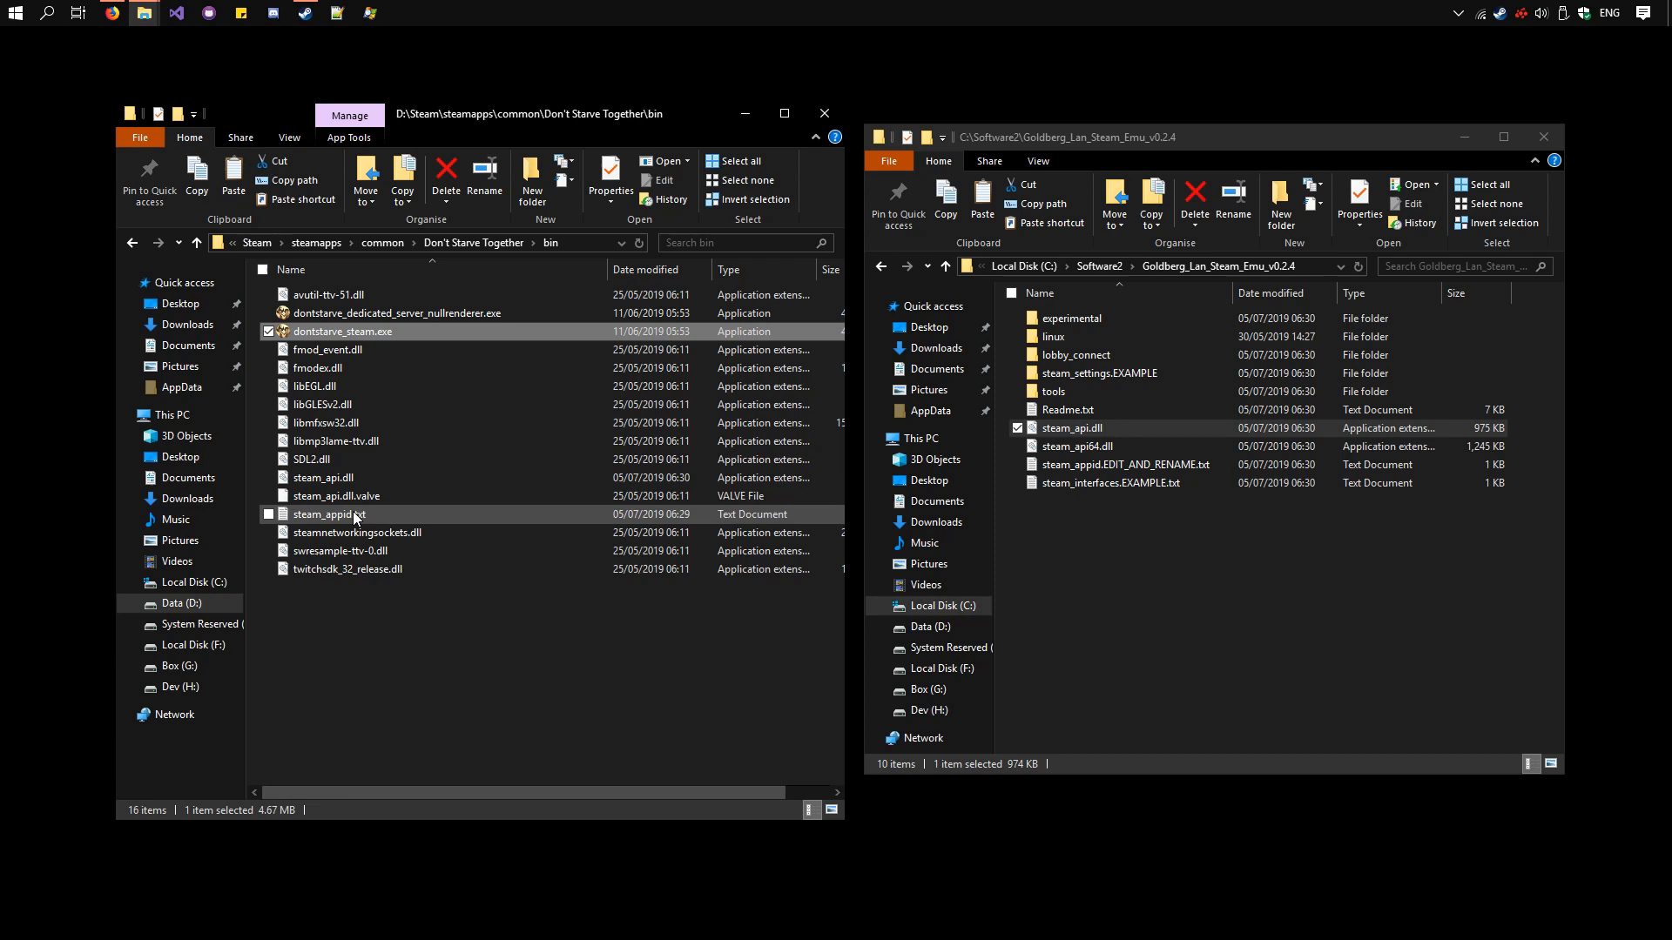
Step: Run %appdata% and open account_name.txt from Goldberg SteamEmu Saves > settings
{"action": "key", "text": "Win+r"}
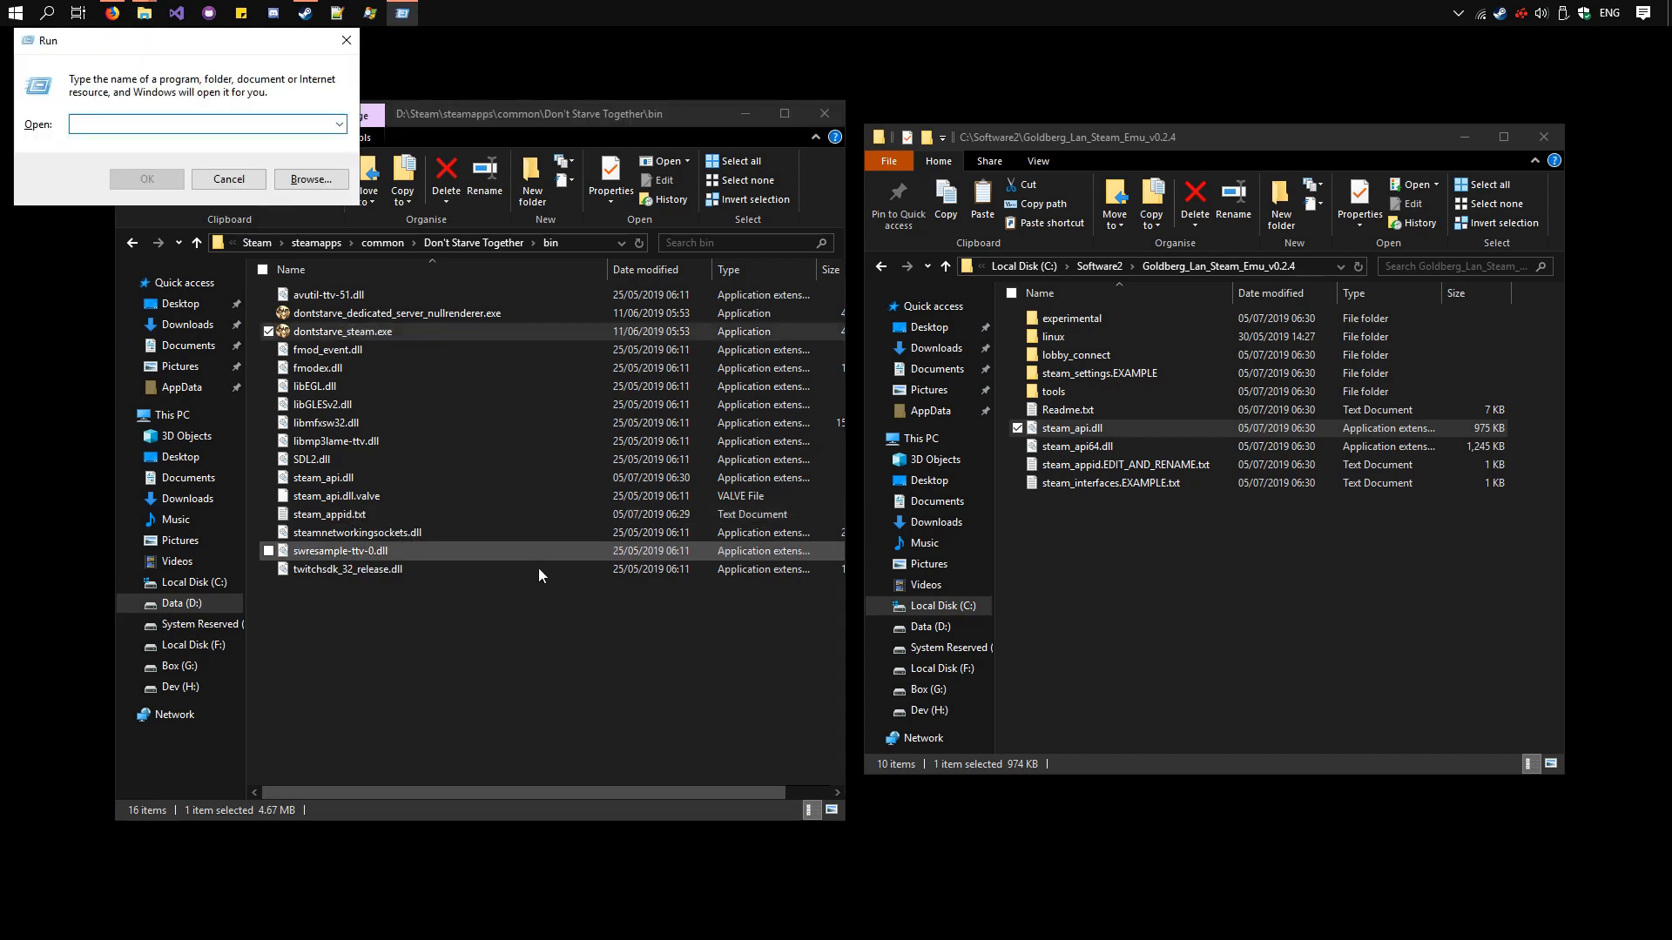
{"action": "type", "text": "%"}
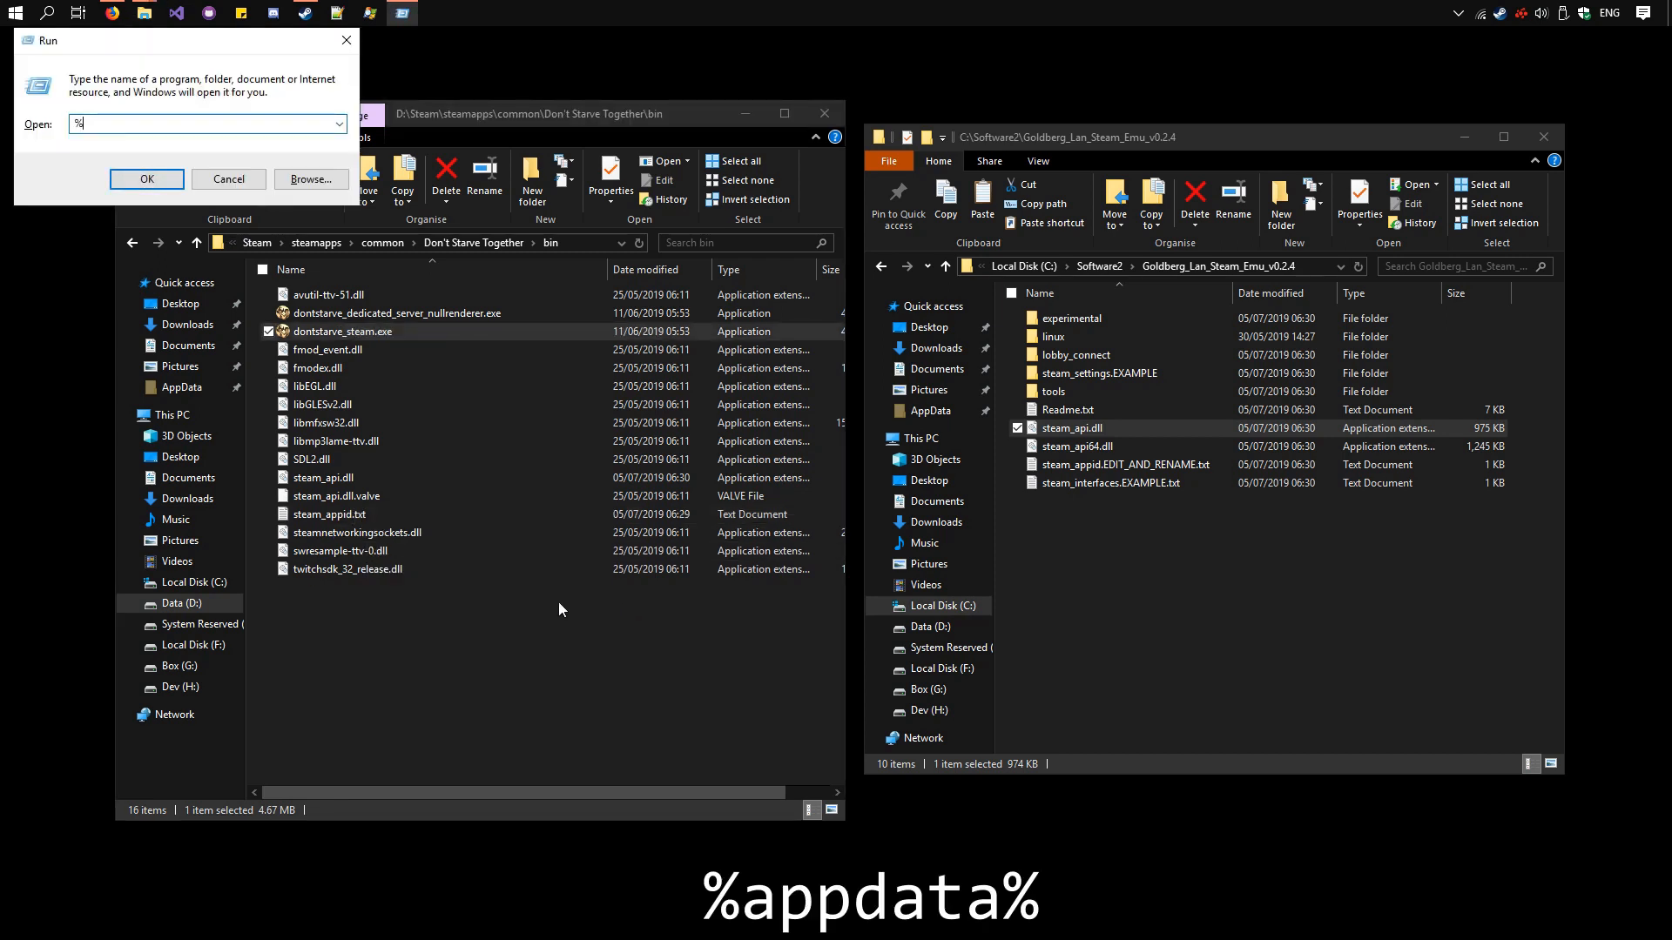
{"action": "type", "text": "appdata"}
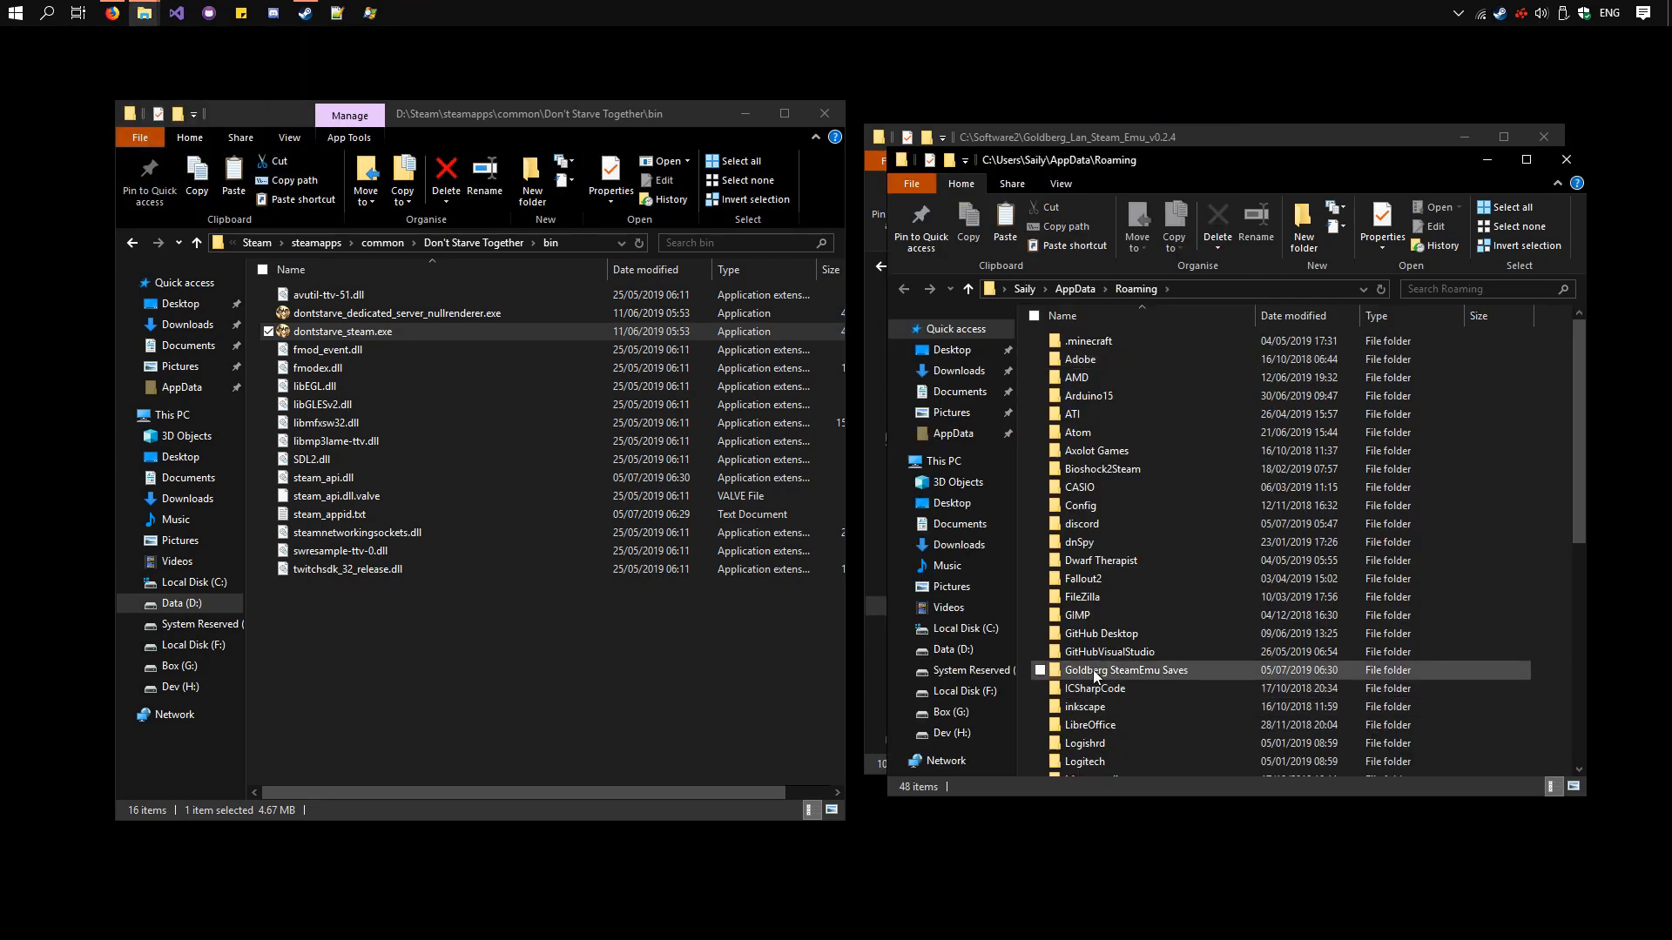
{"action": "double_click", "coordinate": [1118, 669]}
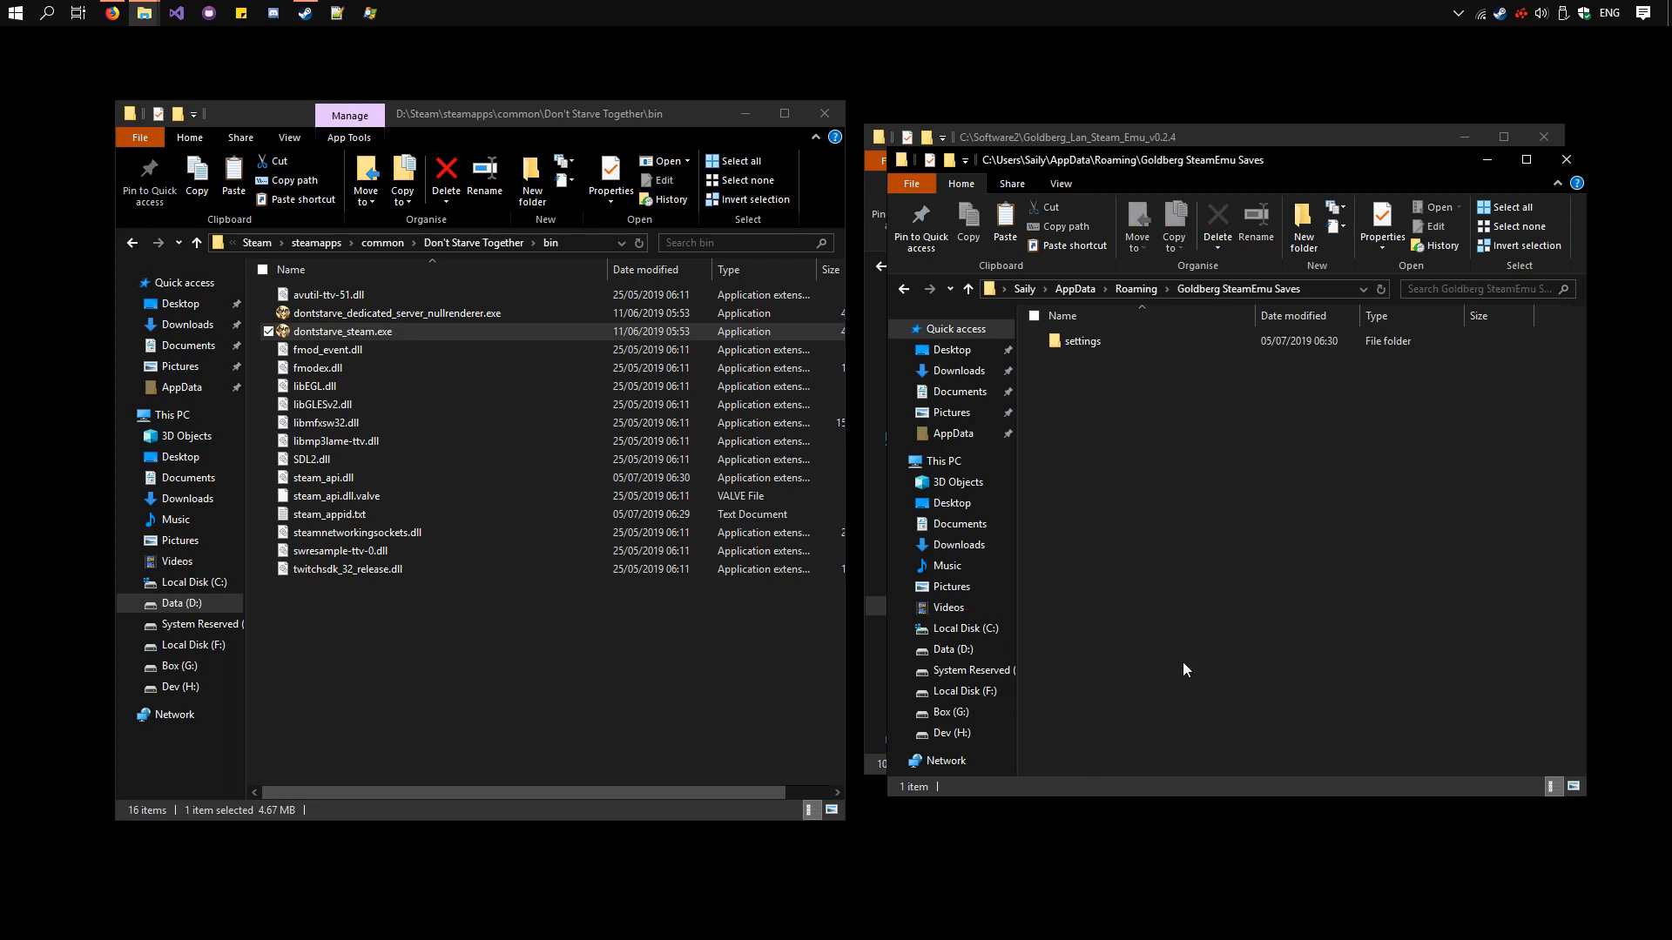
{"action": "double_click", "coordinate": [1083, 340]}
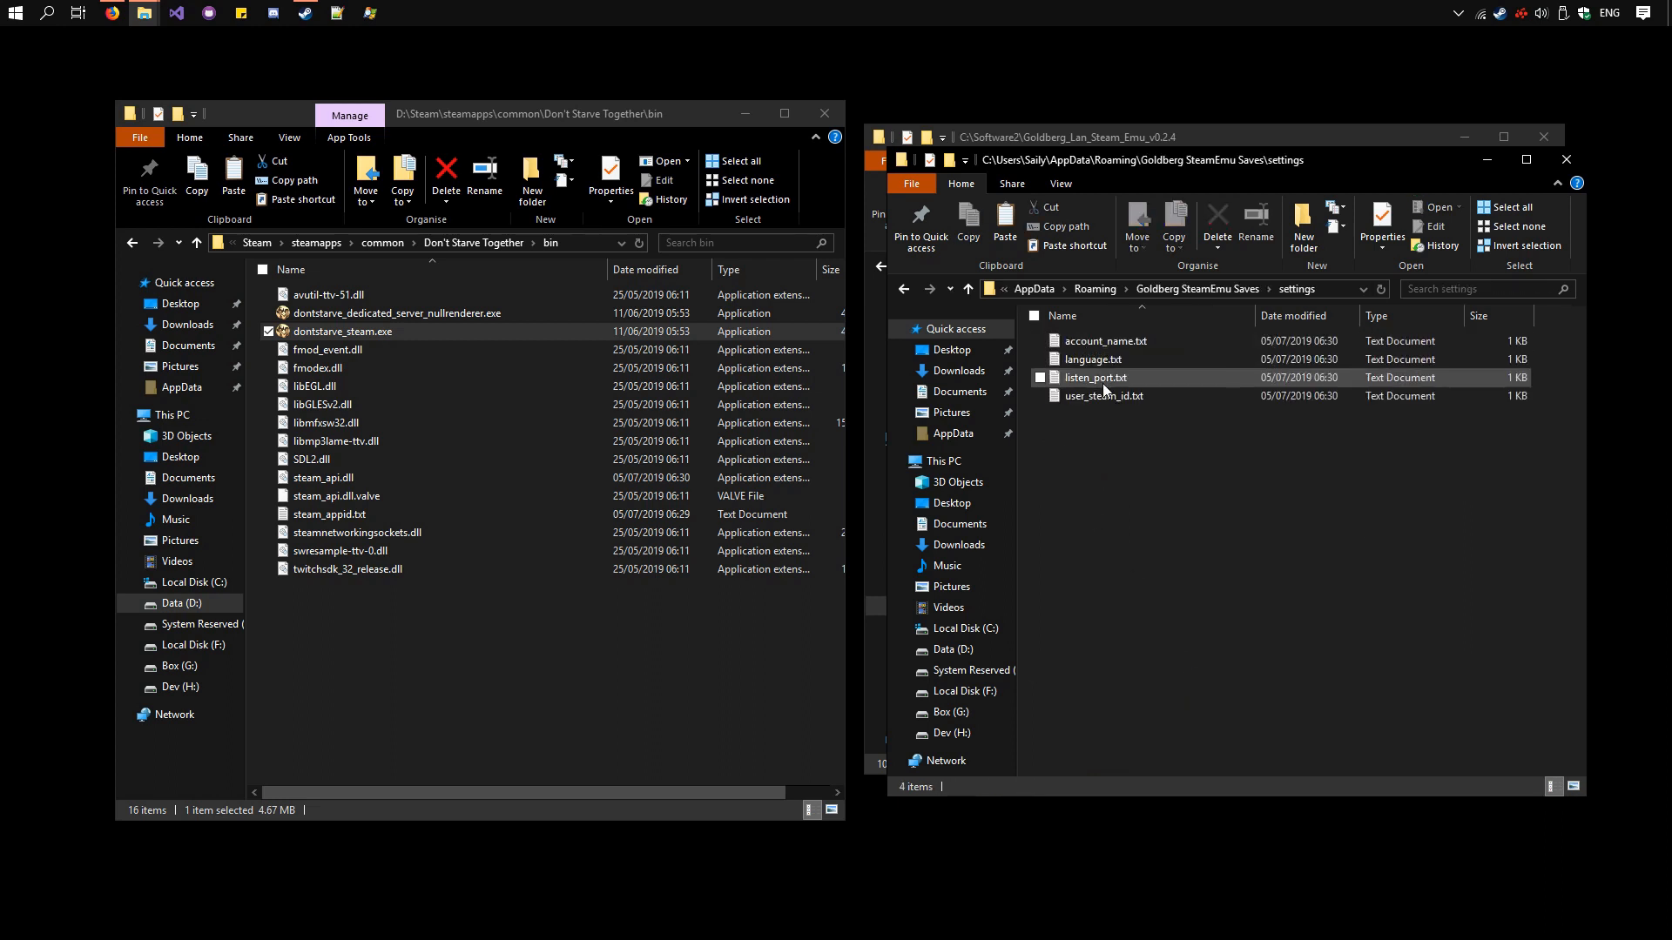
{"action": "mouse_move", "coordinate": [1106, 340]}
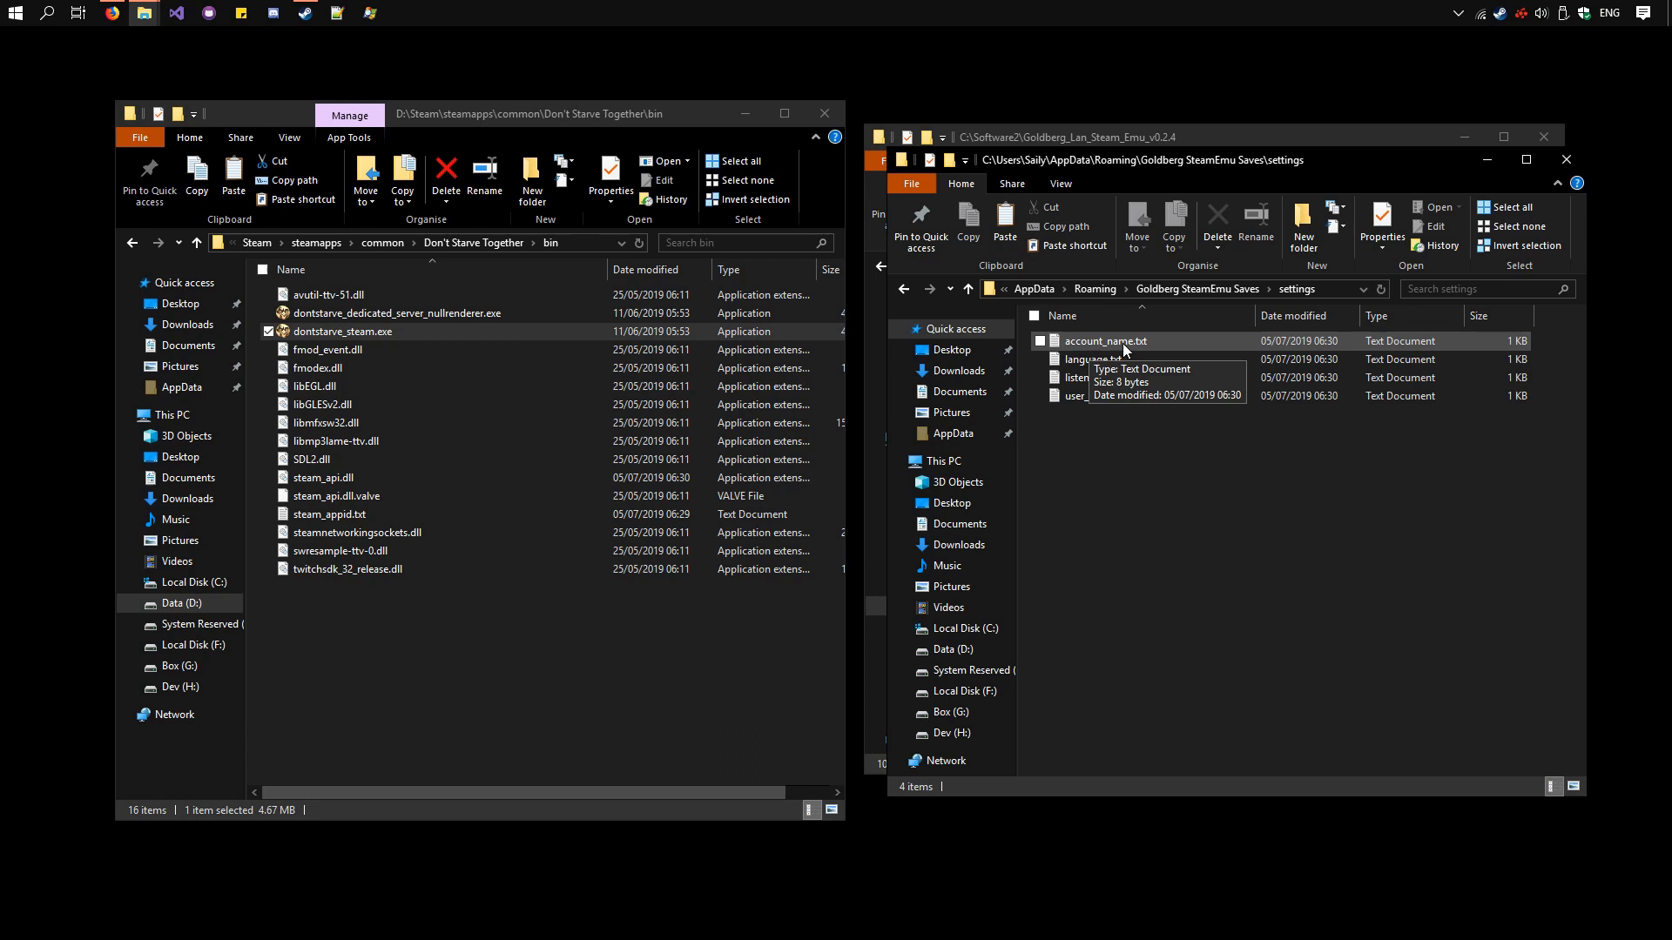
{"action": "double_click", "coordinate": [1105, 341]}
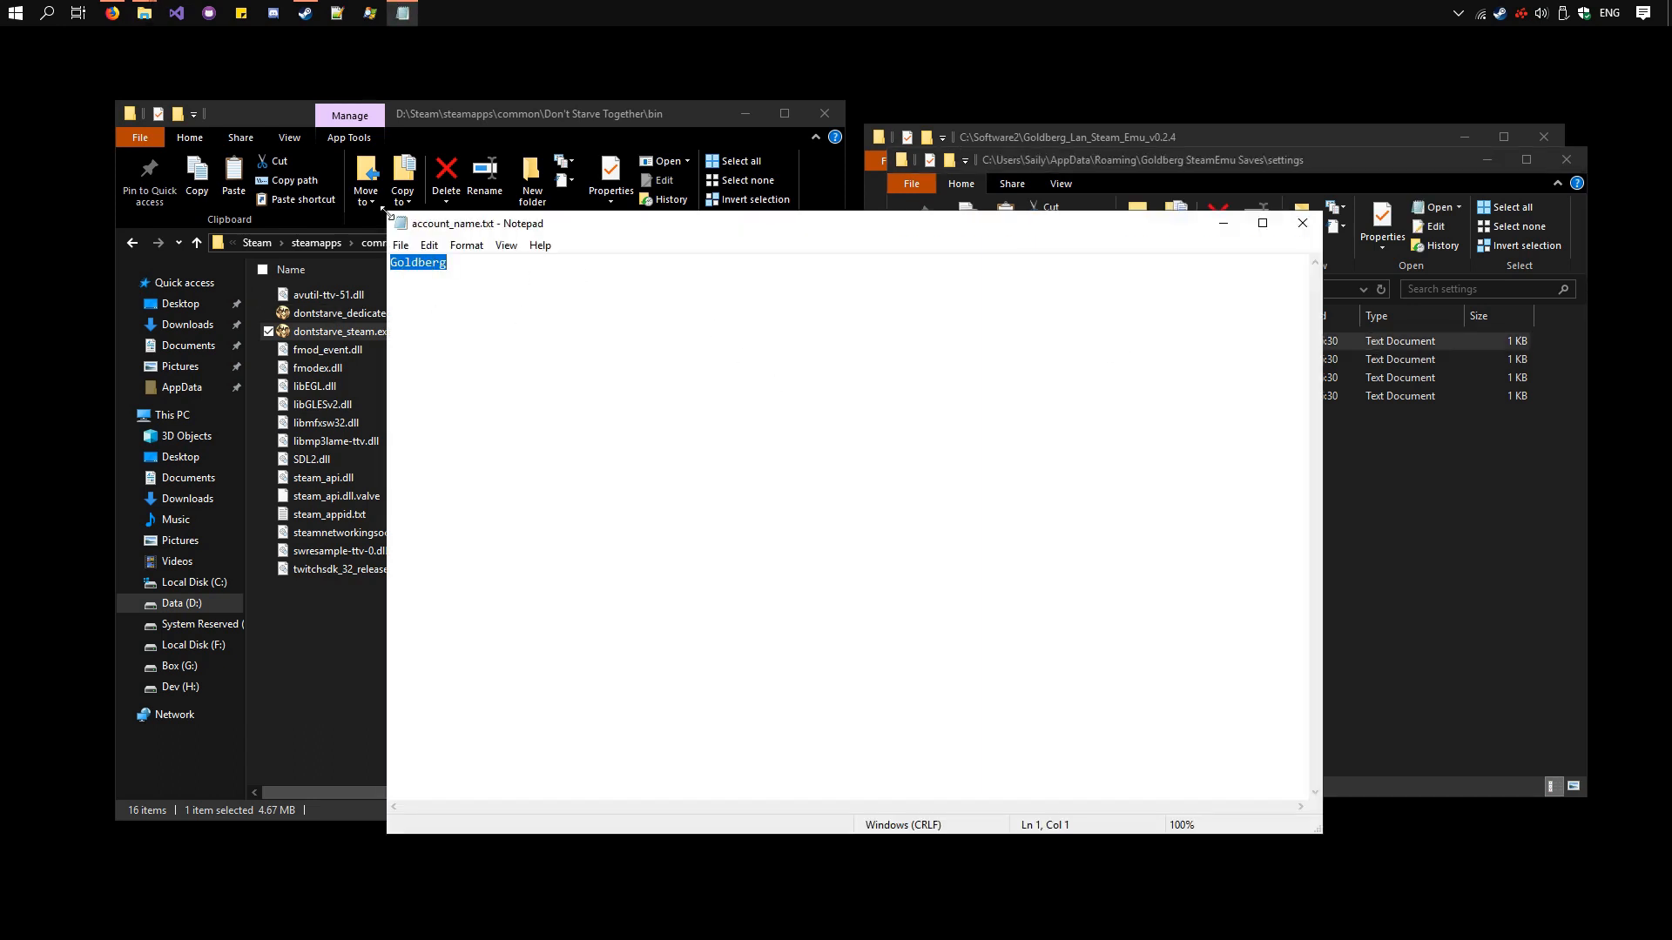
Step: Change the account name from Goldberg to Player1 and close Notepad, keeping the change
{"action": "type", "text": "Player1"}
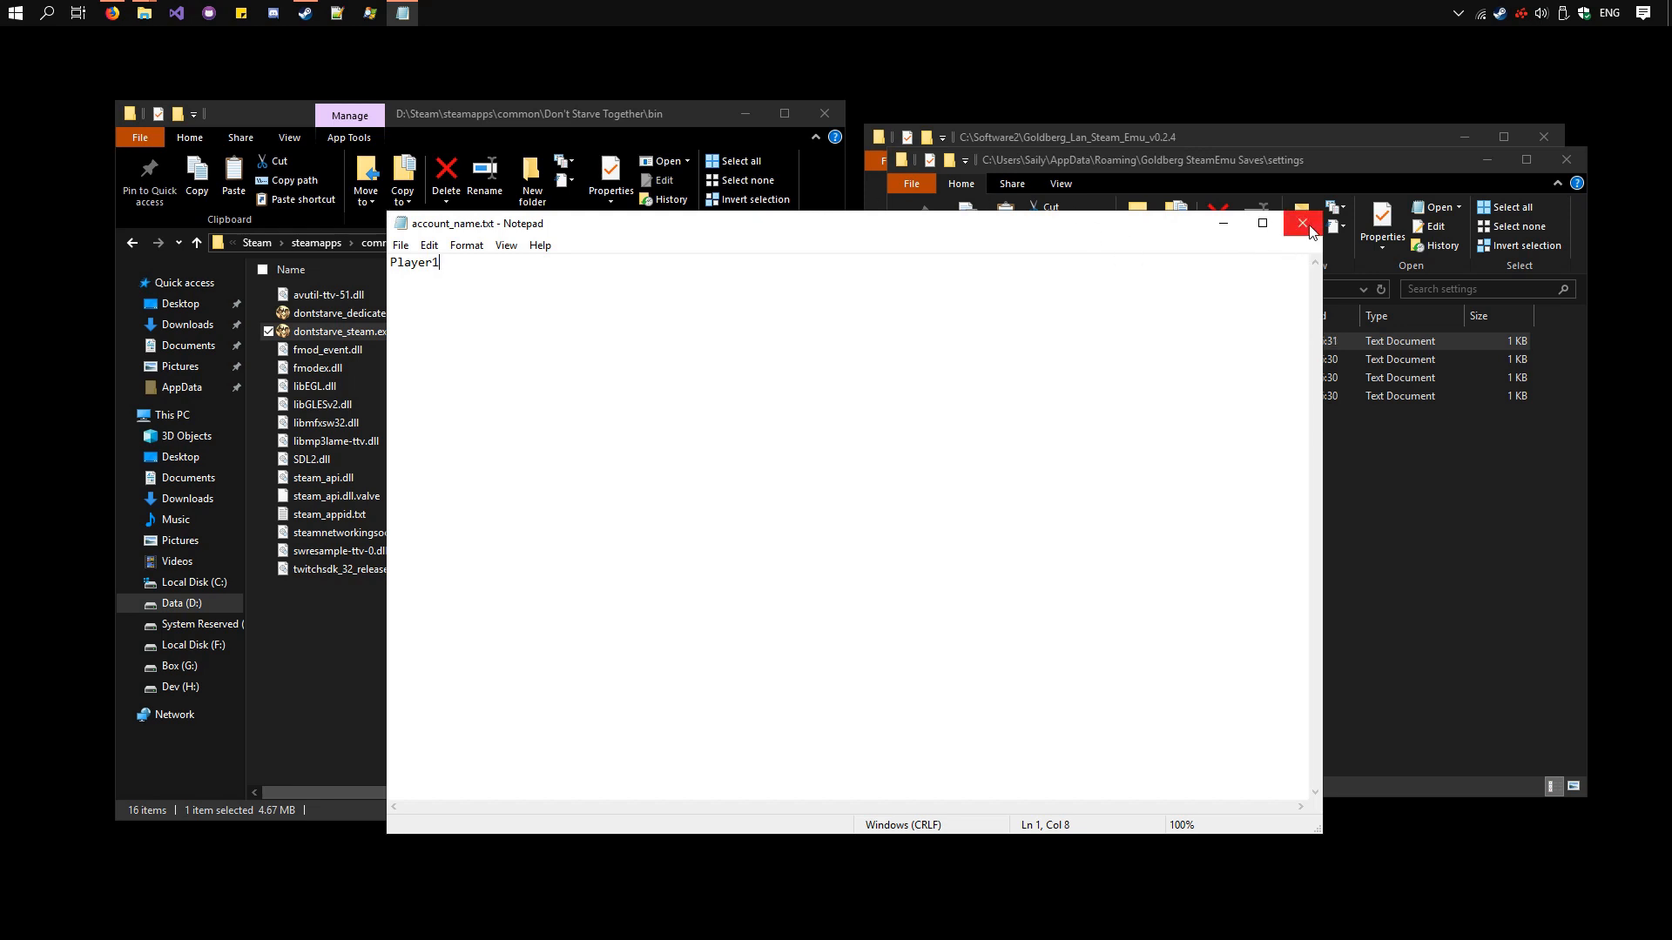
{"action": "left_click", "coordinate": [1301, 223]}
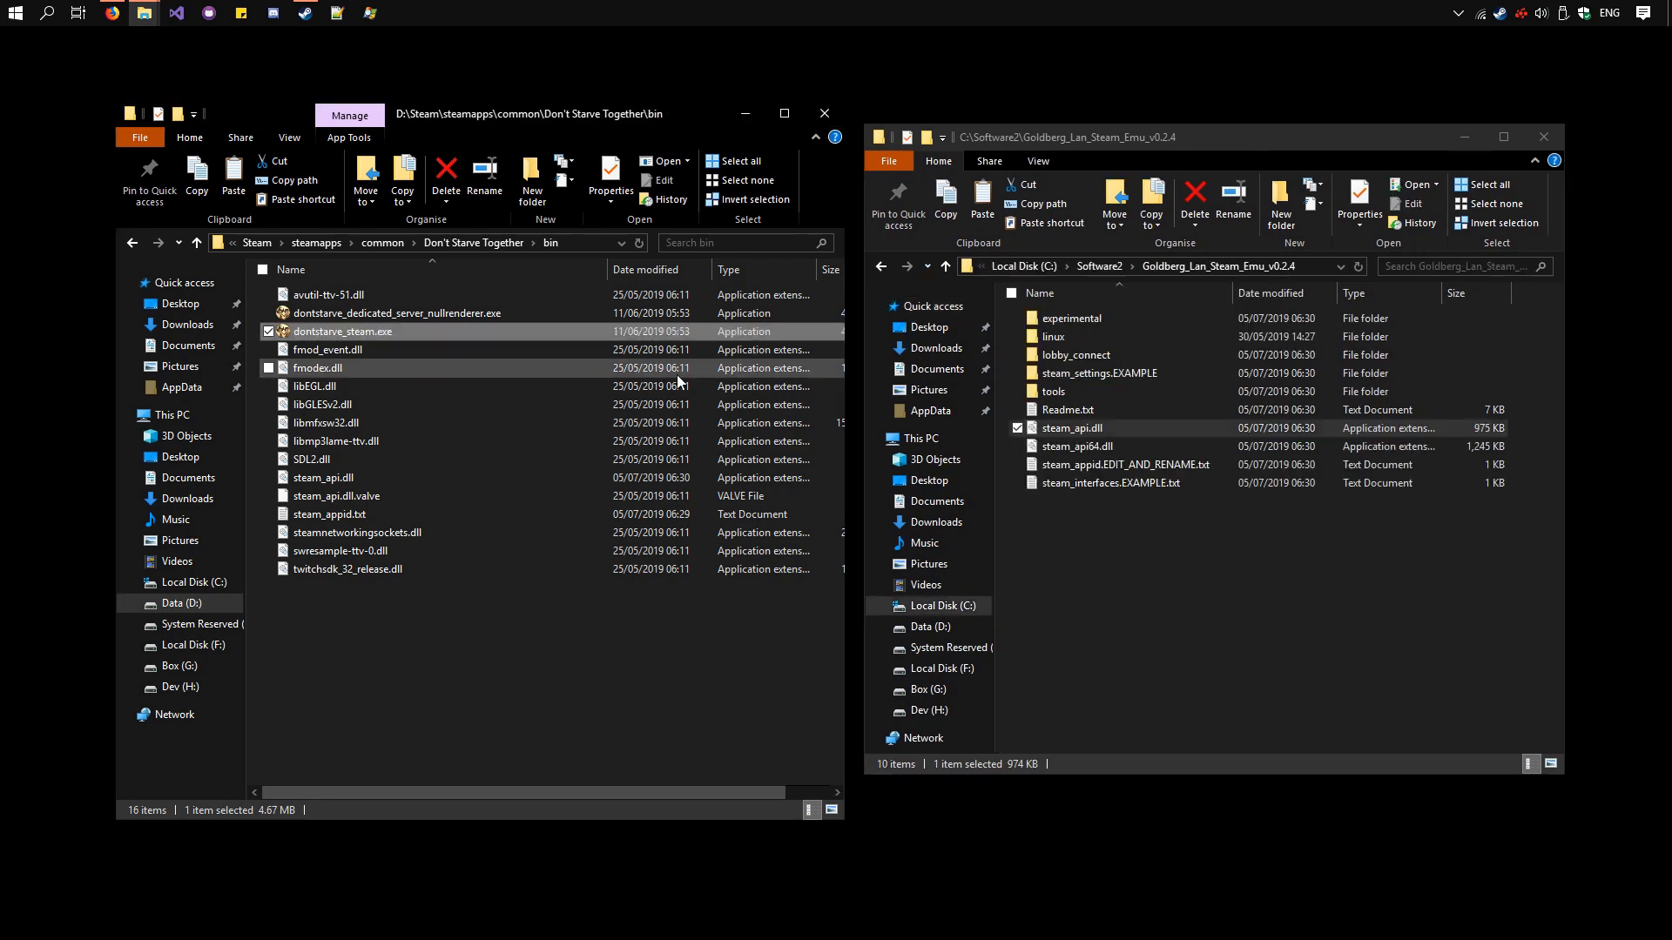
{"action": "mouse_move", "coordinate": [376, 341]}
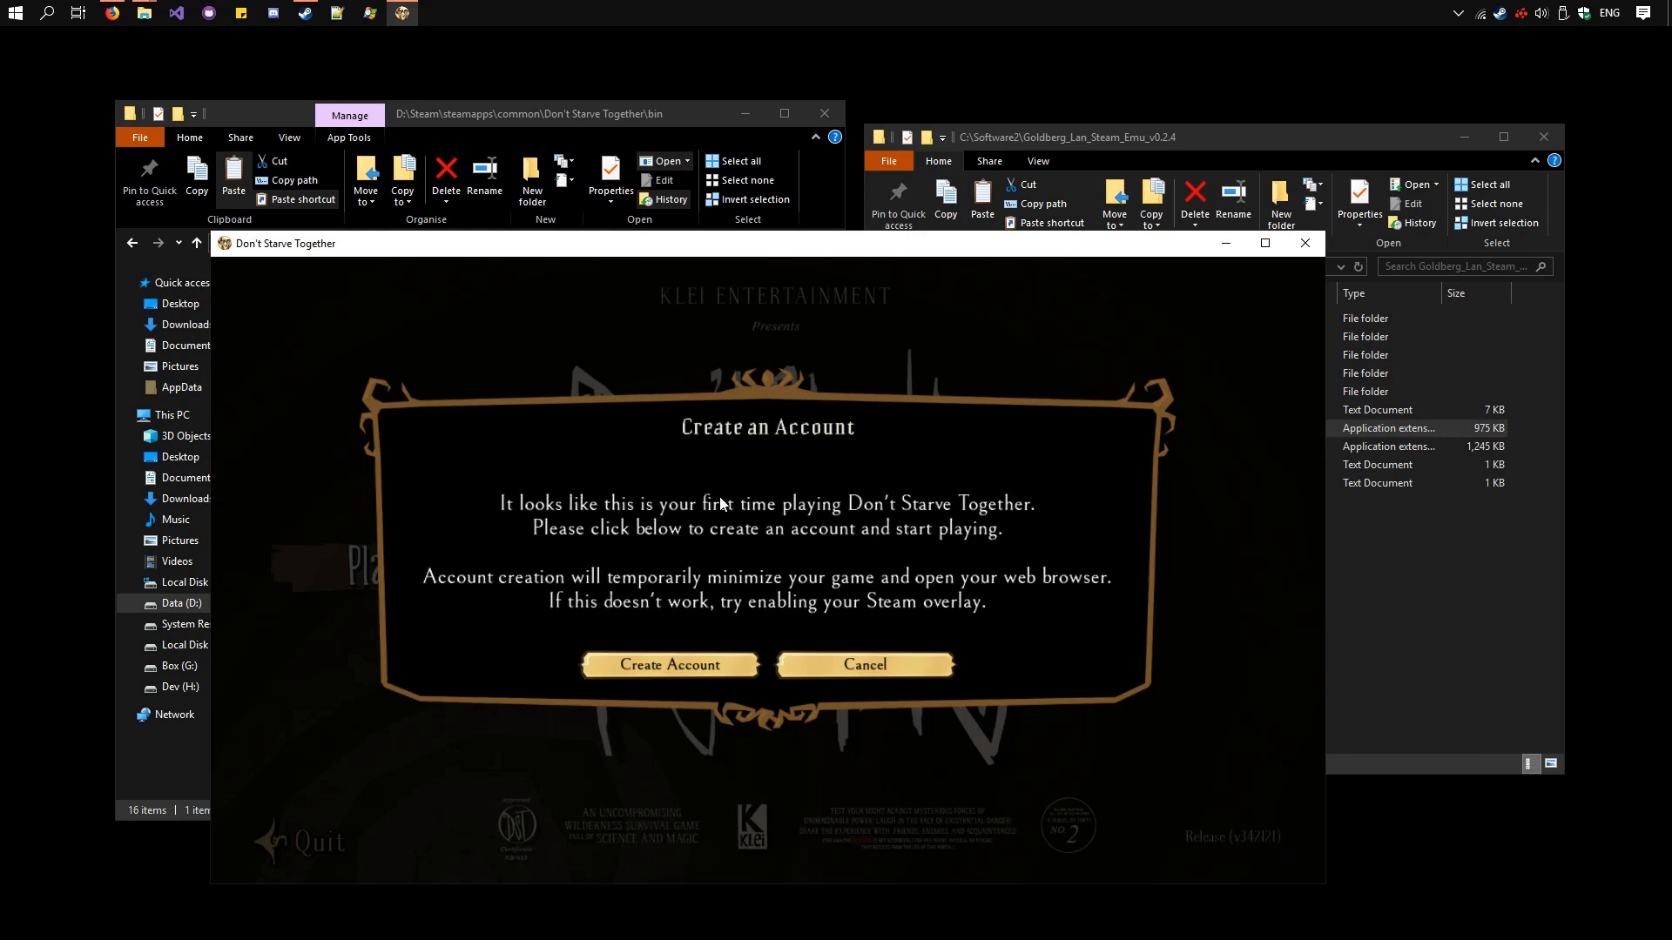
{"action": "mouse_move", "coordinate": [640, 613]}
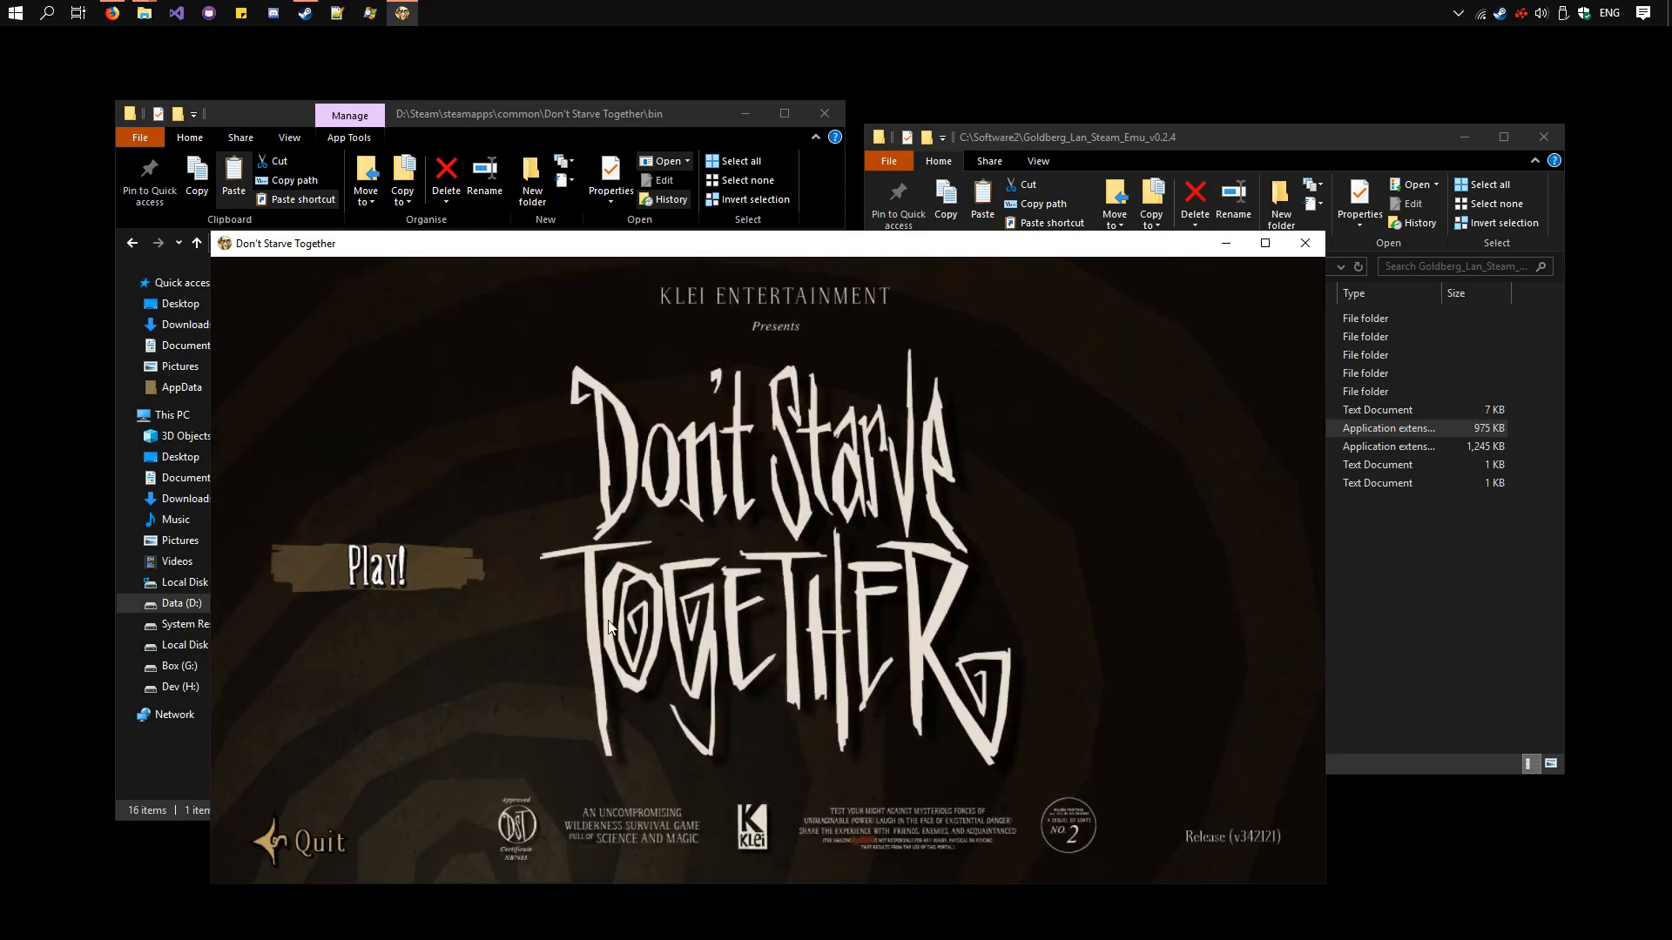
Step: Dismiss the Create an Account prompt in the first game instance
{"action": "left_click", "coordinate": [376, 565]}
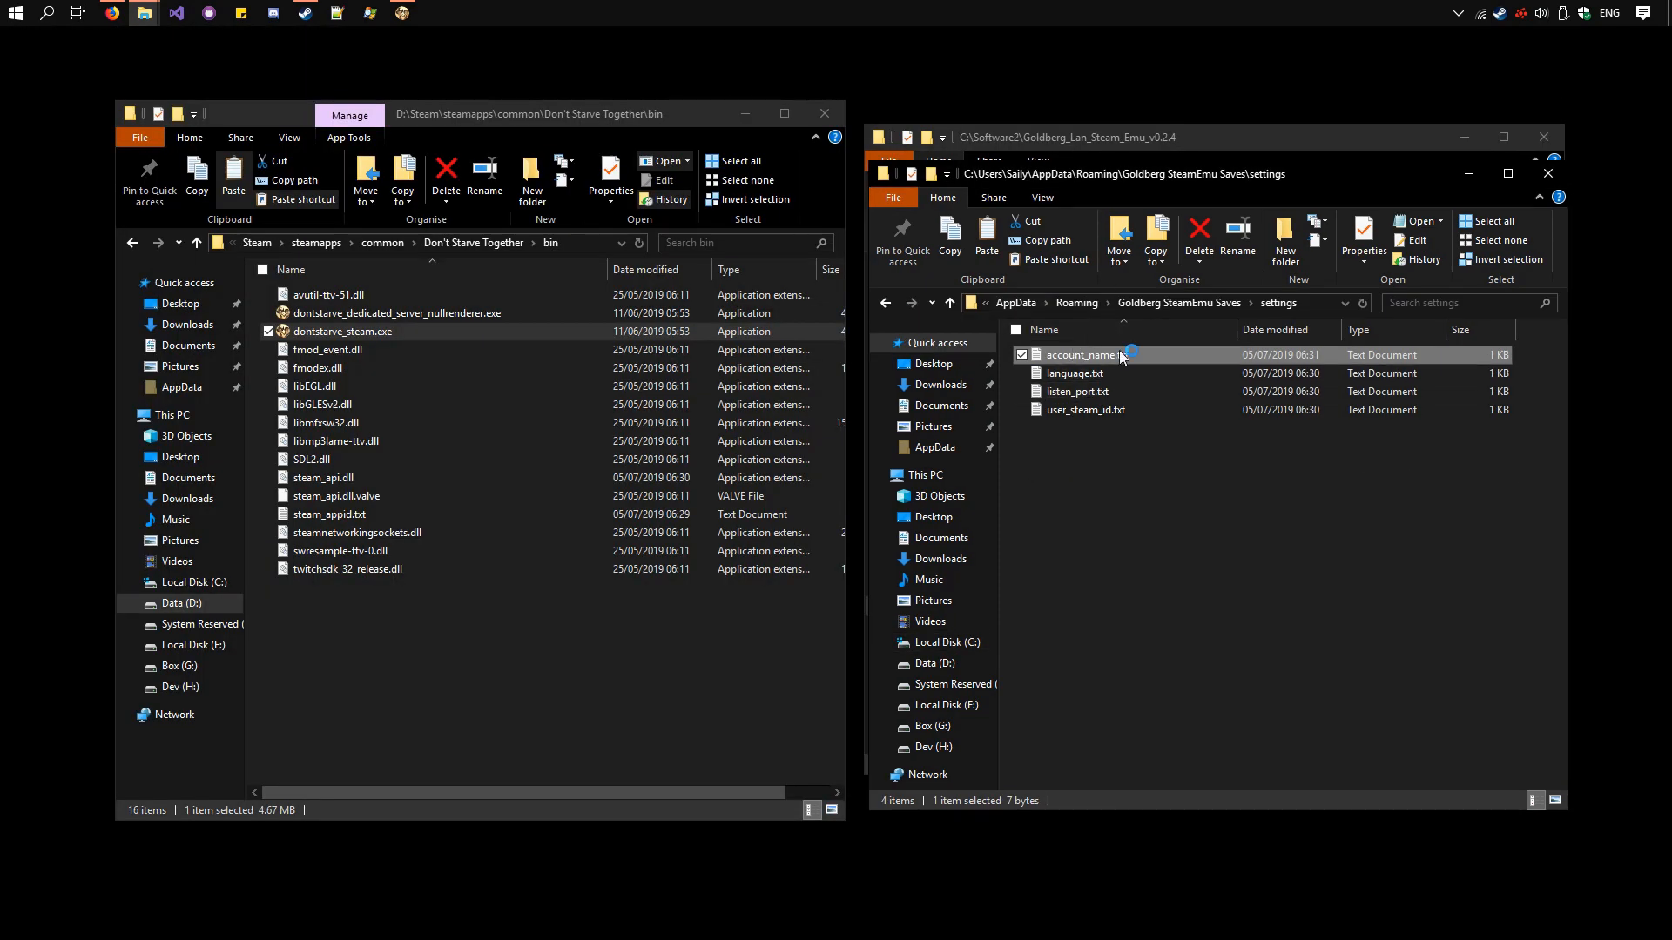
Step: Set account_name.txt to Player2, then view user_steam_id.txt and close Notepad
{"action": "double_click", "coordinate": [1086, 355]}
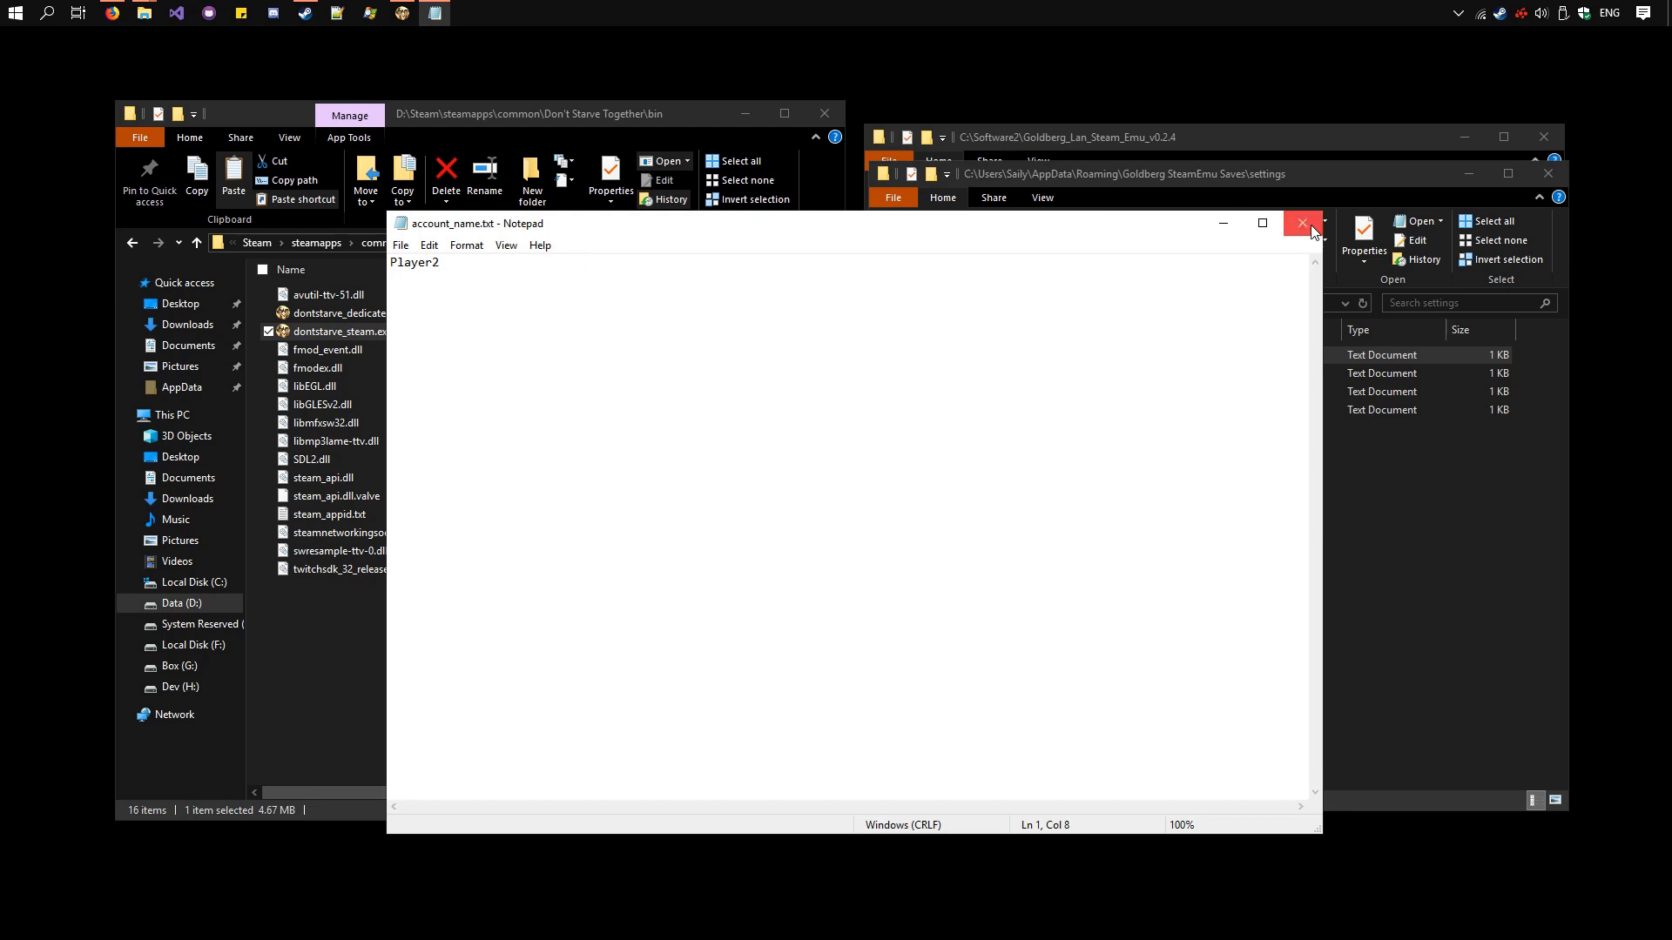
{"action": "left_click", "coordinate": [1301, 223]}
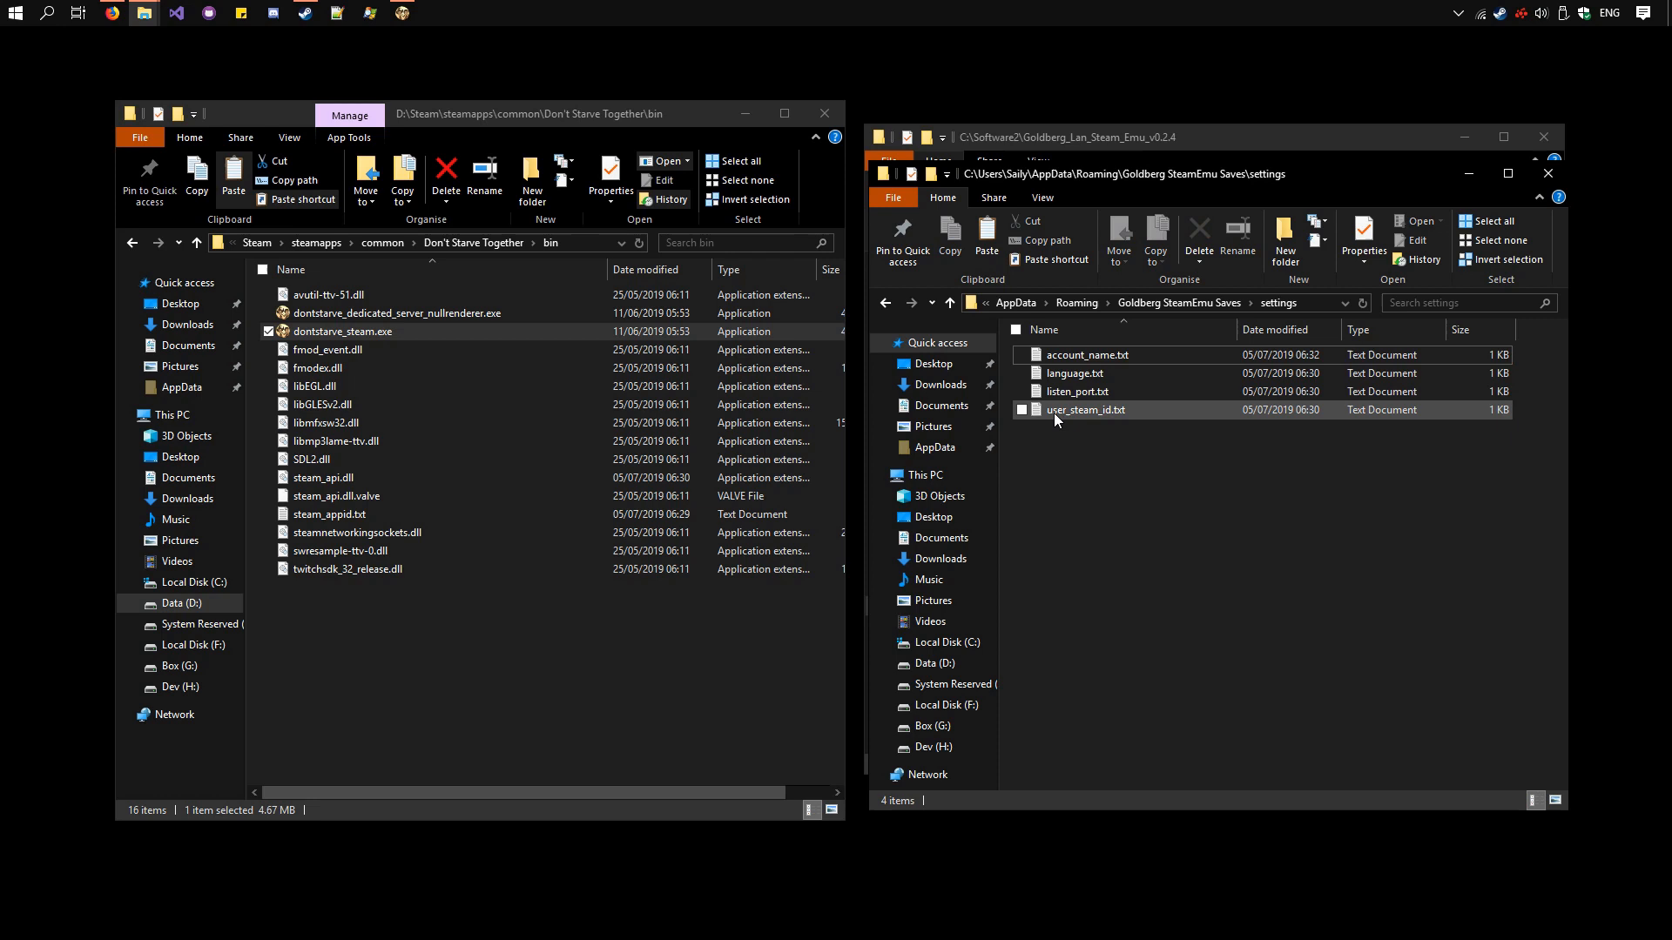
{"action": "double_click", "coordinate": [1086, 409]}
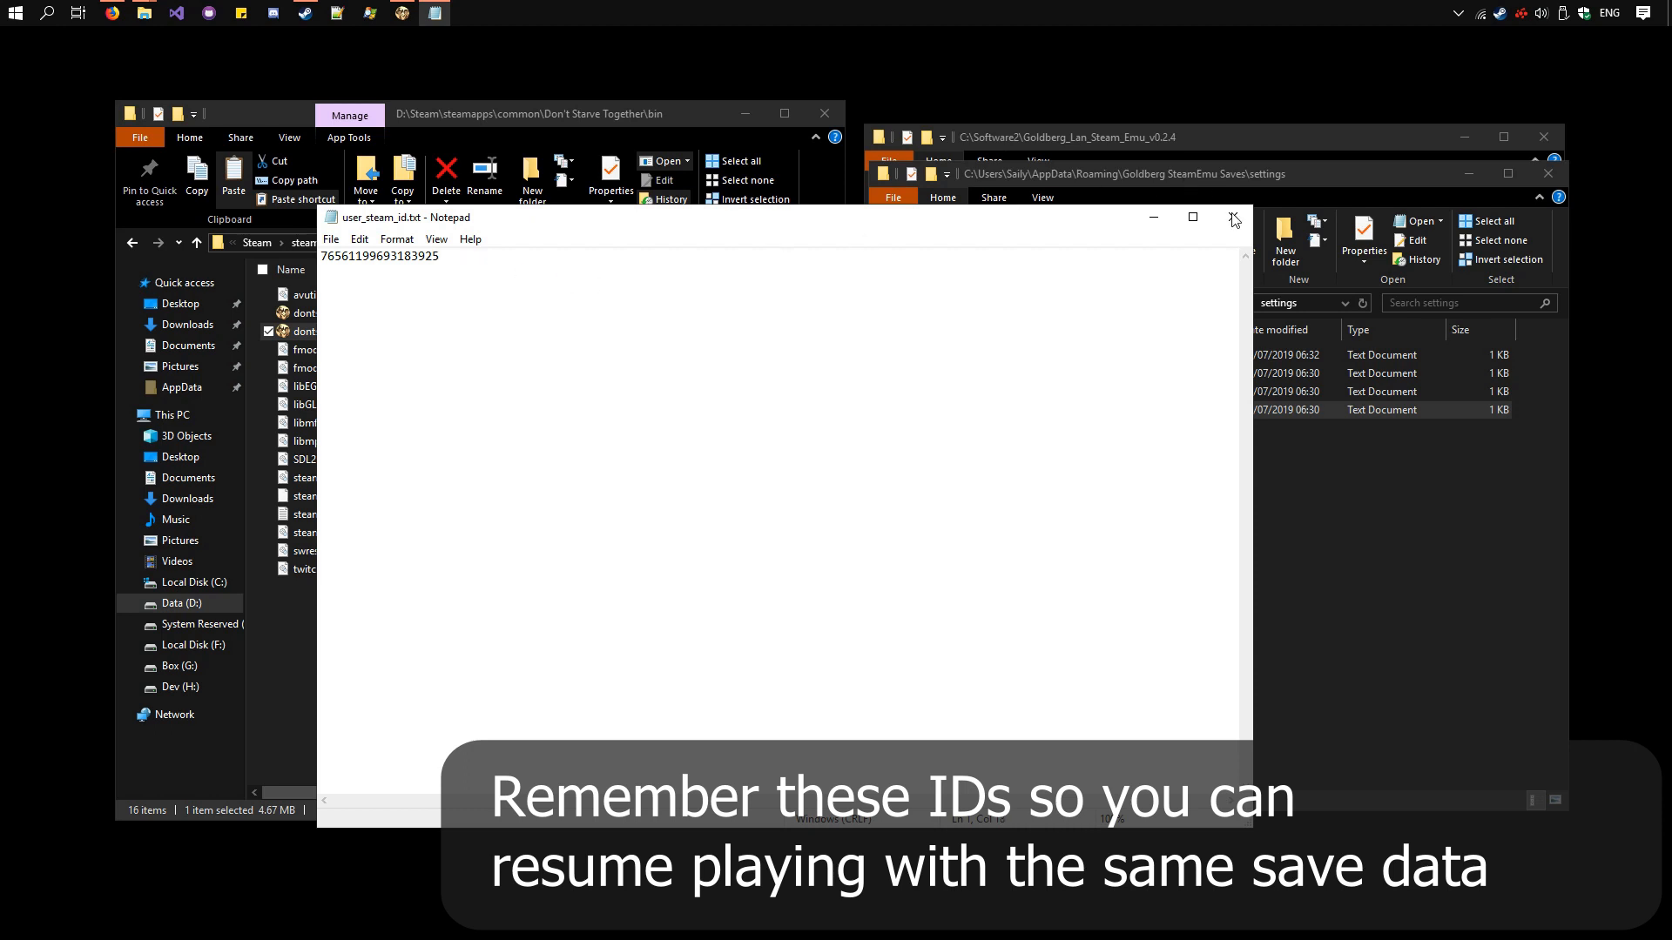
{"action": "left_click", "coordinate": [1234, 218]}
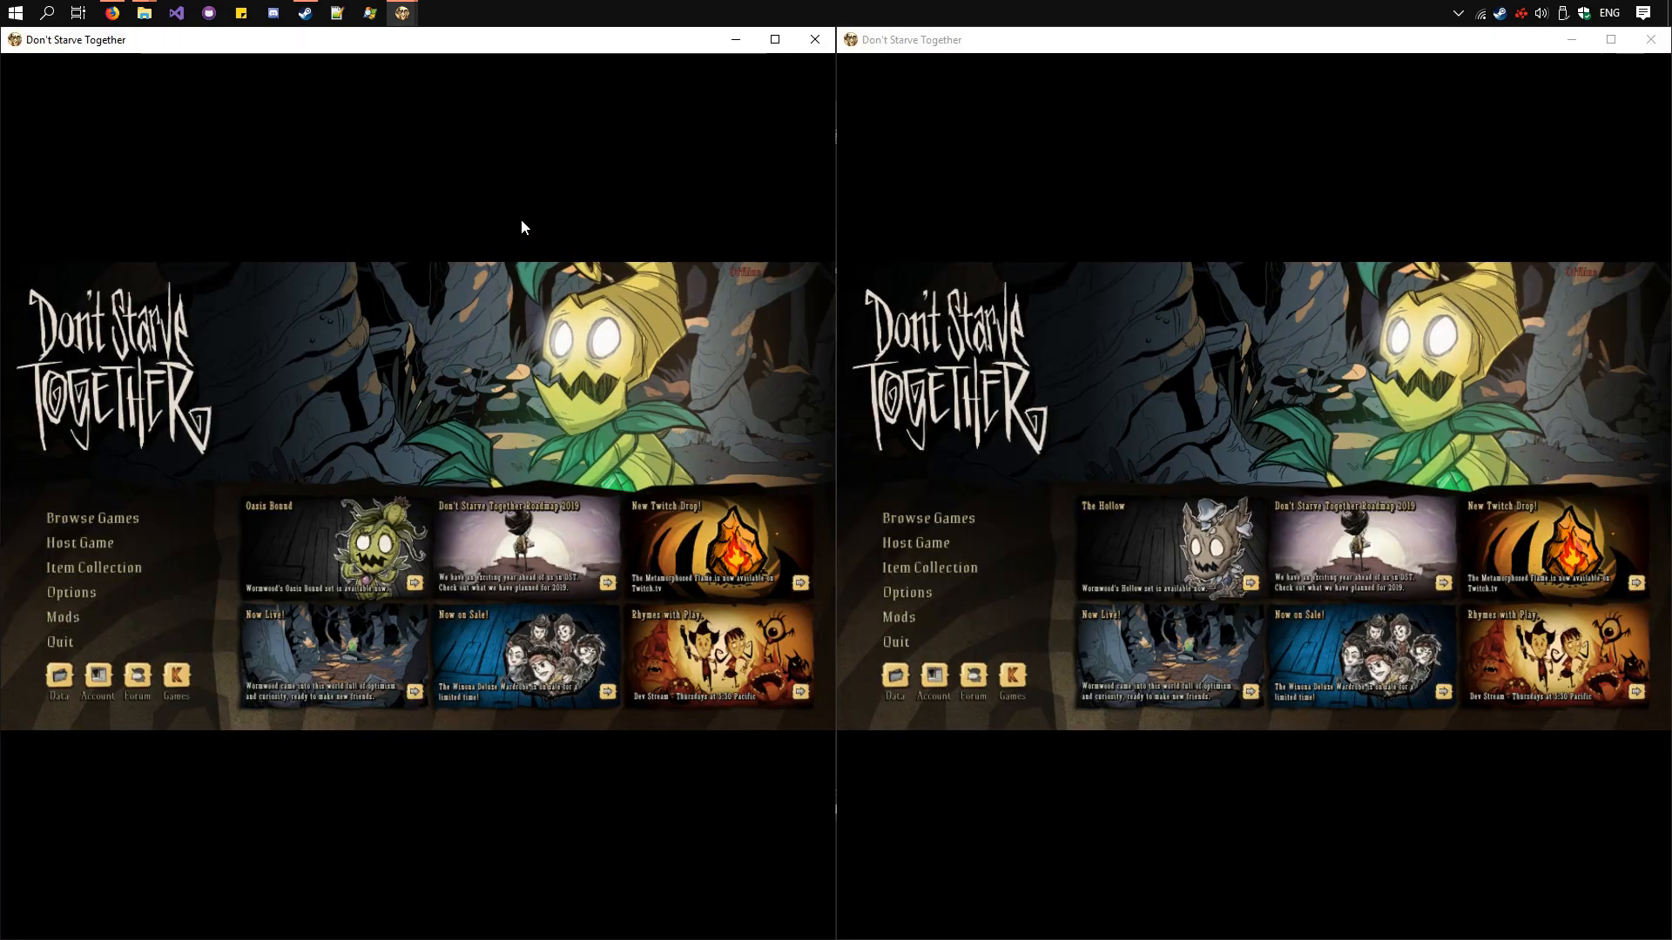
{"action": "mouse_move", "coordinate": [354, 427]}
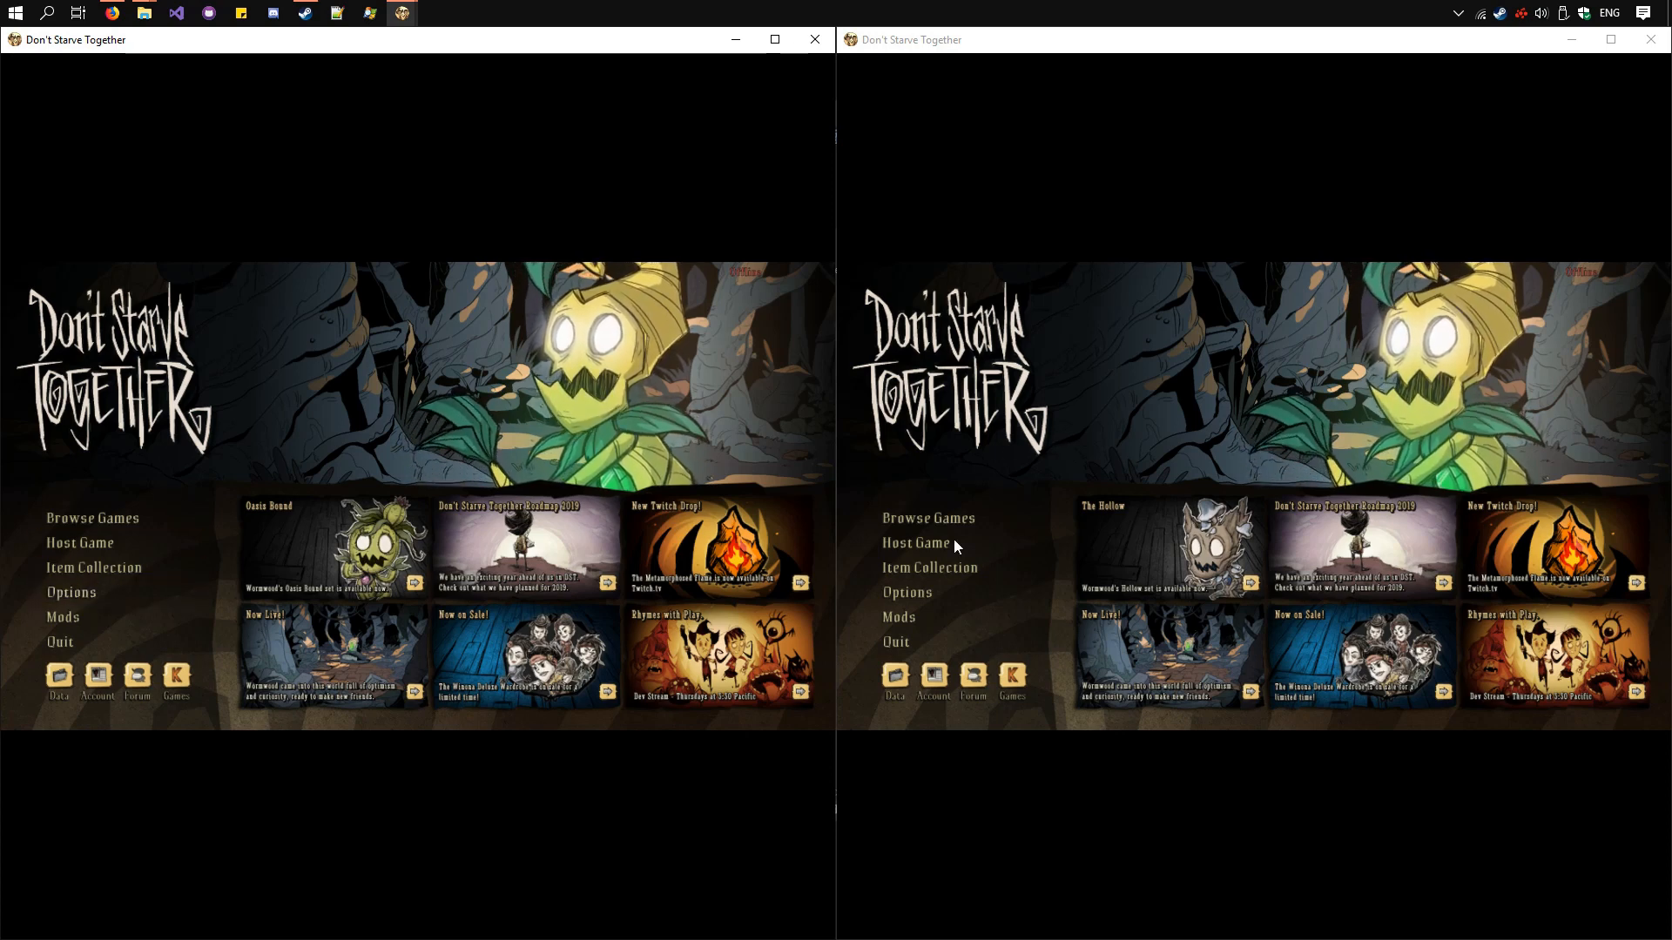
{"action": "mouse_move", "coordinate": [915, 602]}
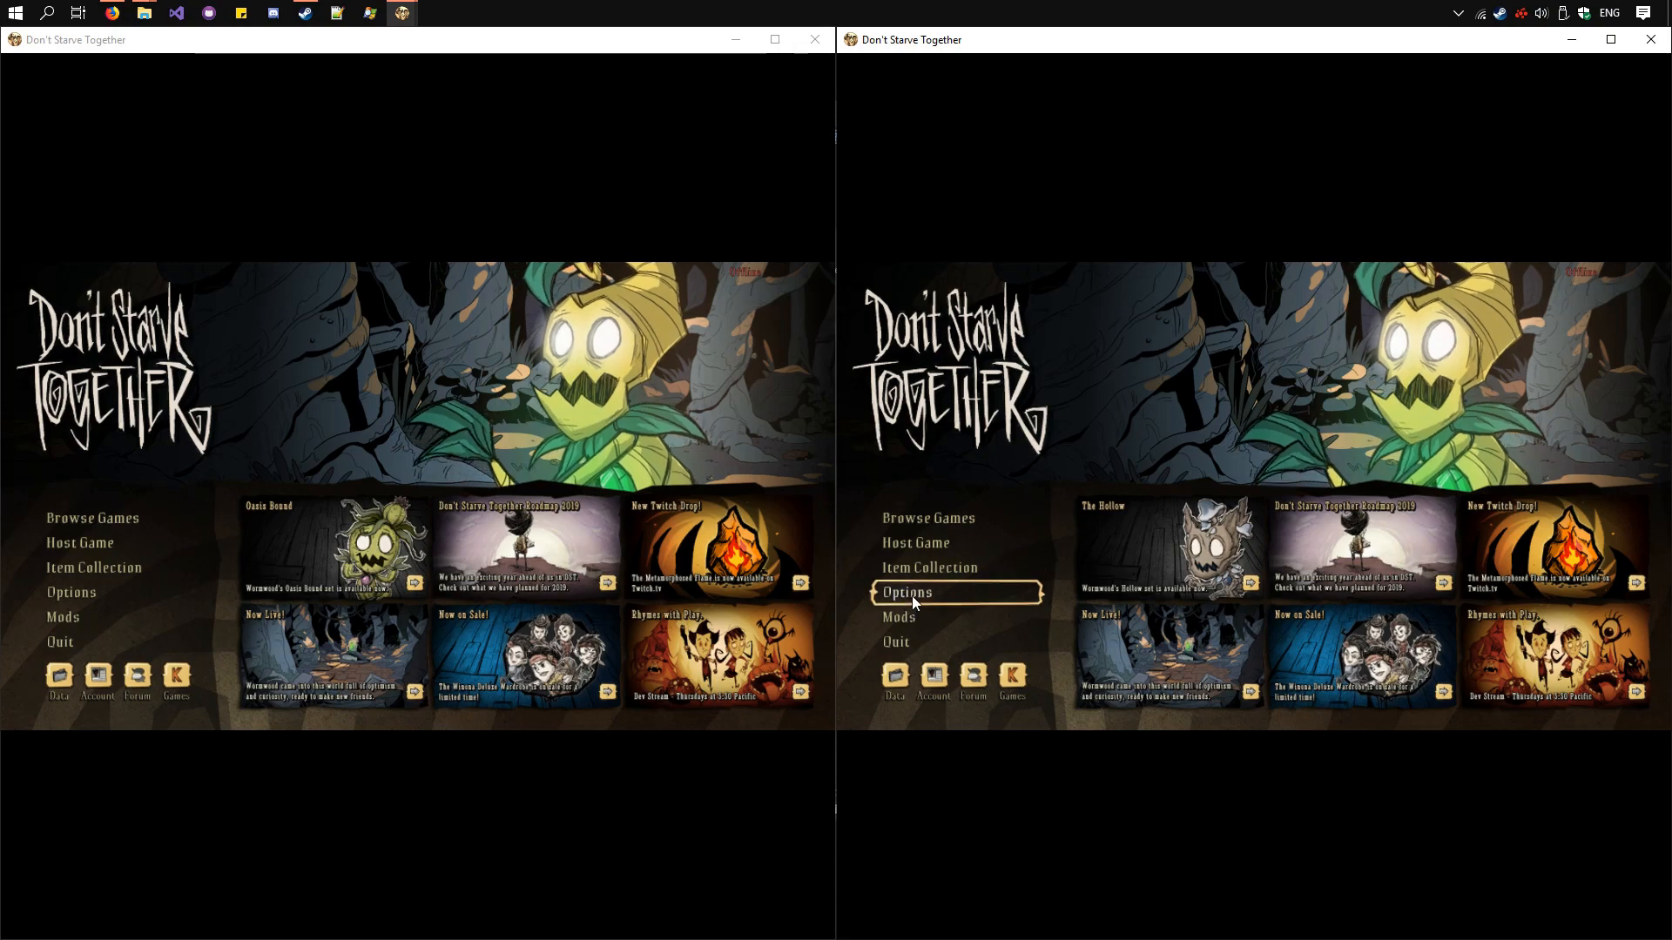
Step: Open the Game Options screen on the right Don't Starve Together window
{"action": "left_click", "coordinate": [906, 592]}
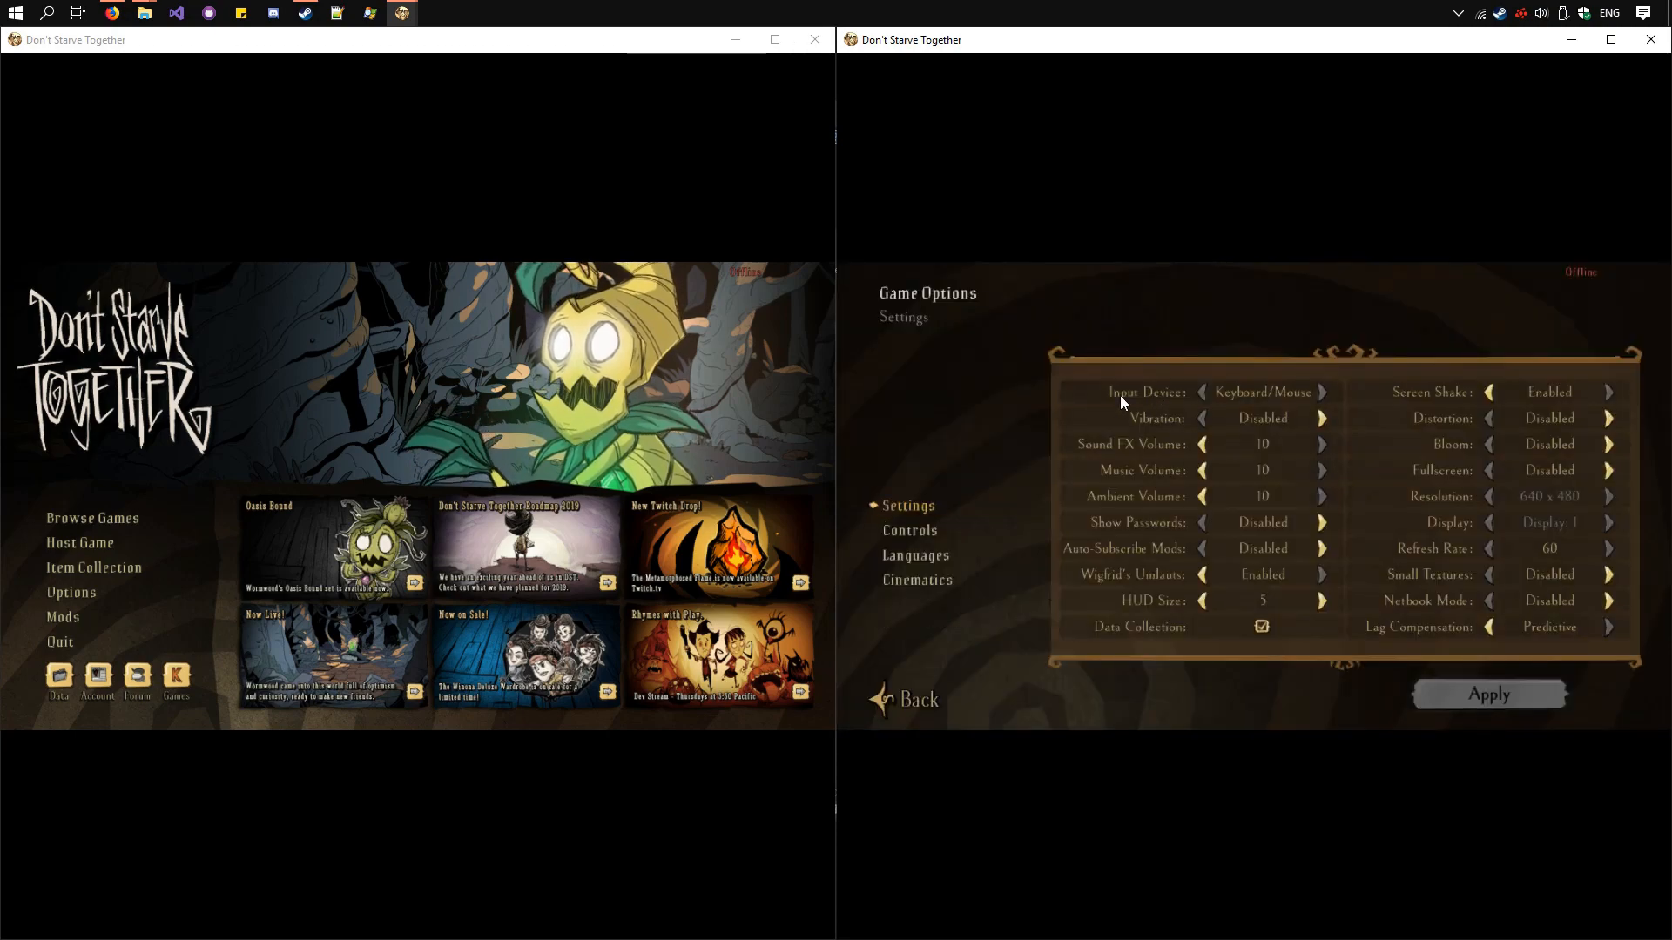
{"action": "mouse_move", "coordinate": [1253, 393]}
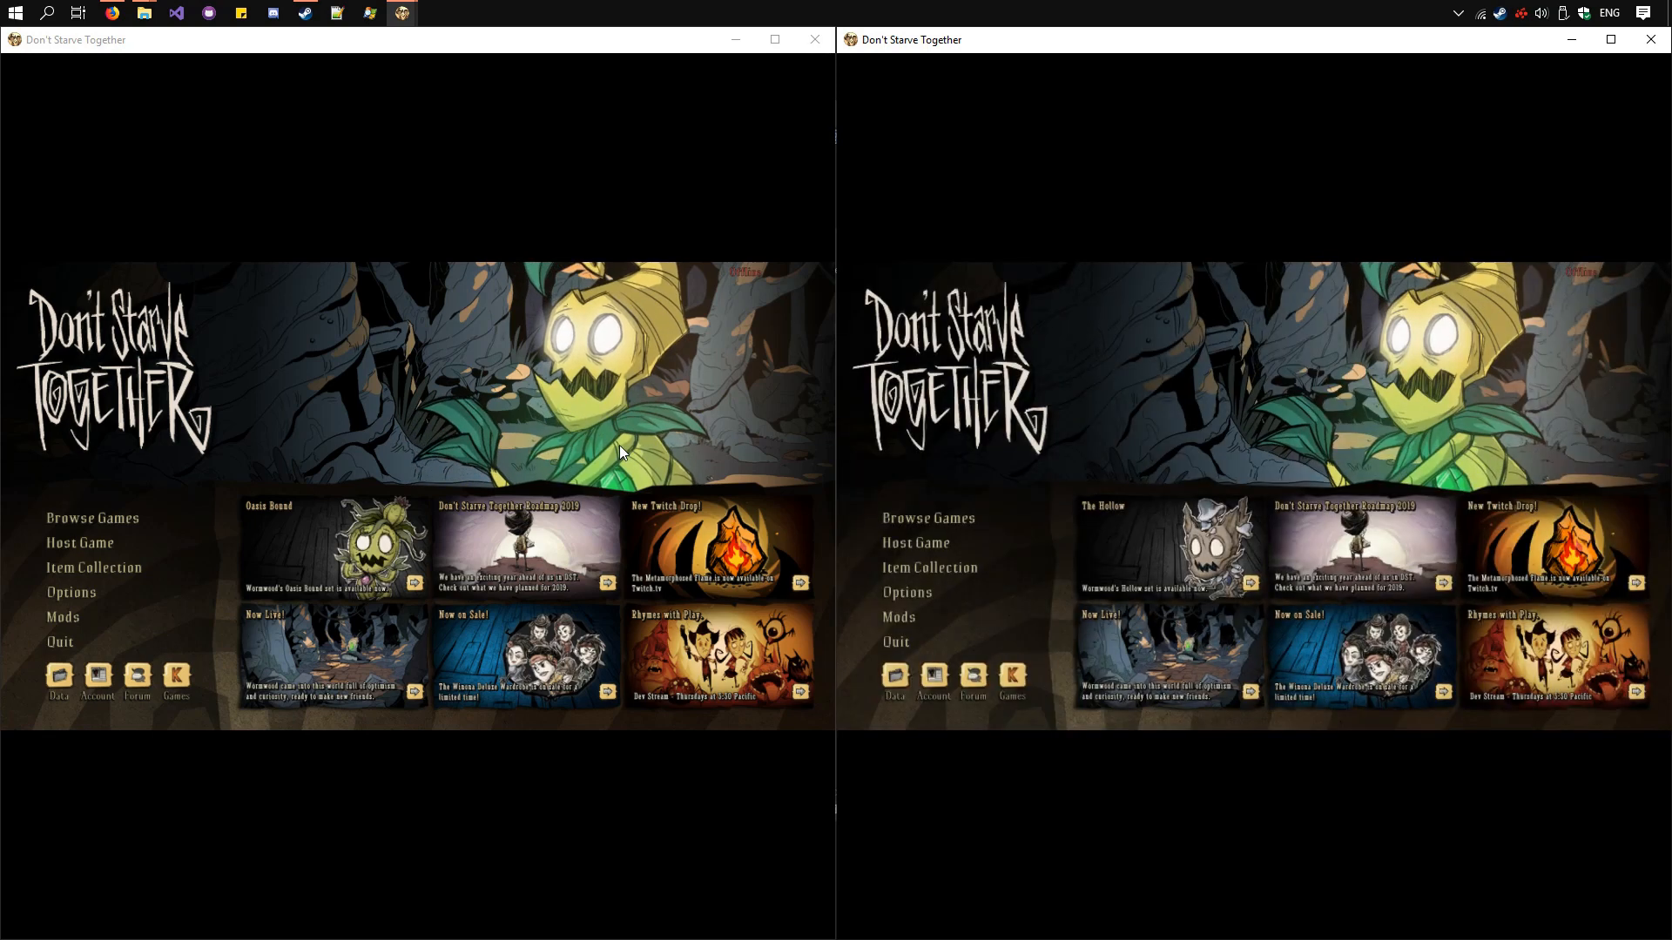
{"action": "mouse_move", "coordinate": [93, 542]}
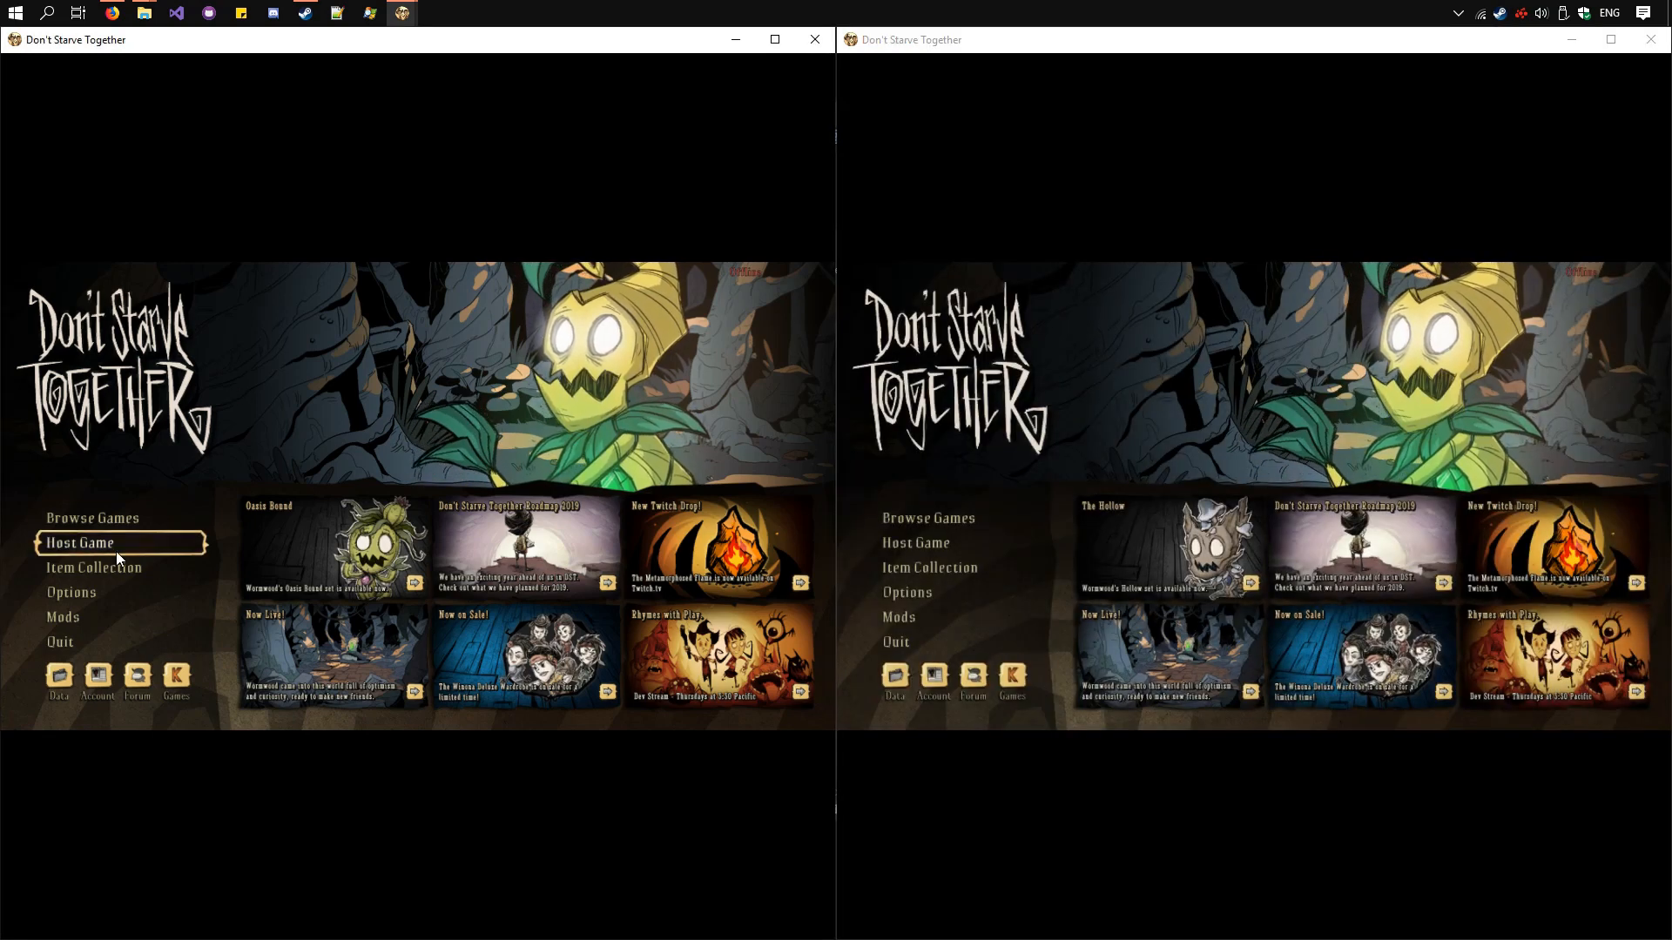
Step: Host a local-only Together world, Player1's World, on the left window and generate it
{"action": "left_click", "coordinate": [77, 543]}
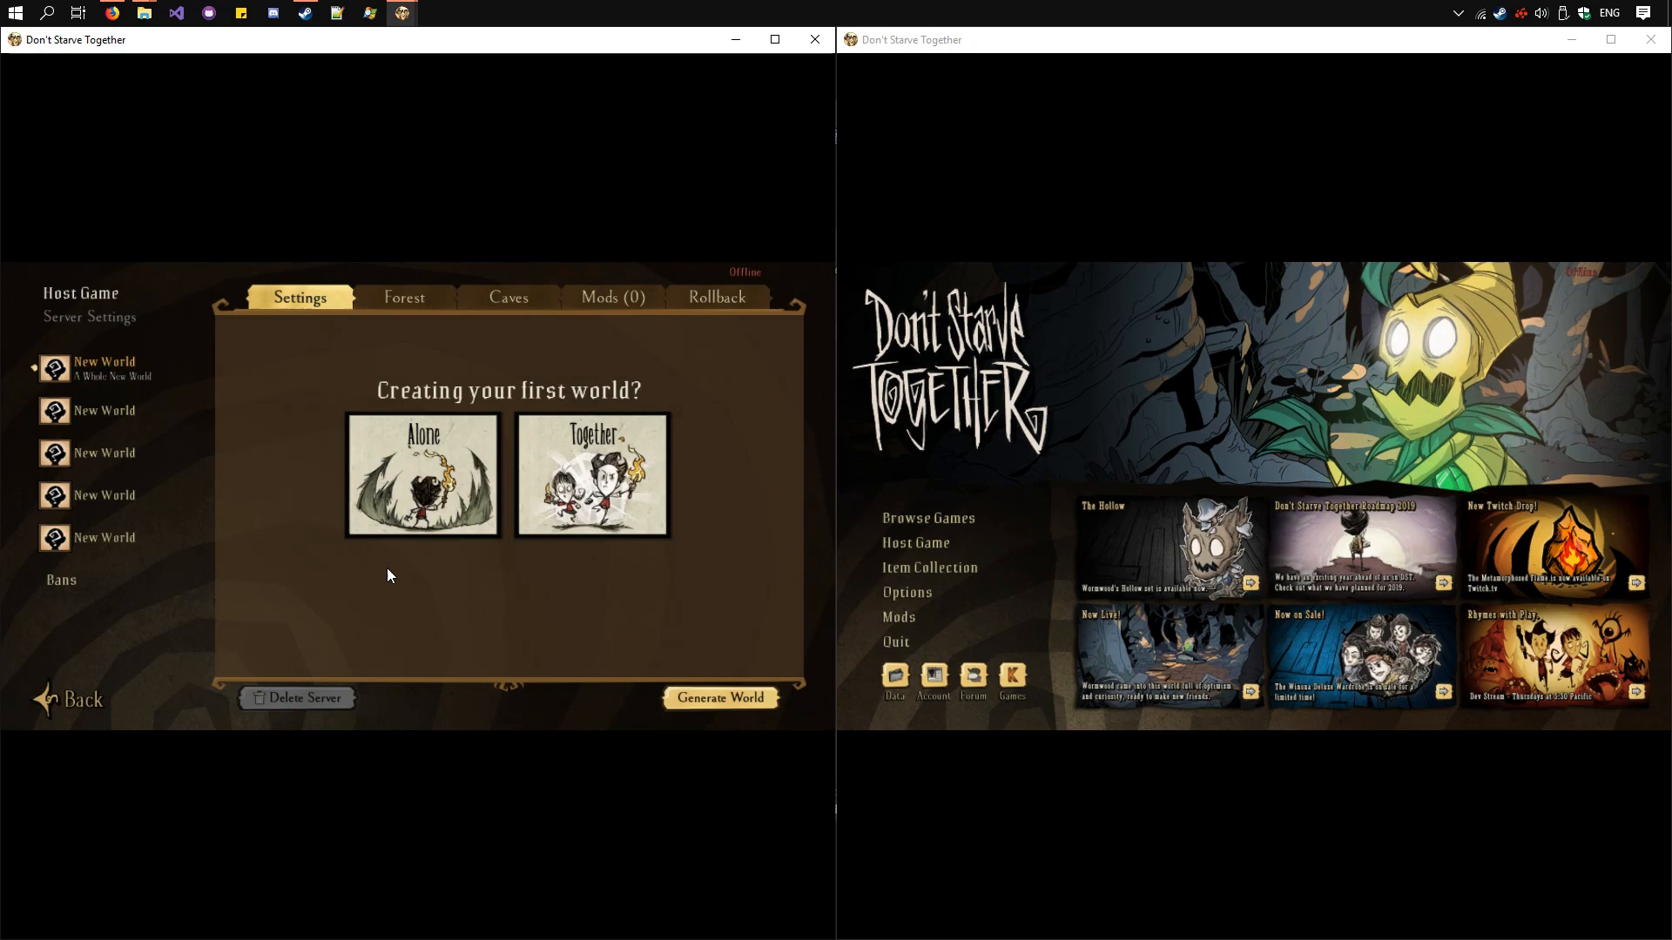
{"action": "left_click", "coordinate": [590, 475]}
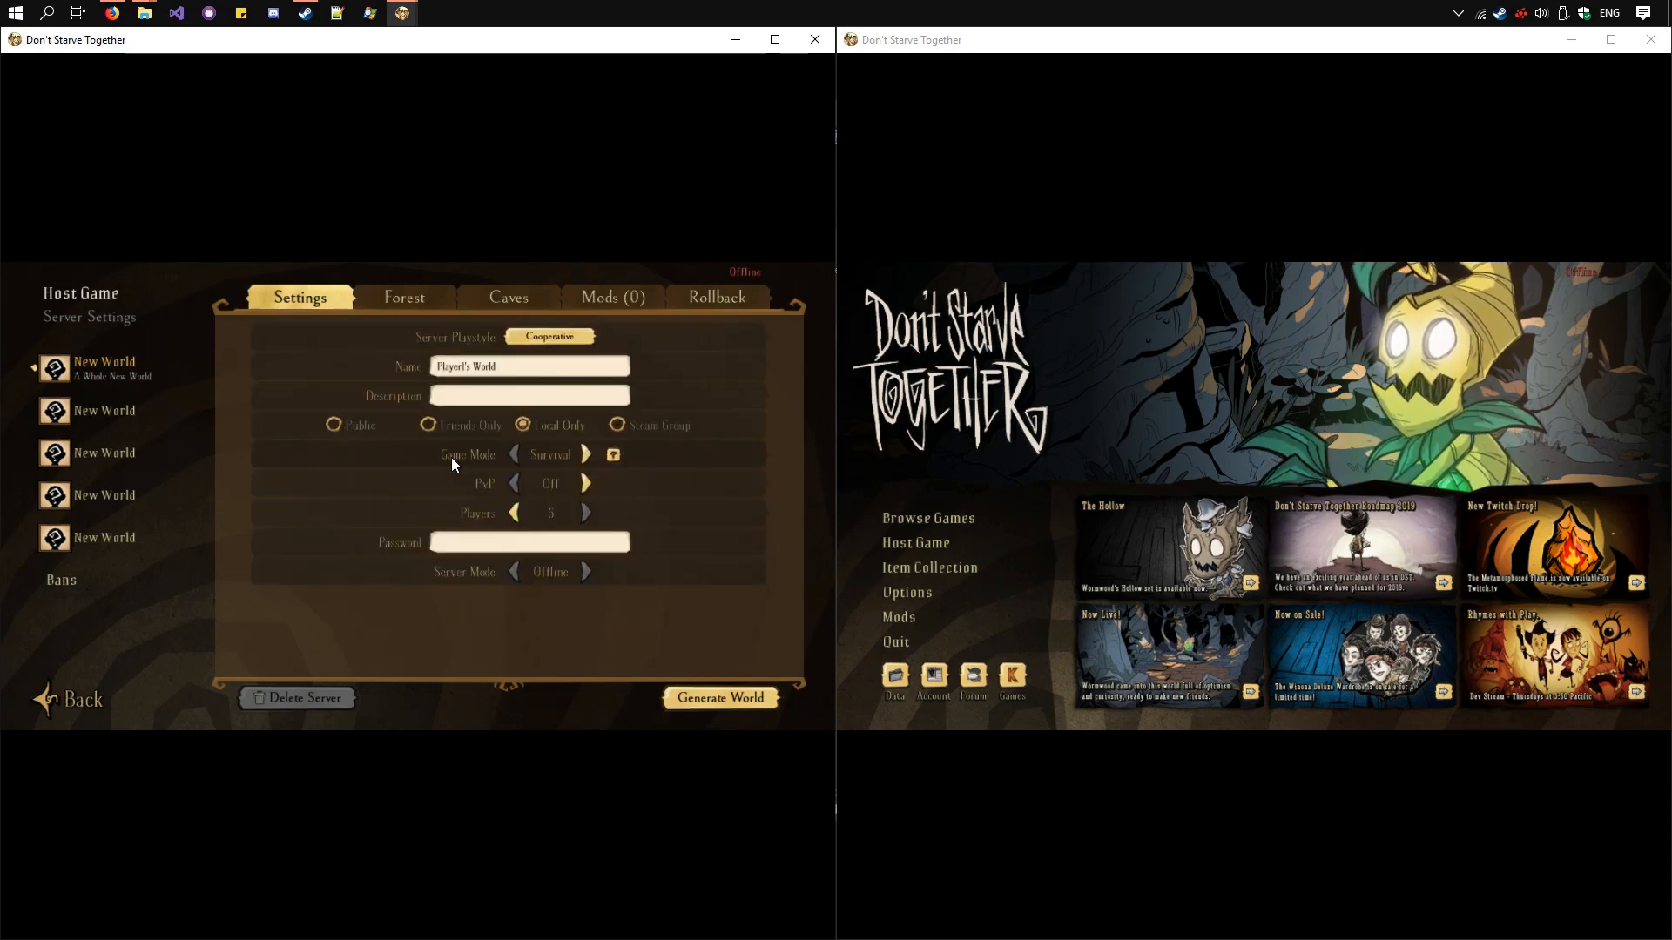
{"action": "left_click", "coordinate": [522, 424]}
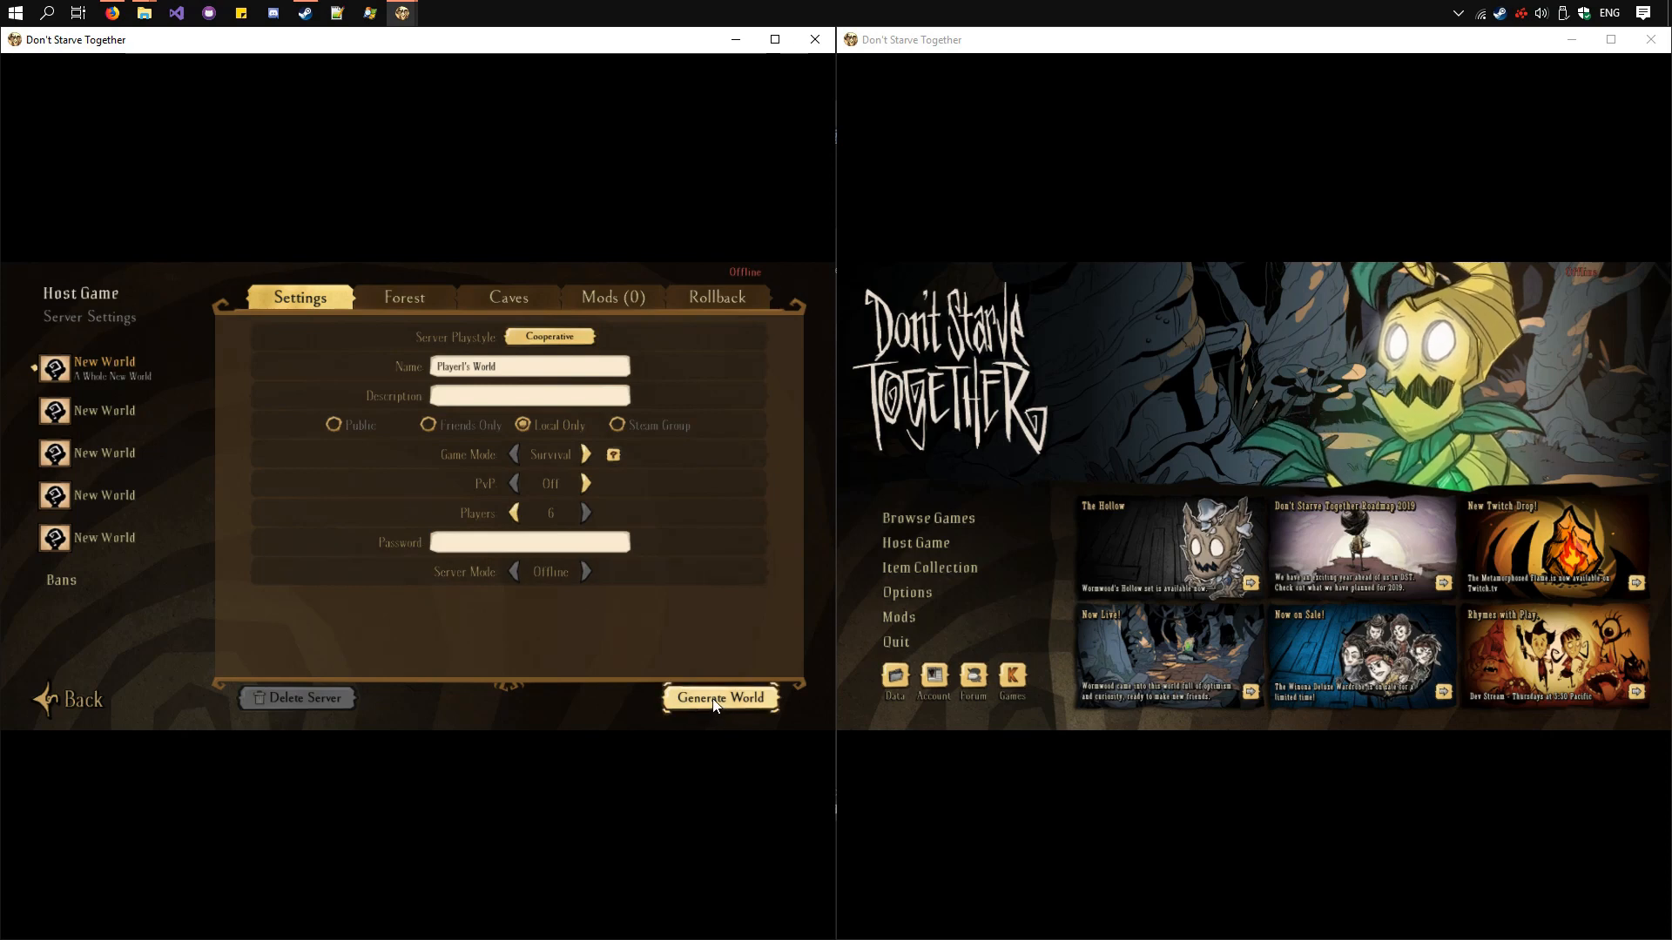
{"action": "left_click", "coordinate": [718, 698]}
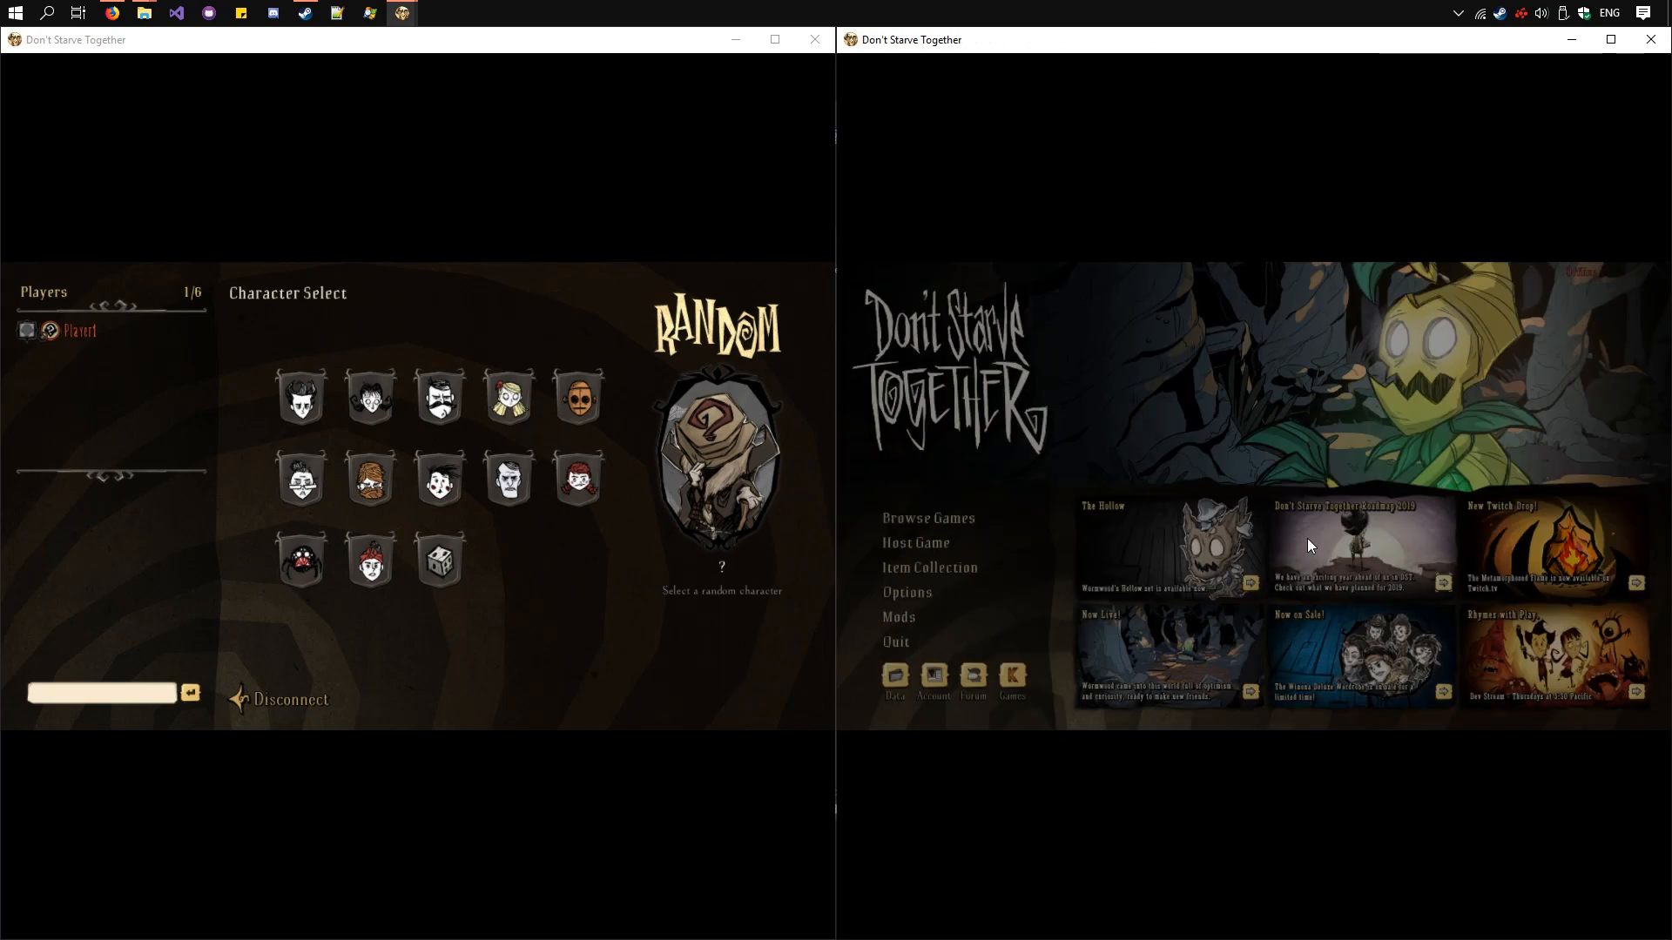
Step: Join Player1's World from the right window and spawn Player2 as Willow
{"action": "left_click", "coordinate": [927, 517]}
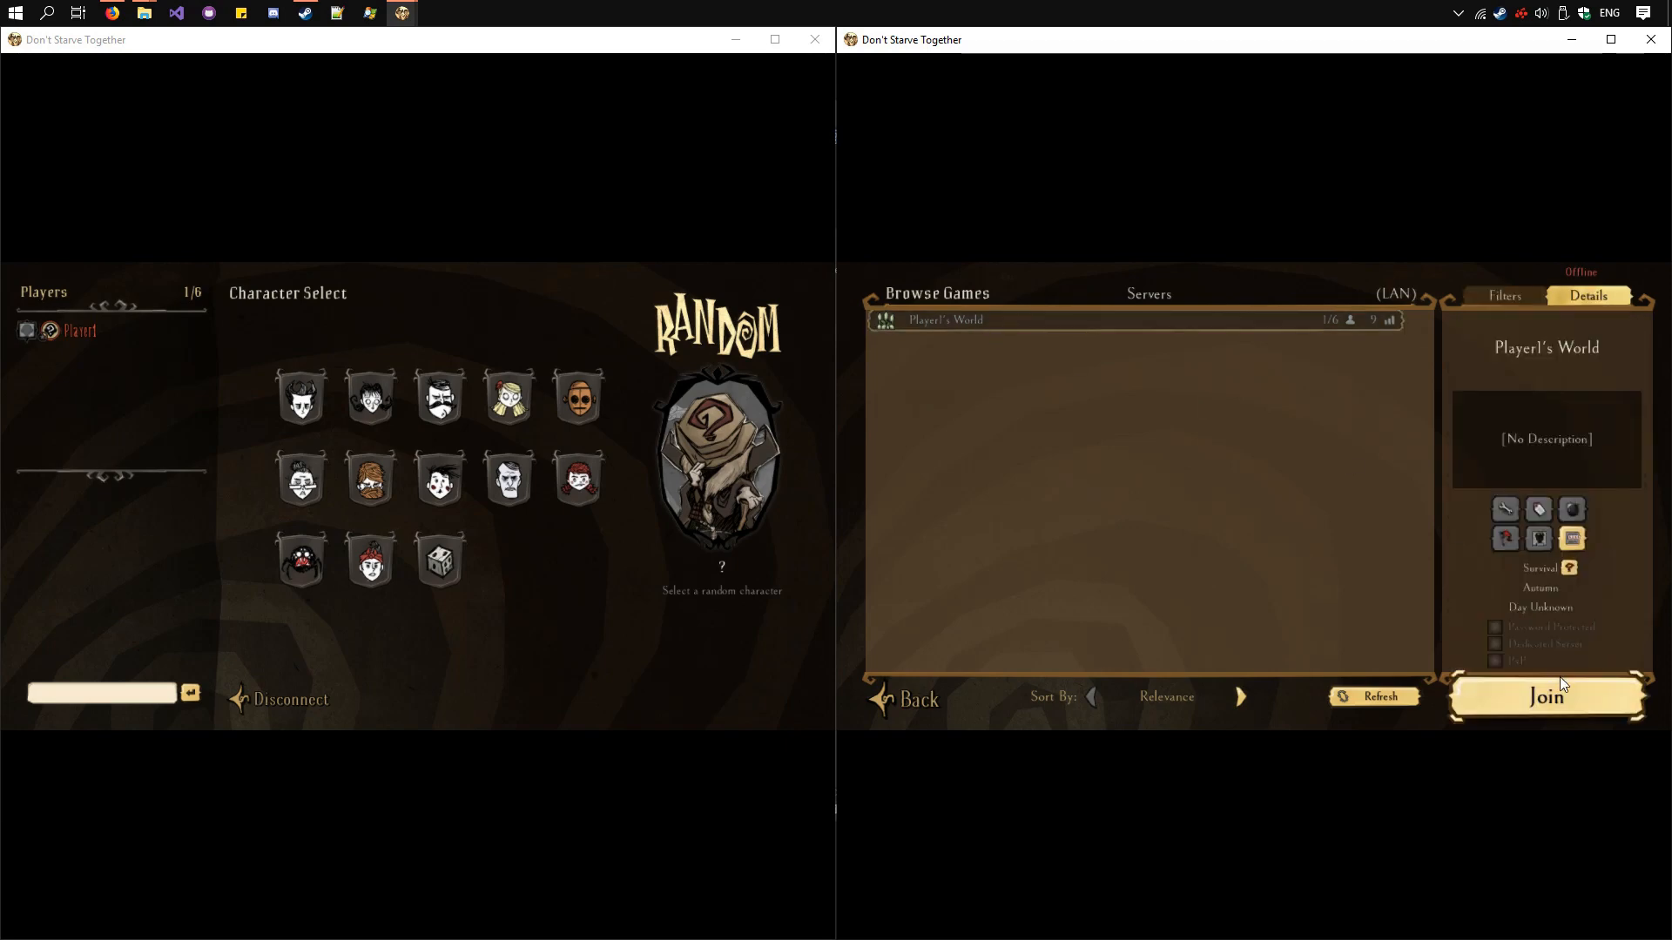
{"action": "left_click", "coordinate": [1545, 697]}
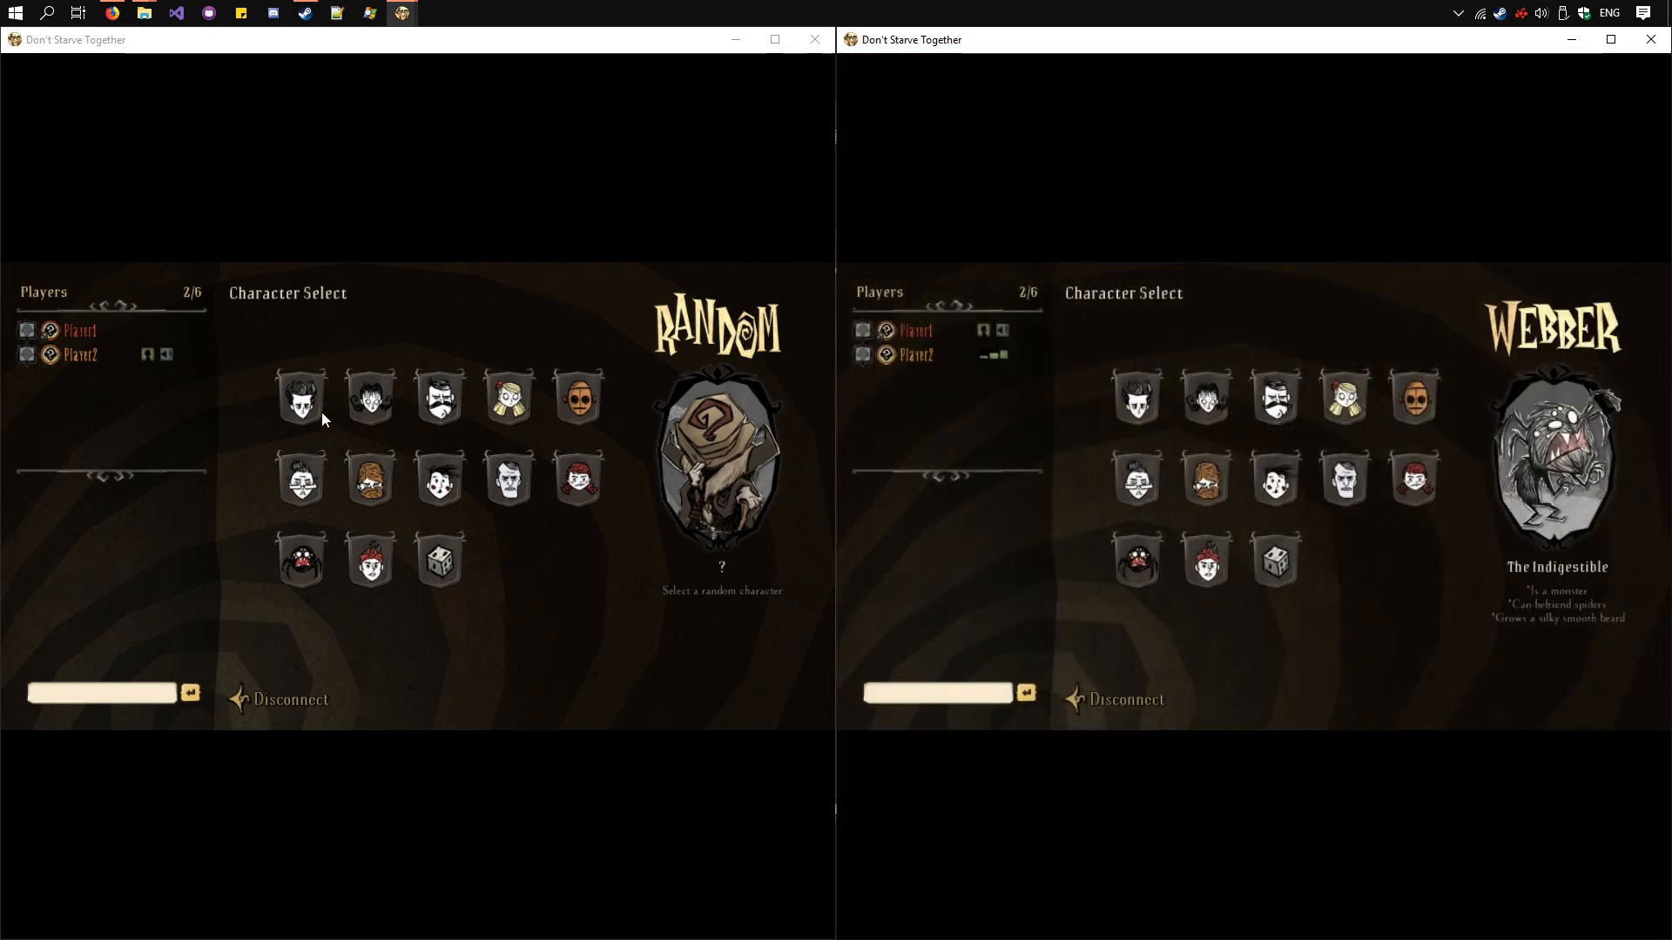
{"action": "left_click", "coordinate": [299, 398]}
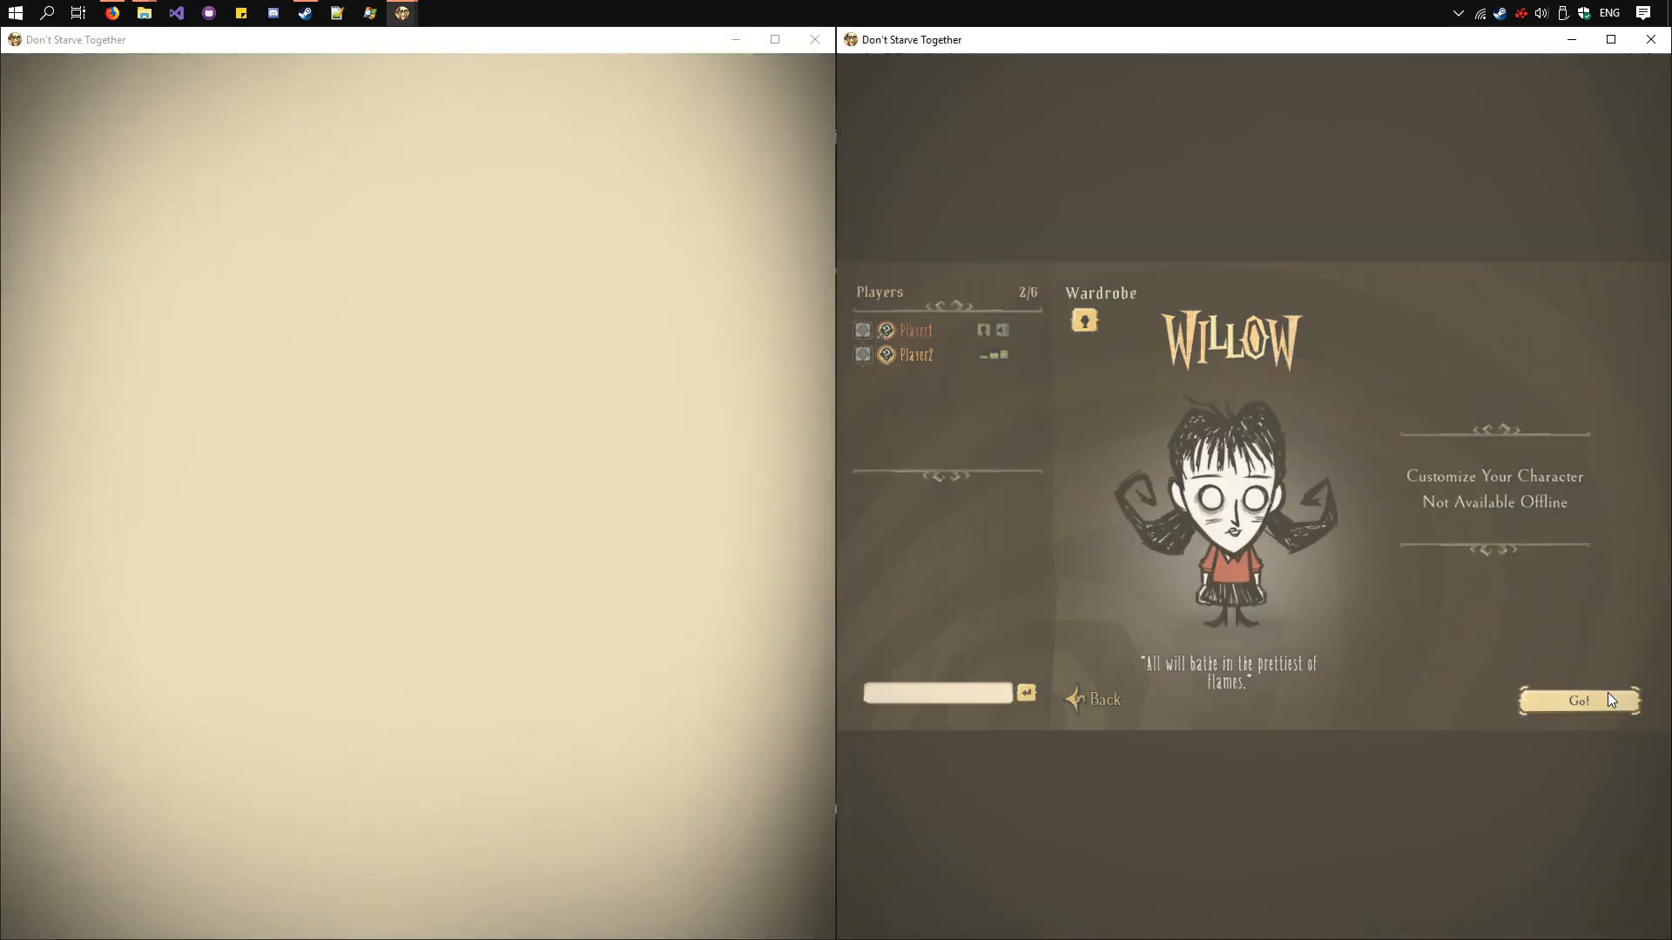
{"action": "left_click", "coordinate": [1579, 701]}
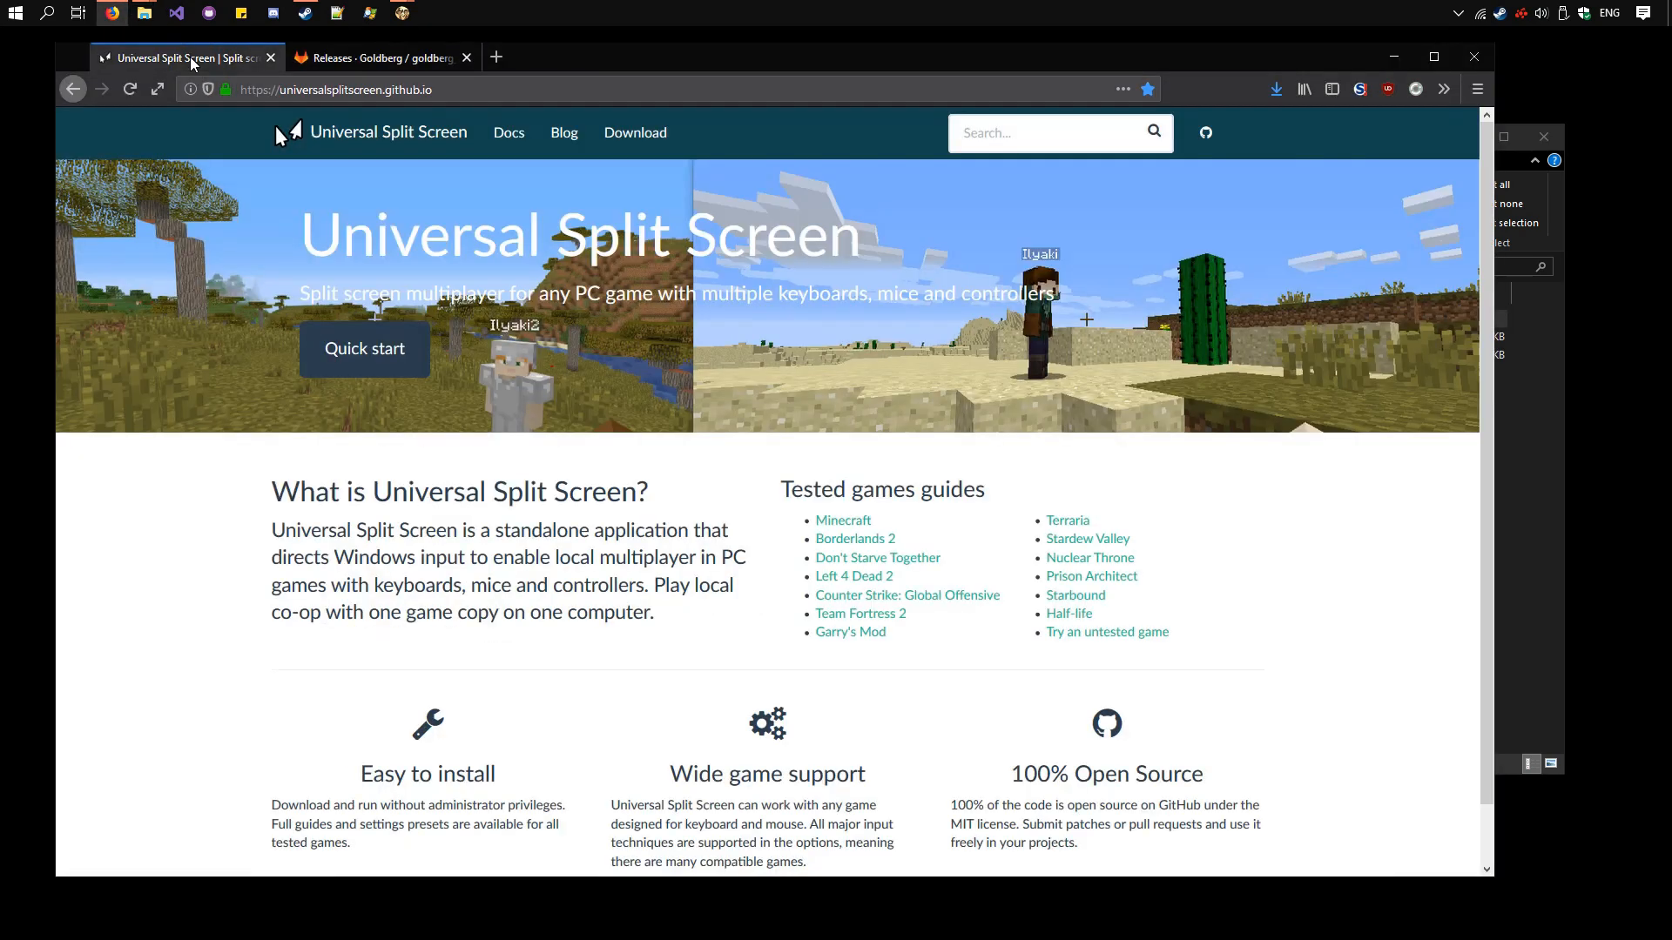
{"action": "mouse_move", "coordinate": [636, 138]}
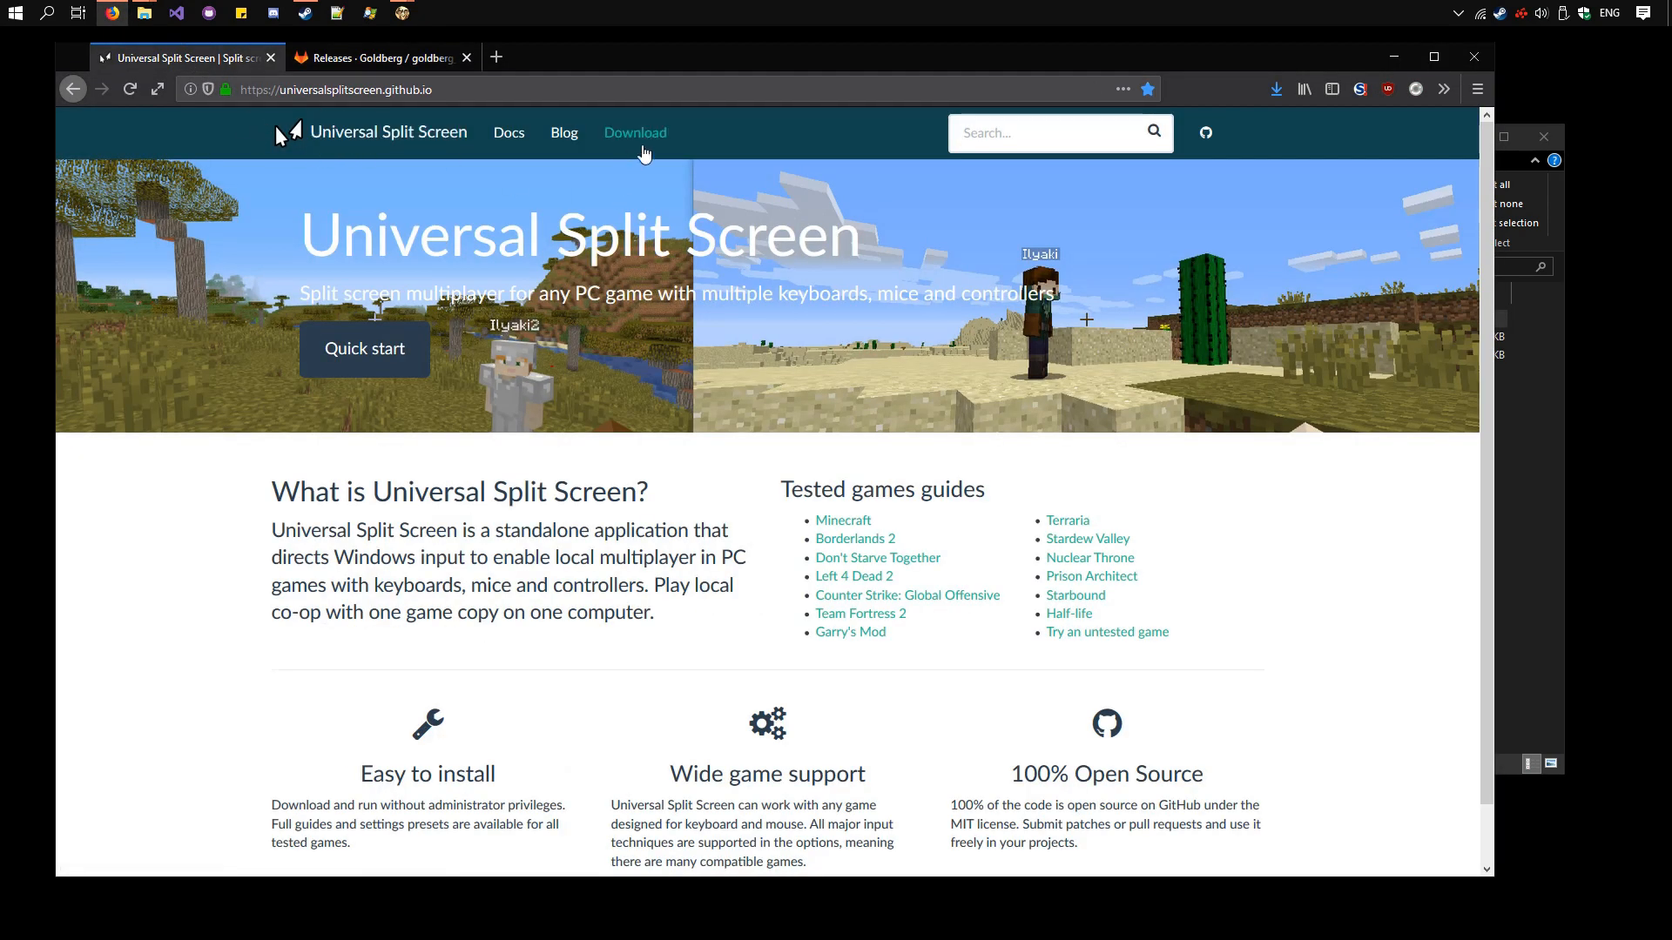
{"action": "mouse_move", "coordinate": [629, 118]}
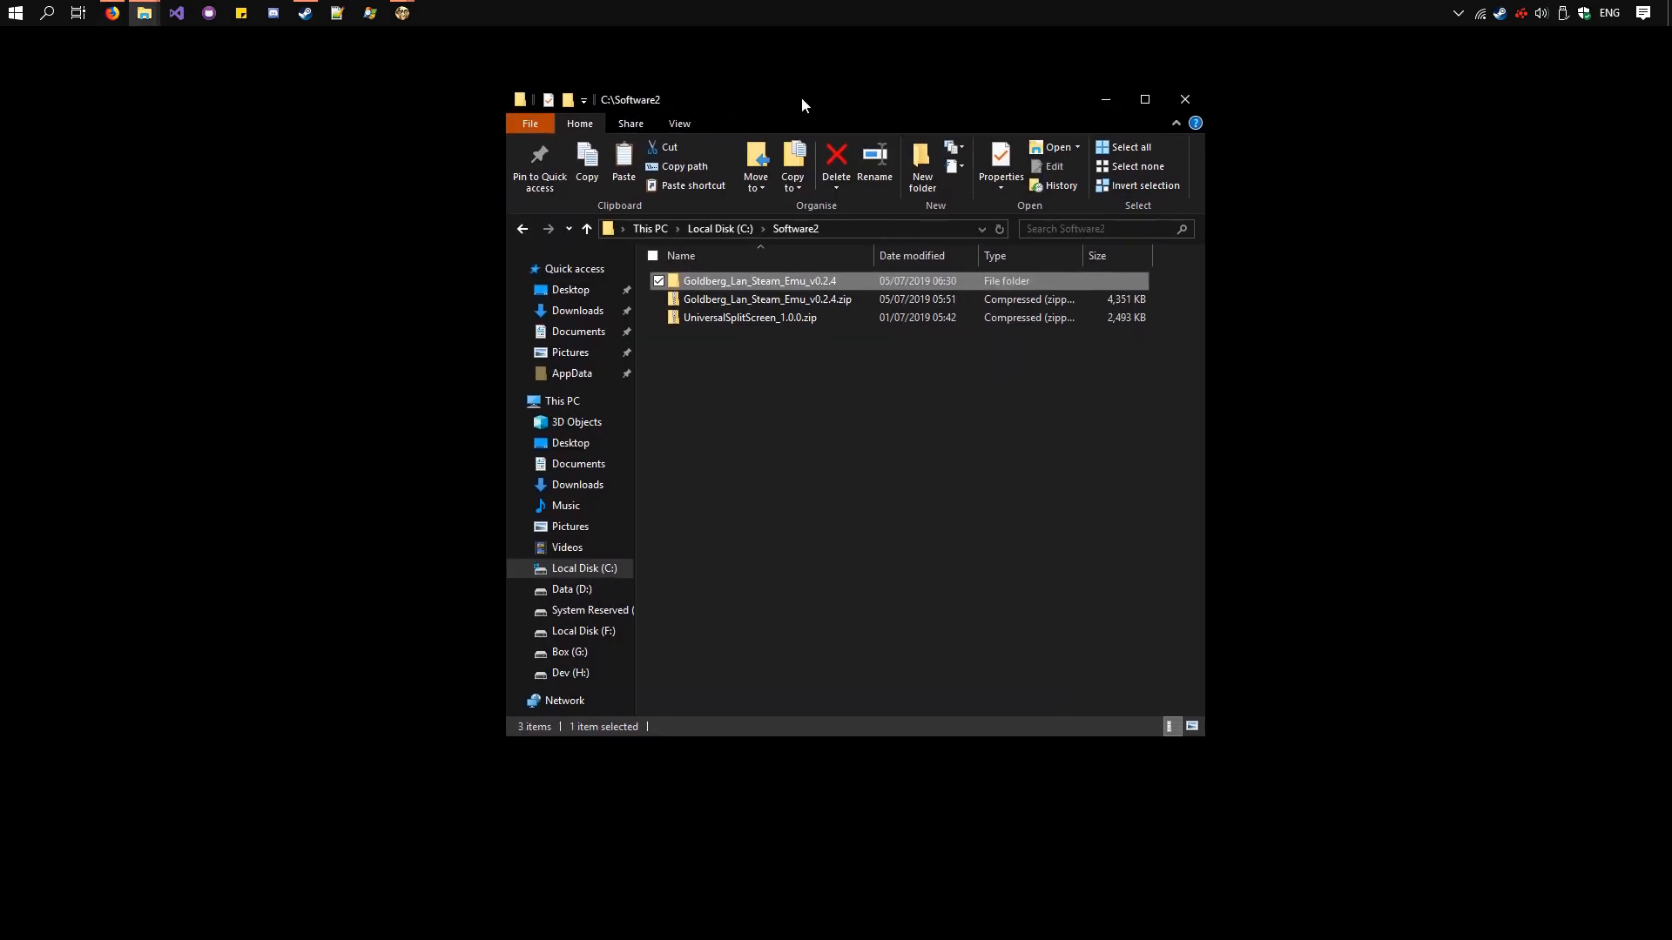
Step: Extract UniversalSplitScreen_1.0.0.zip into its suggested folder using Extract All
{"action": "right_click", "coordinate": [750, 318]}
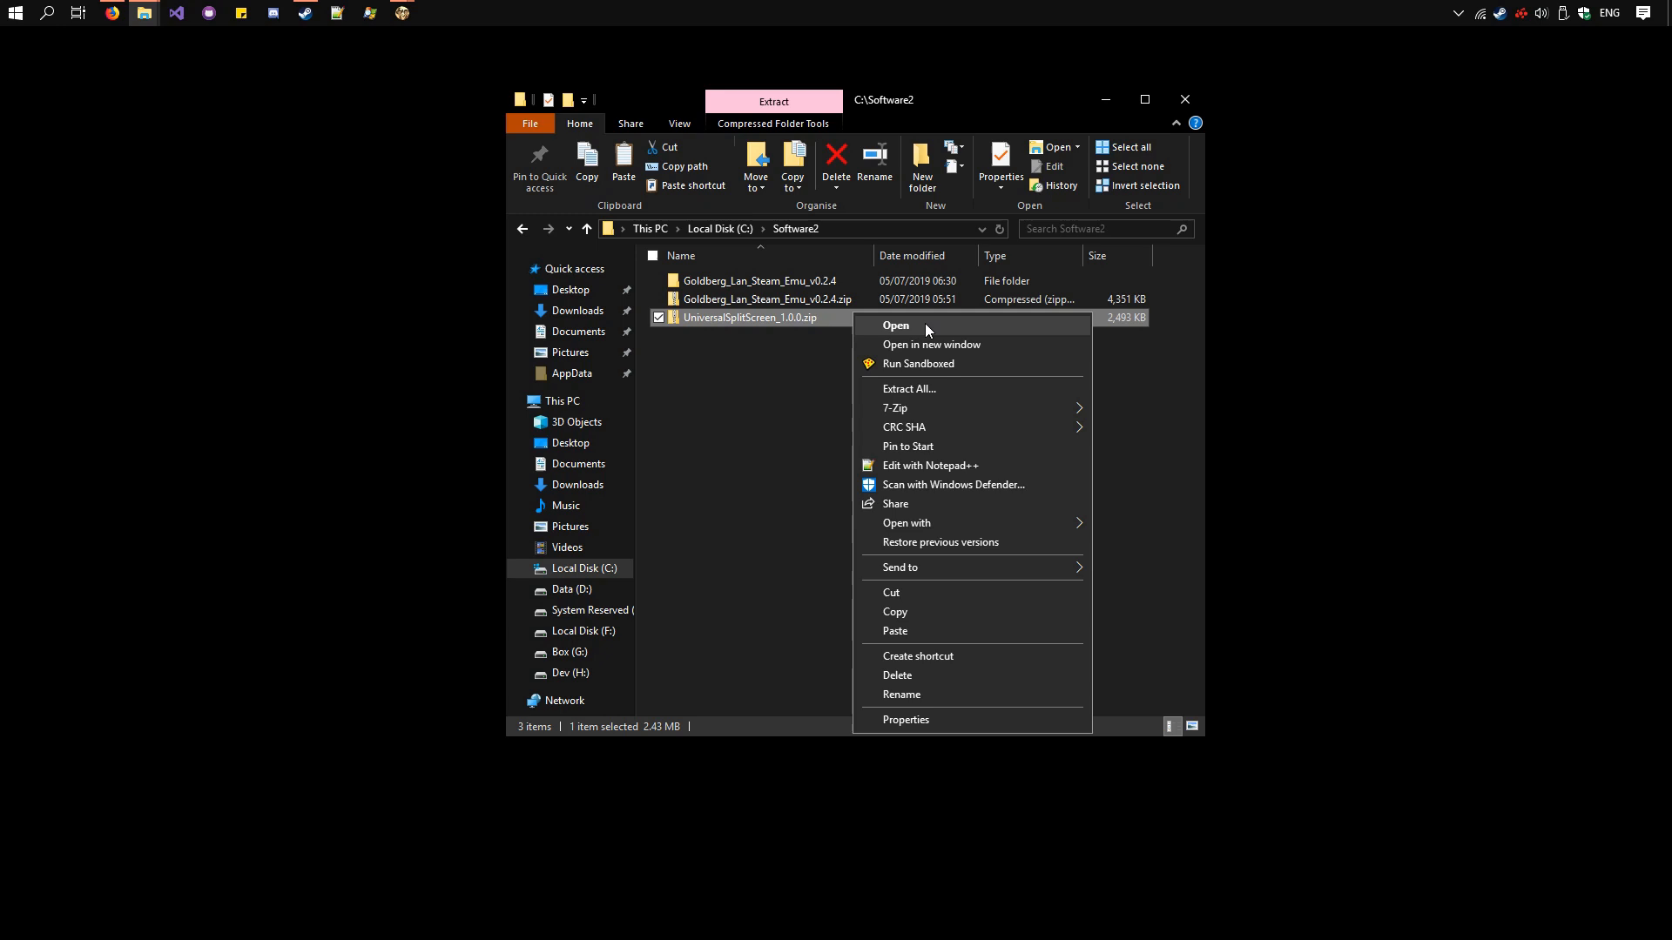
{"action": "left_click", "coordinate": [908, 389]}
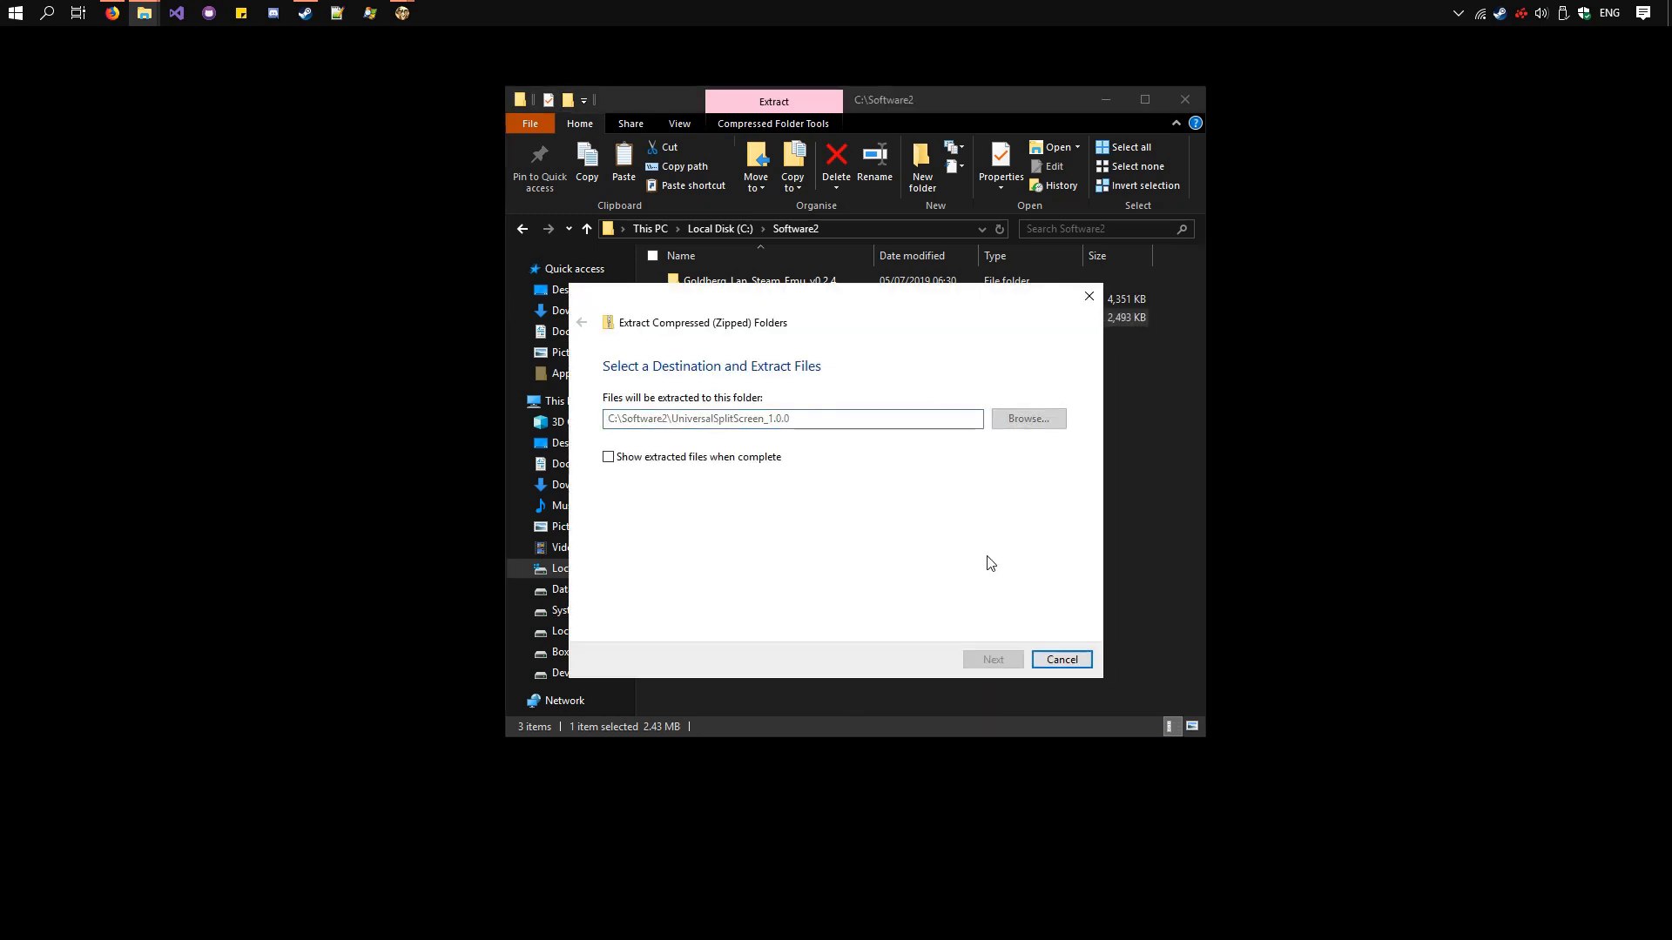
{"action": "left_click", "coordinate": [1060, 660]}
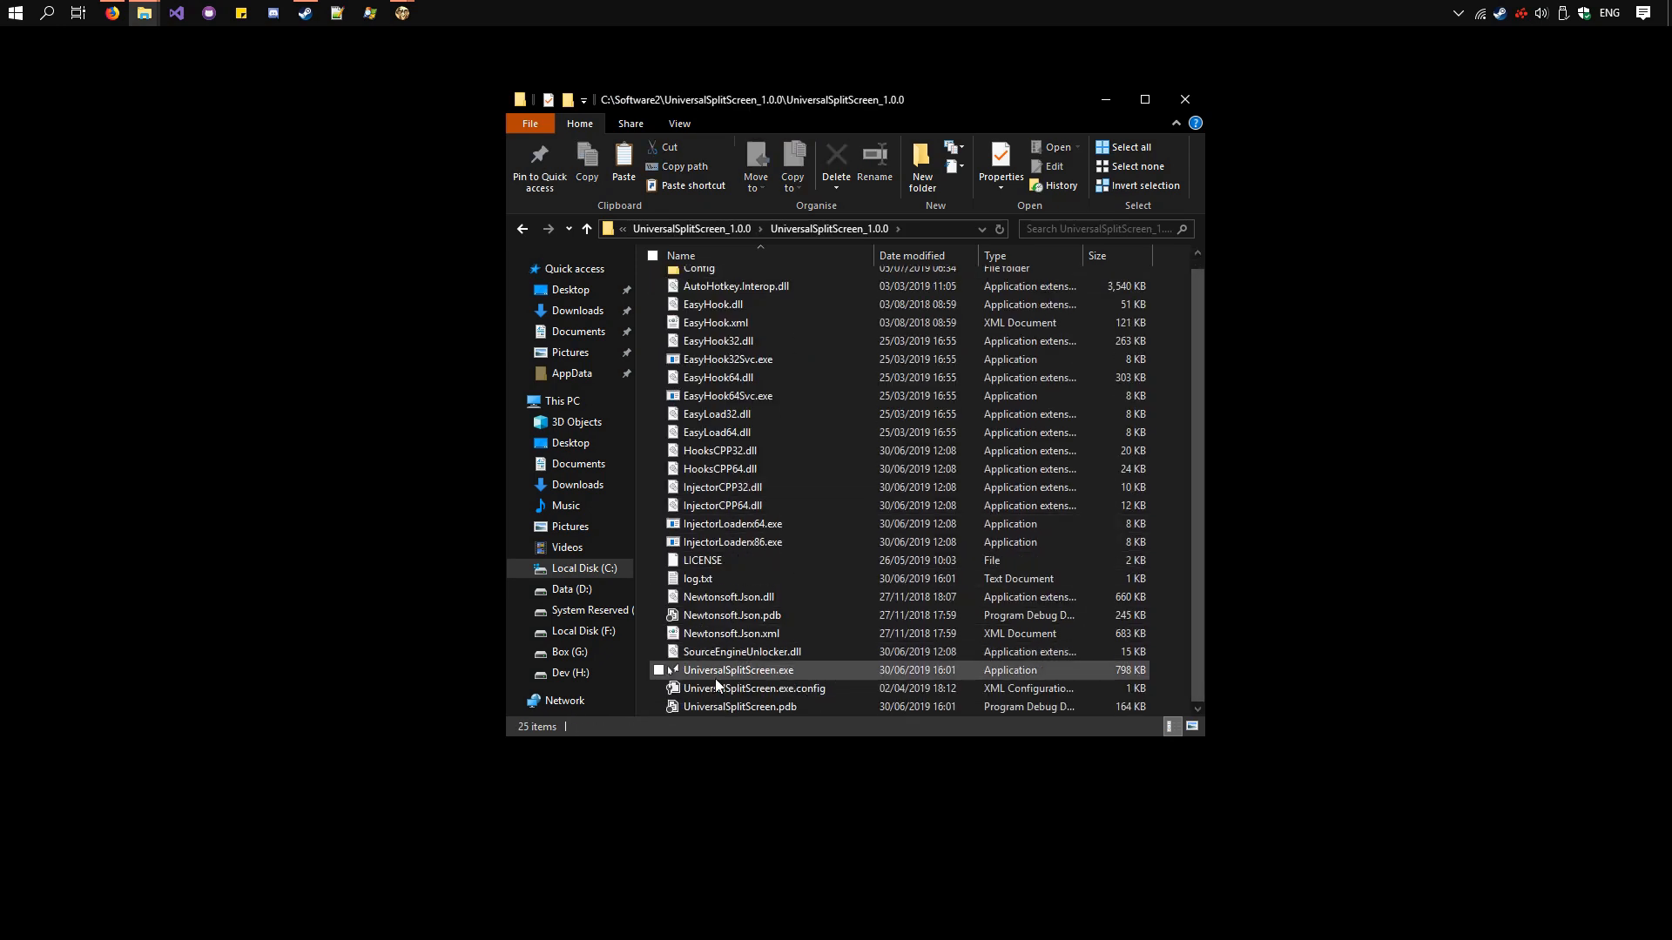
{"action": "mouse_move", "coordinate": [817, 673]}
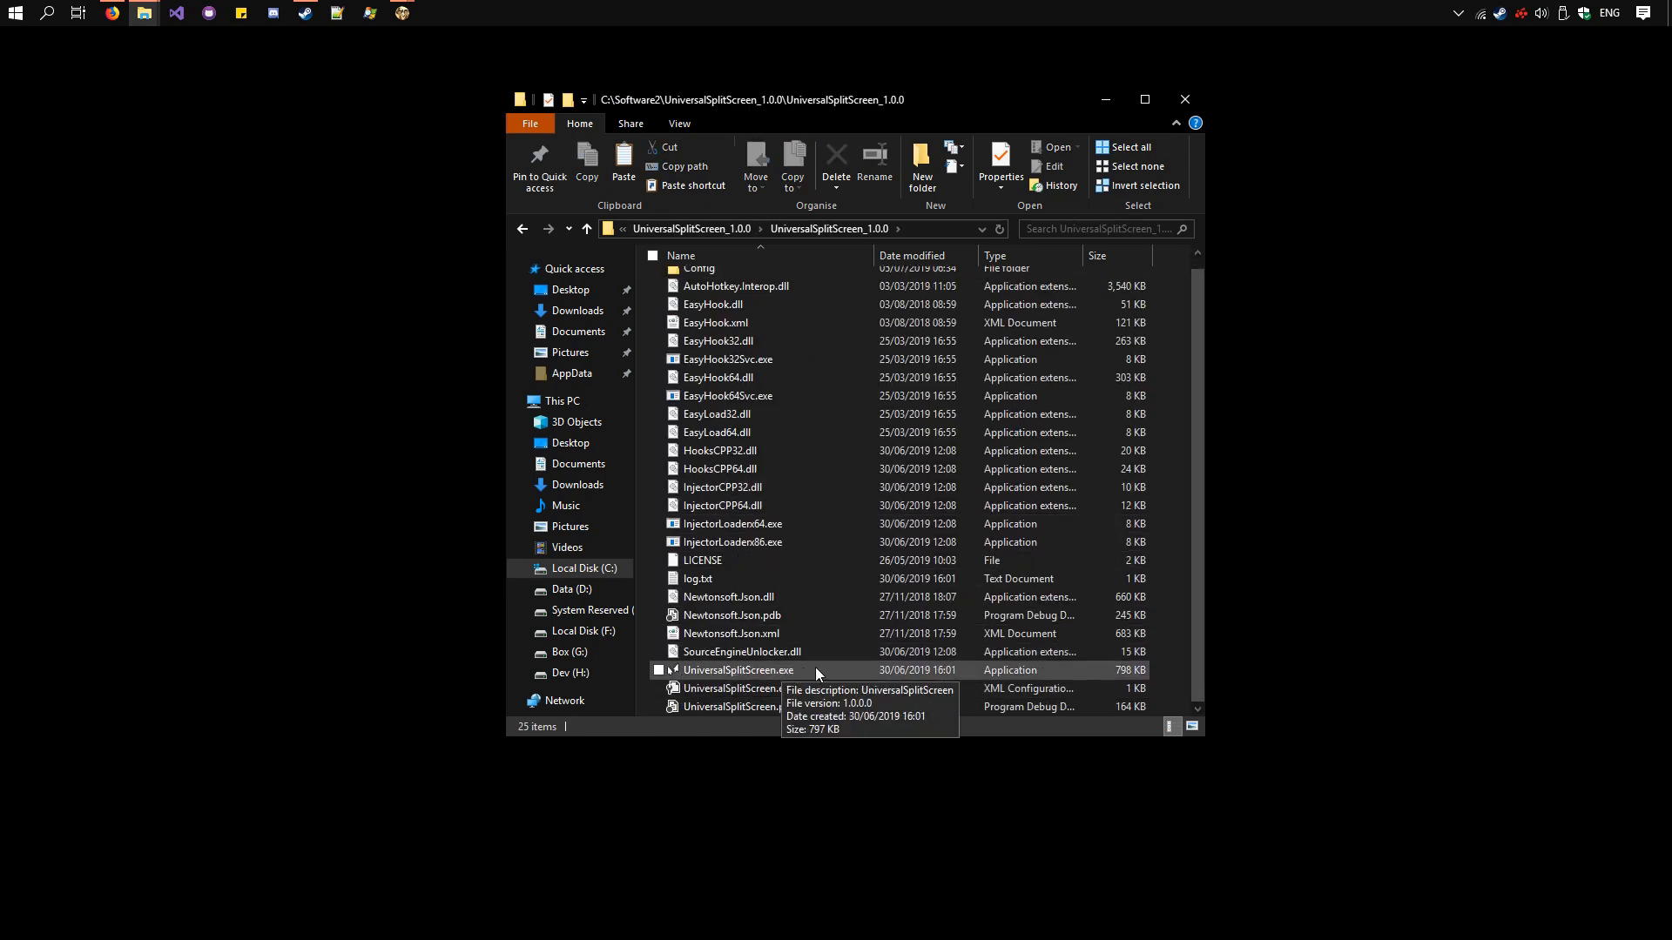
Step: Launch UniversalSplitScreen.exe and load the Dont Starve Together preset under Options
{"action": "double_click", "coordinate": [740, 670]}
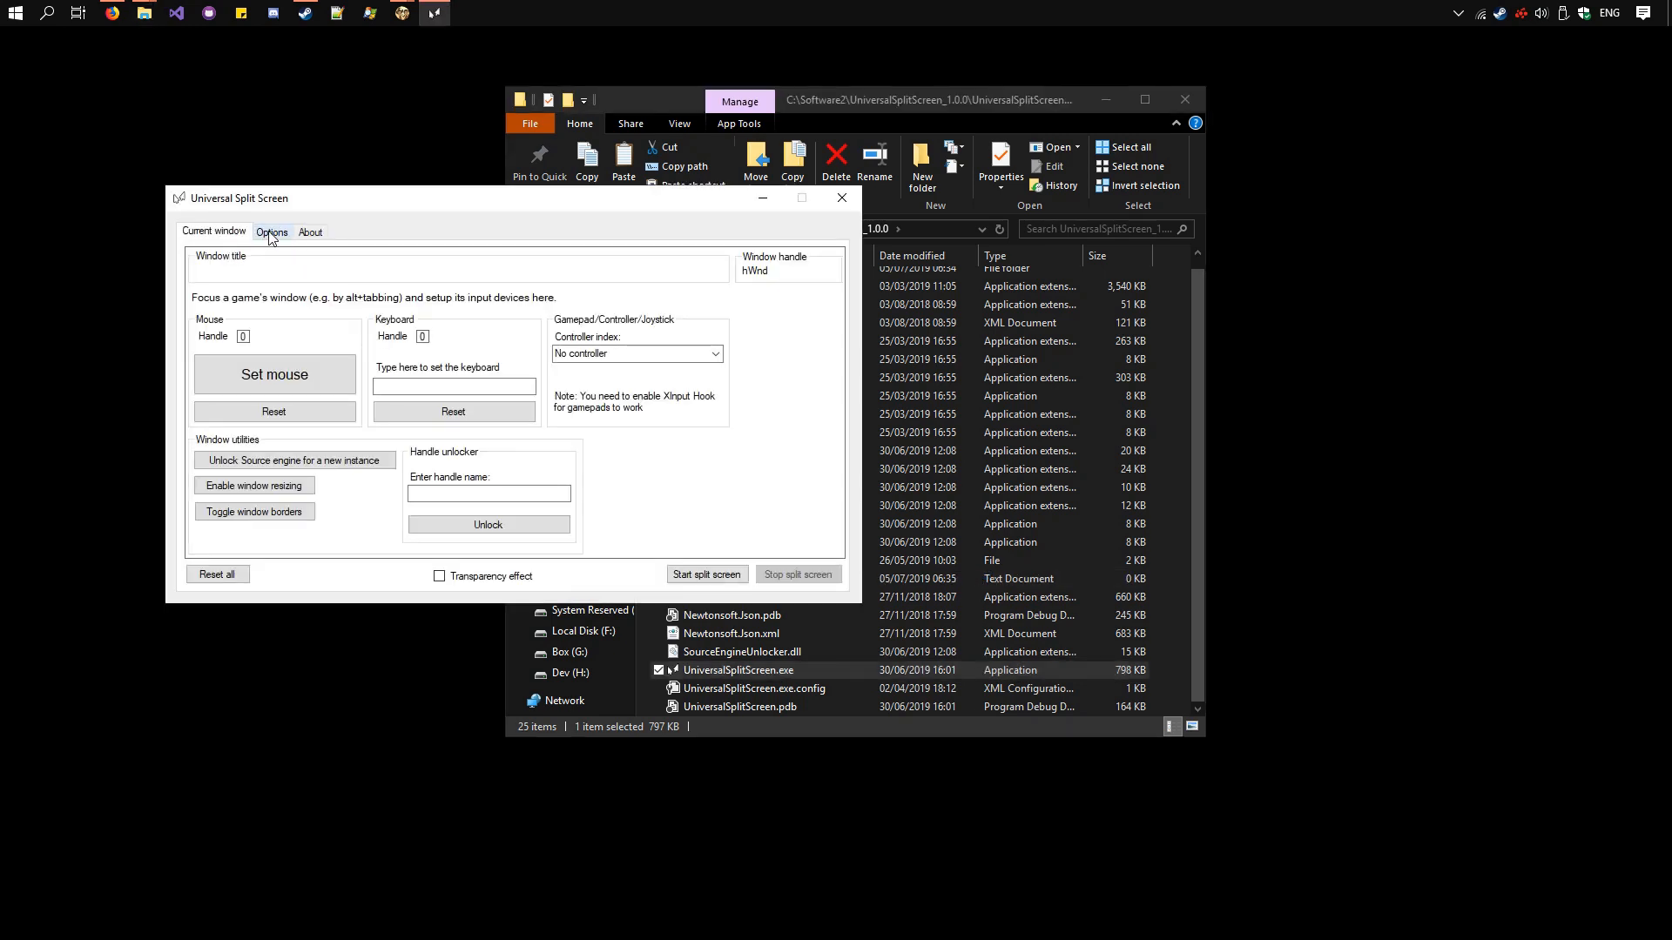
{"action": "left_click", "coordinate": [272, 232]}
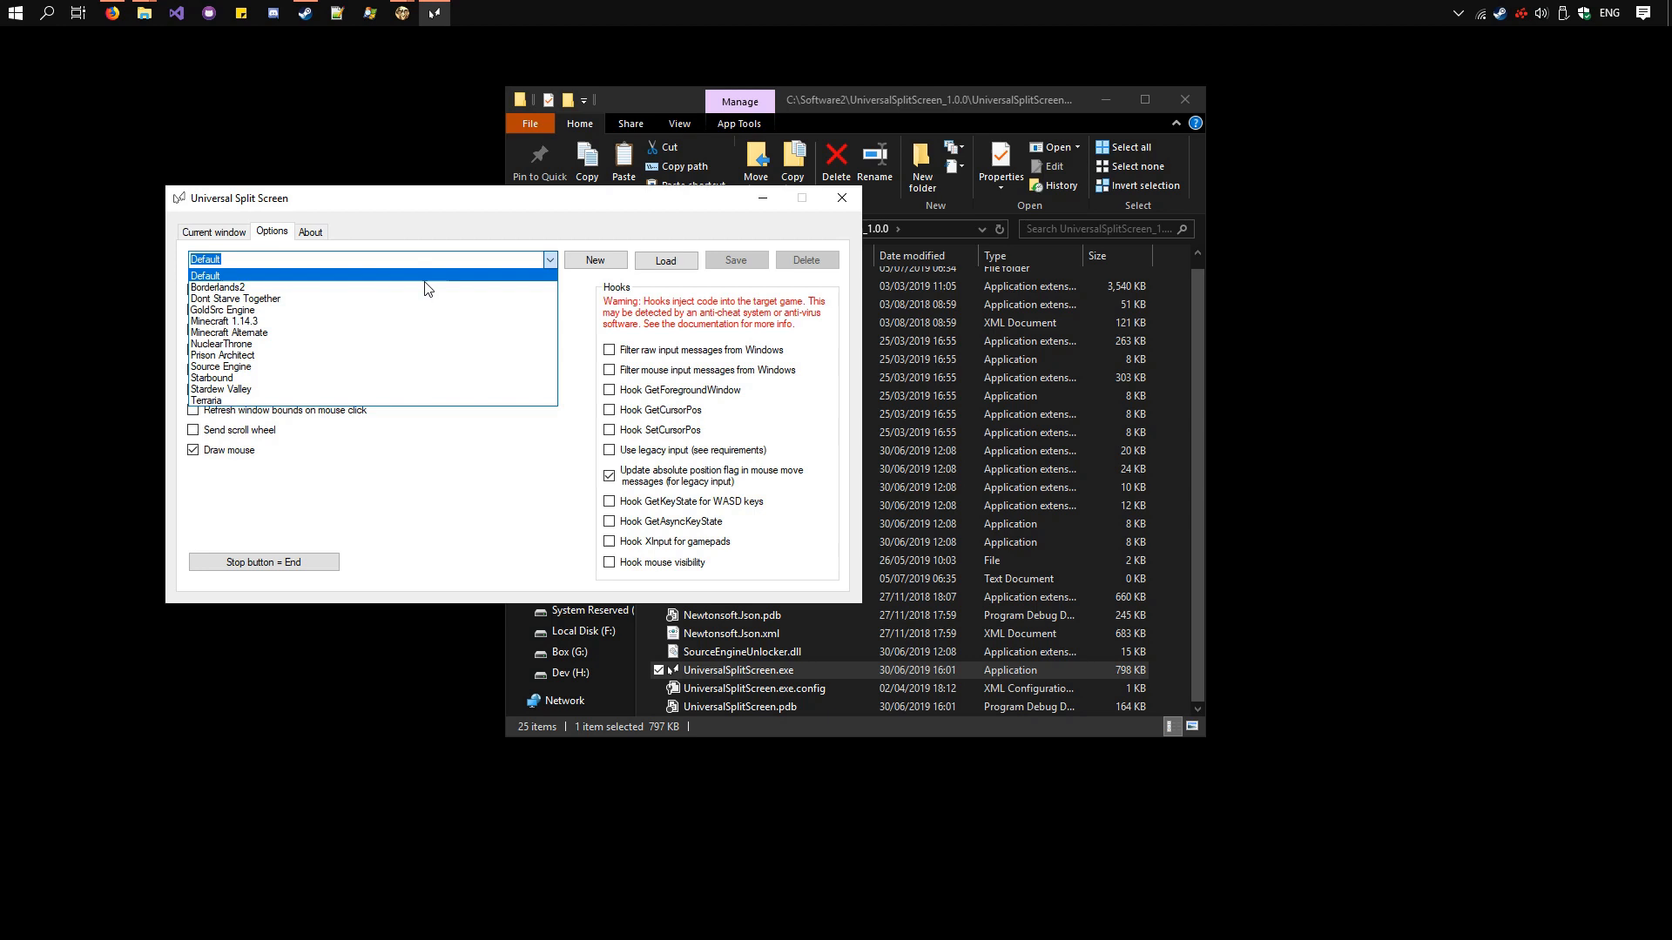
{"action": "left_click", "coordinate": [233, 298]}
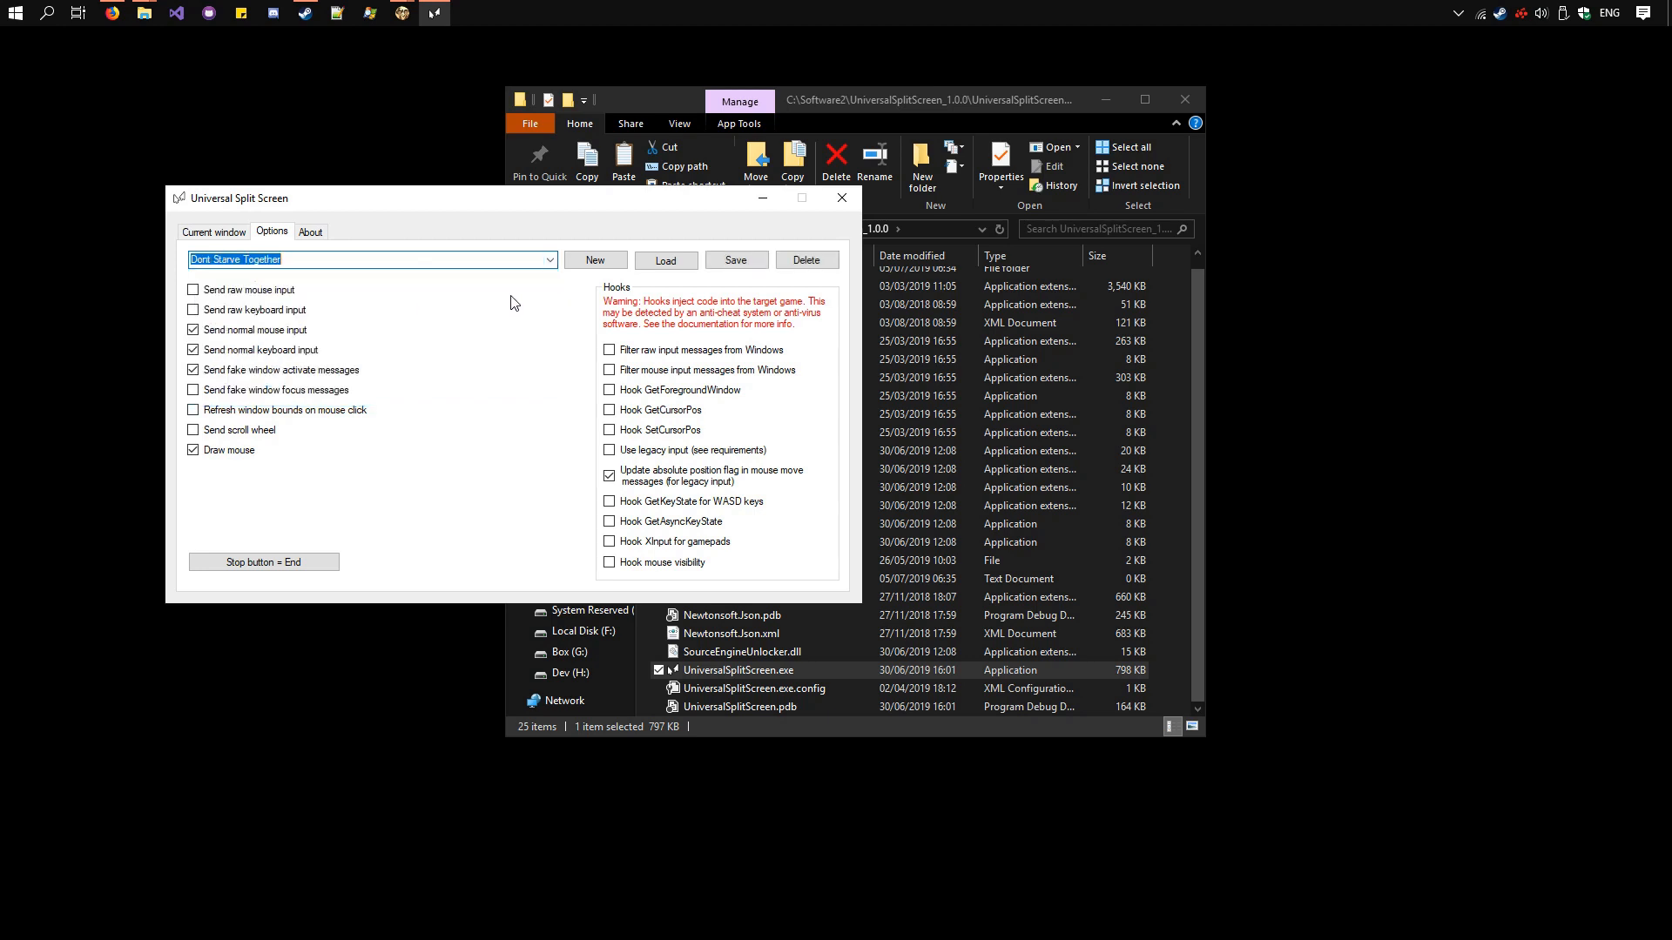
{"action": "left_click", "coordinate": [664, 260]}
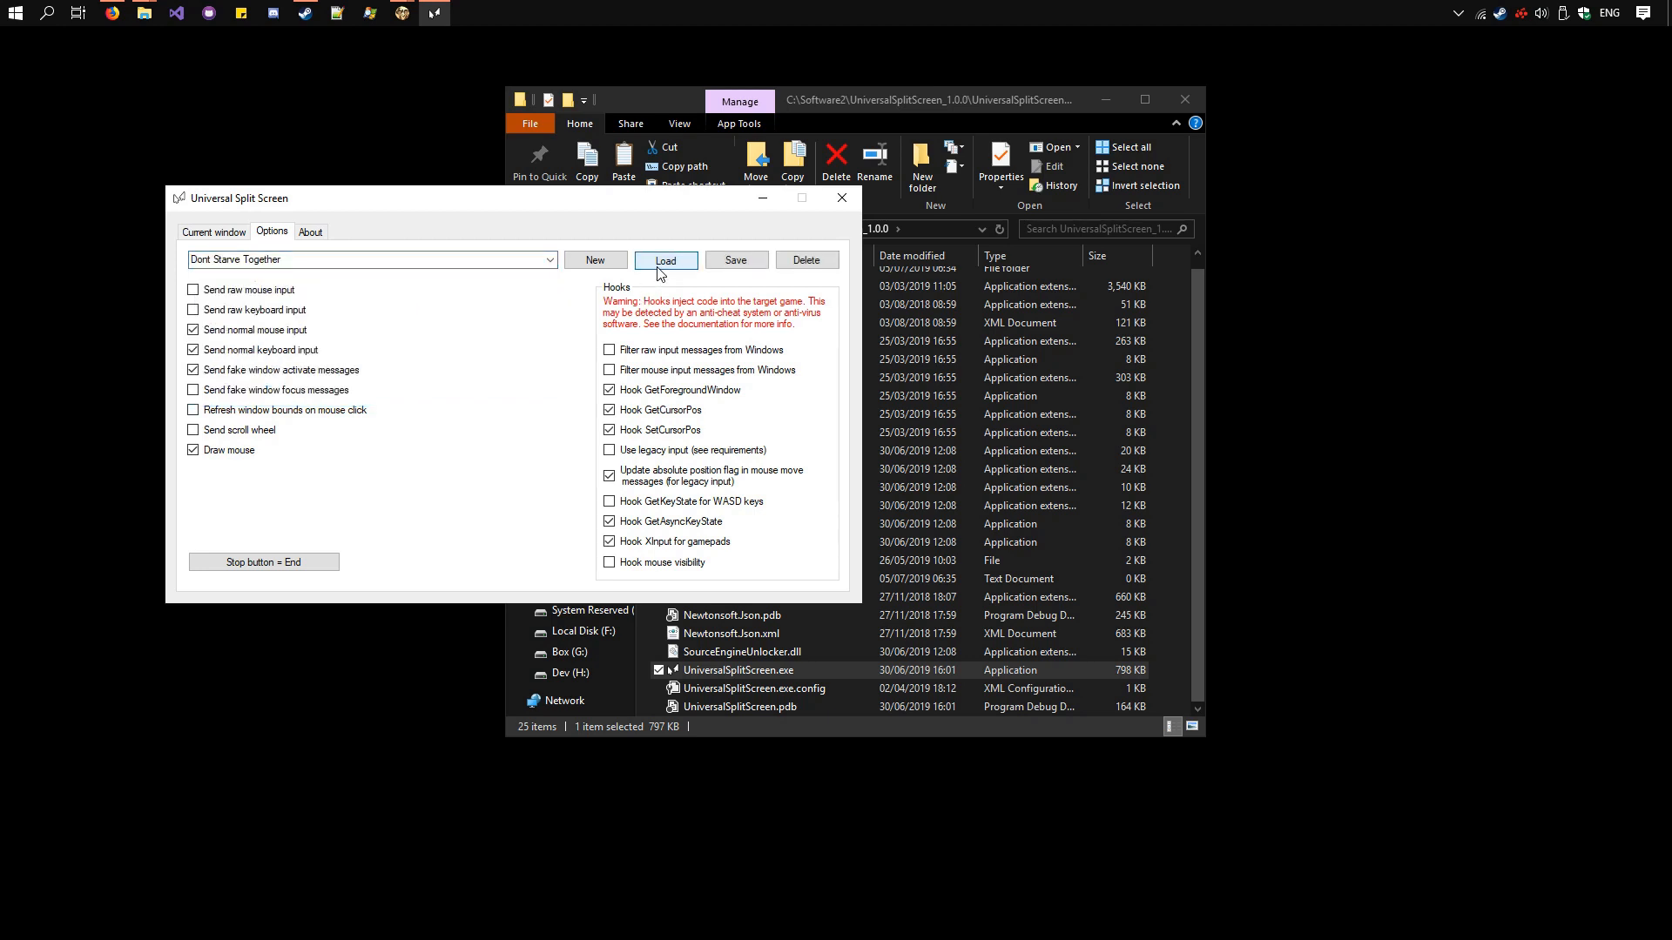
{"action": "left_click", "coordinate": [664, 260]}
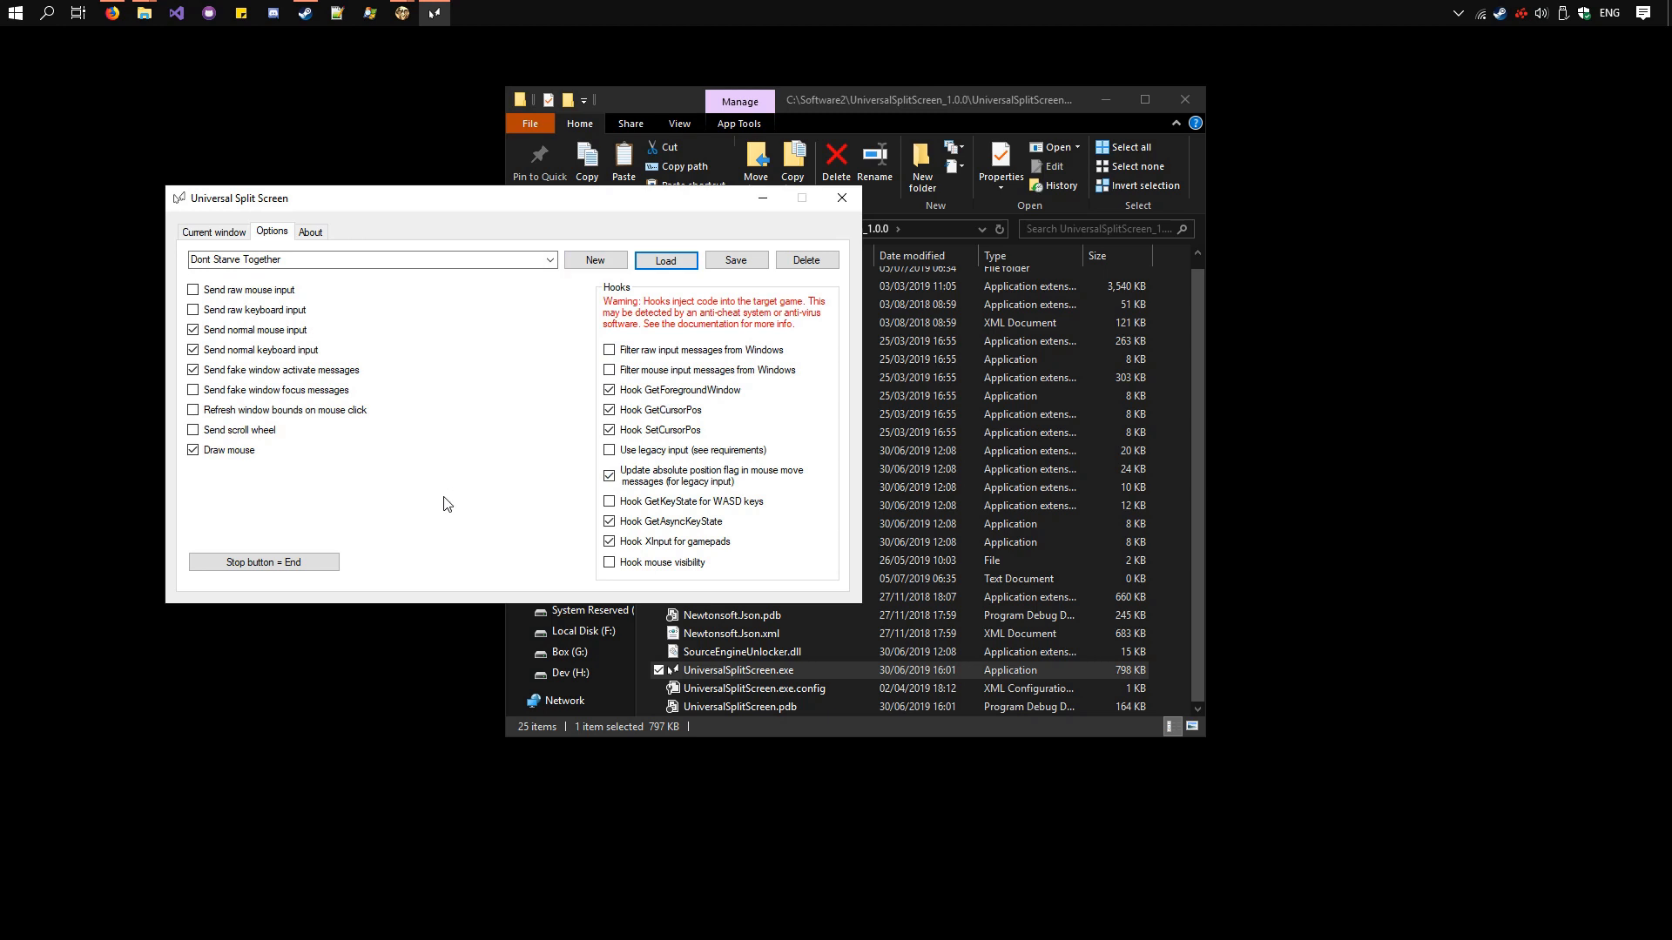
{"action": "left_click", "coordinate": [228, 227]}
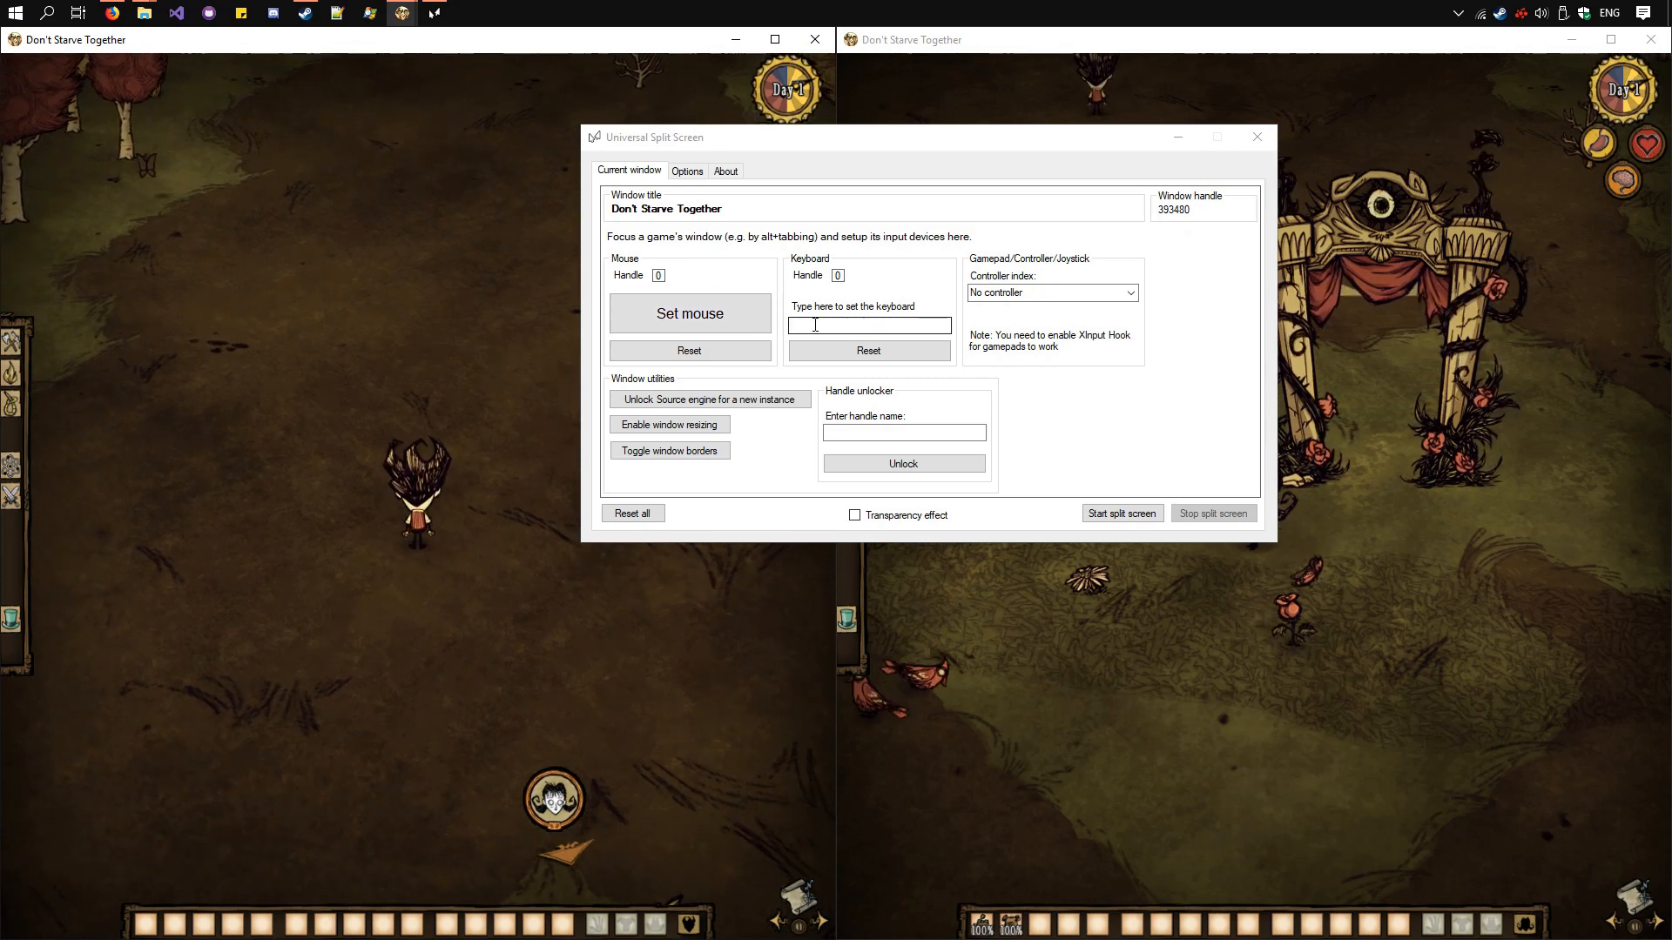
Step: Assign a keyboard and mouse to the game window, keep No controller, and start split screen
{"action": "left_click", "coordinate": [689, 312]}
{"action": "type", "text": "g"}
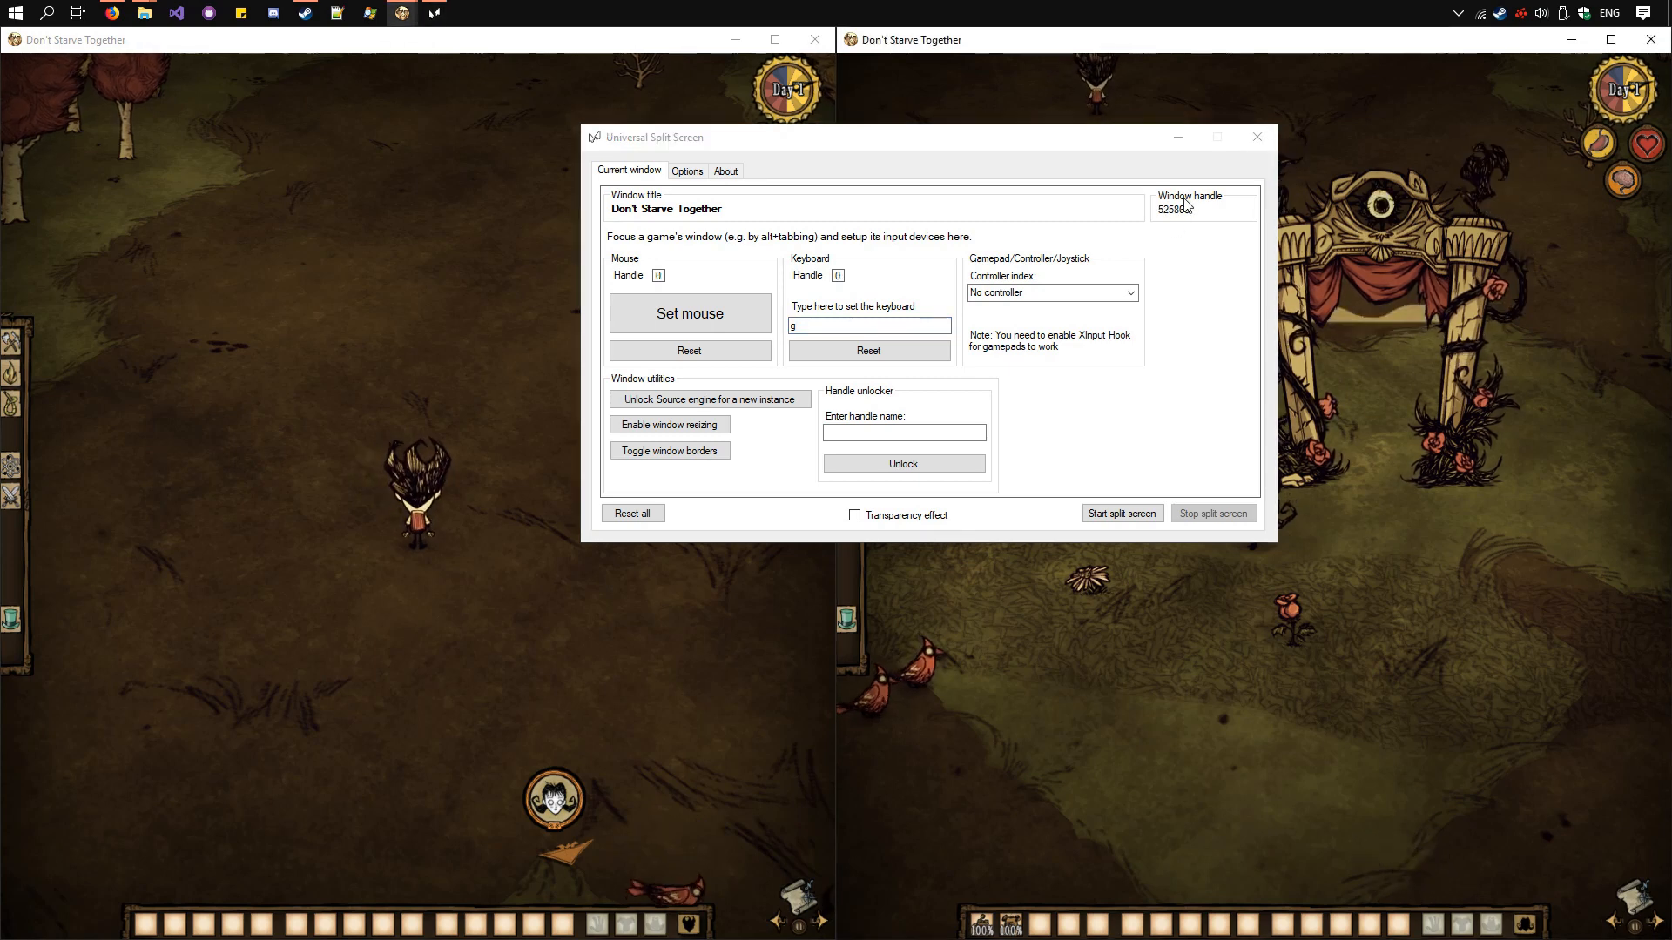
{"action": "left_click", "coordinate": [688, 313]}
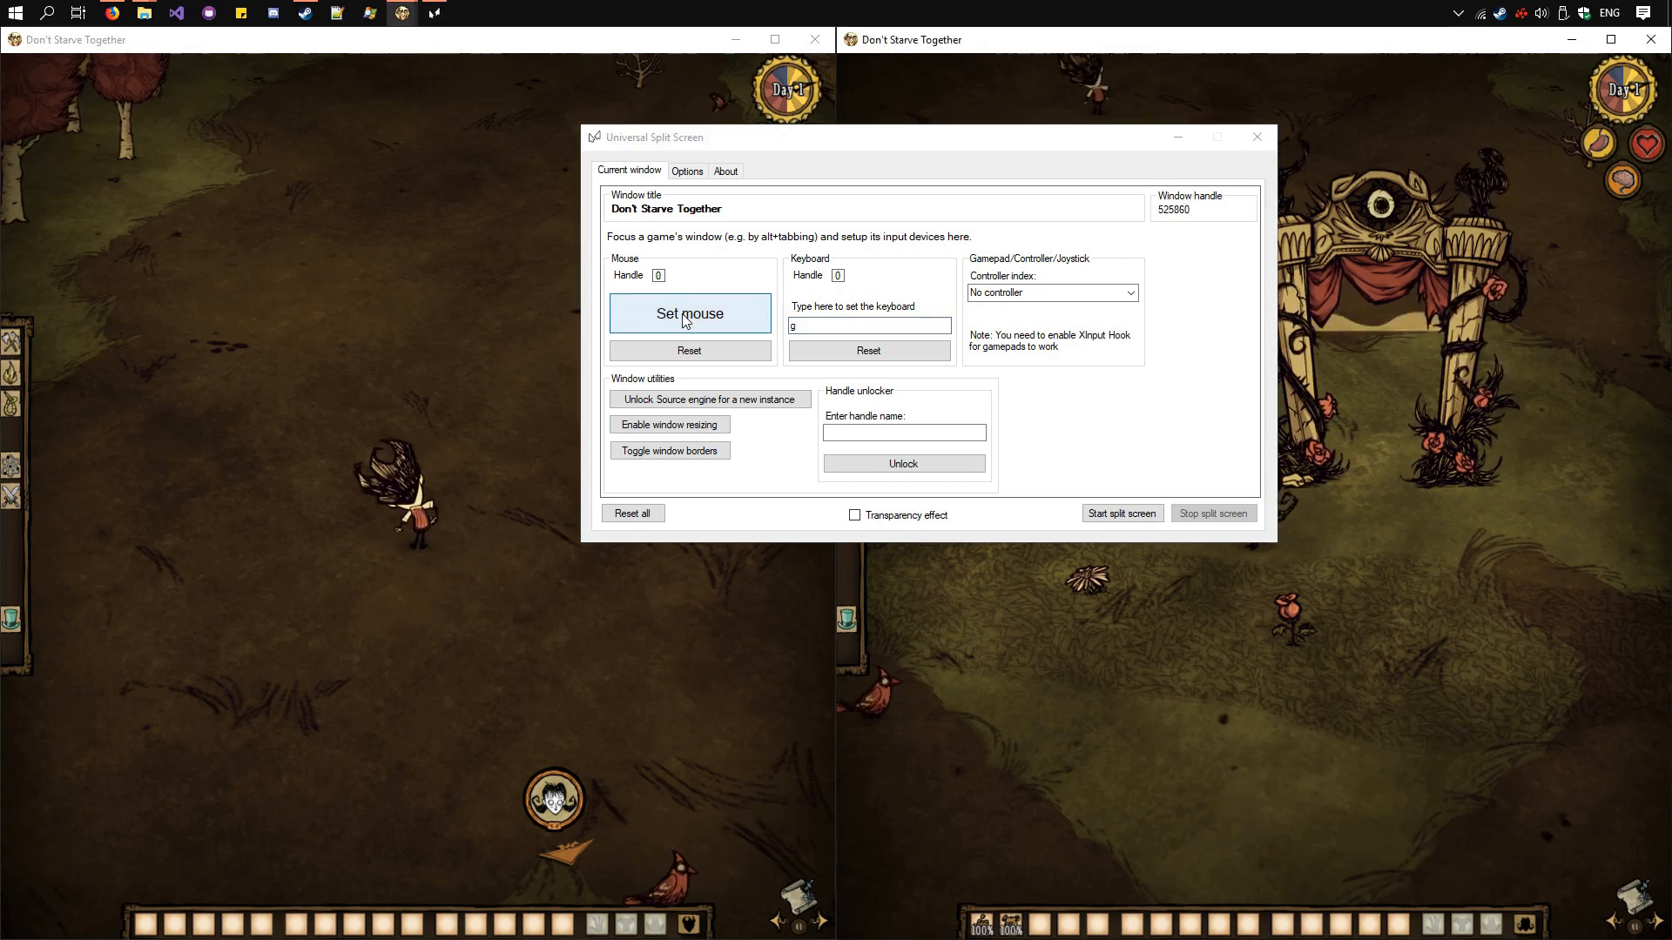
{"action": "left_click", "coordinate": [689, 312]}
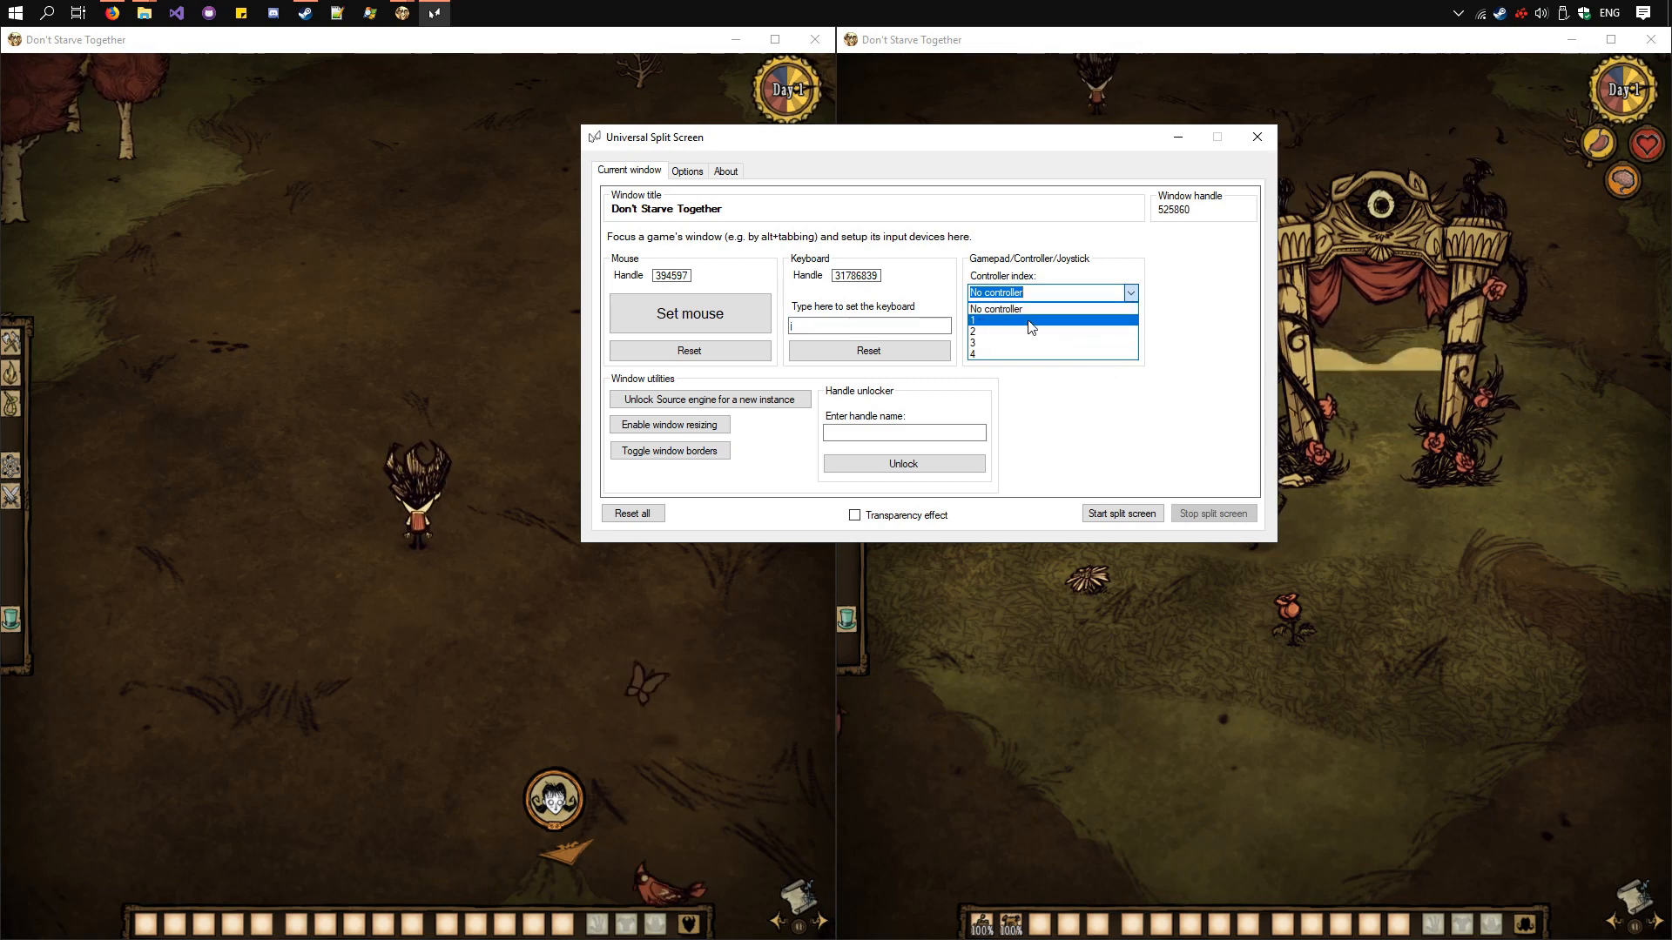
{"action": "mouse_move", "coordinate": [1013, 331]}
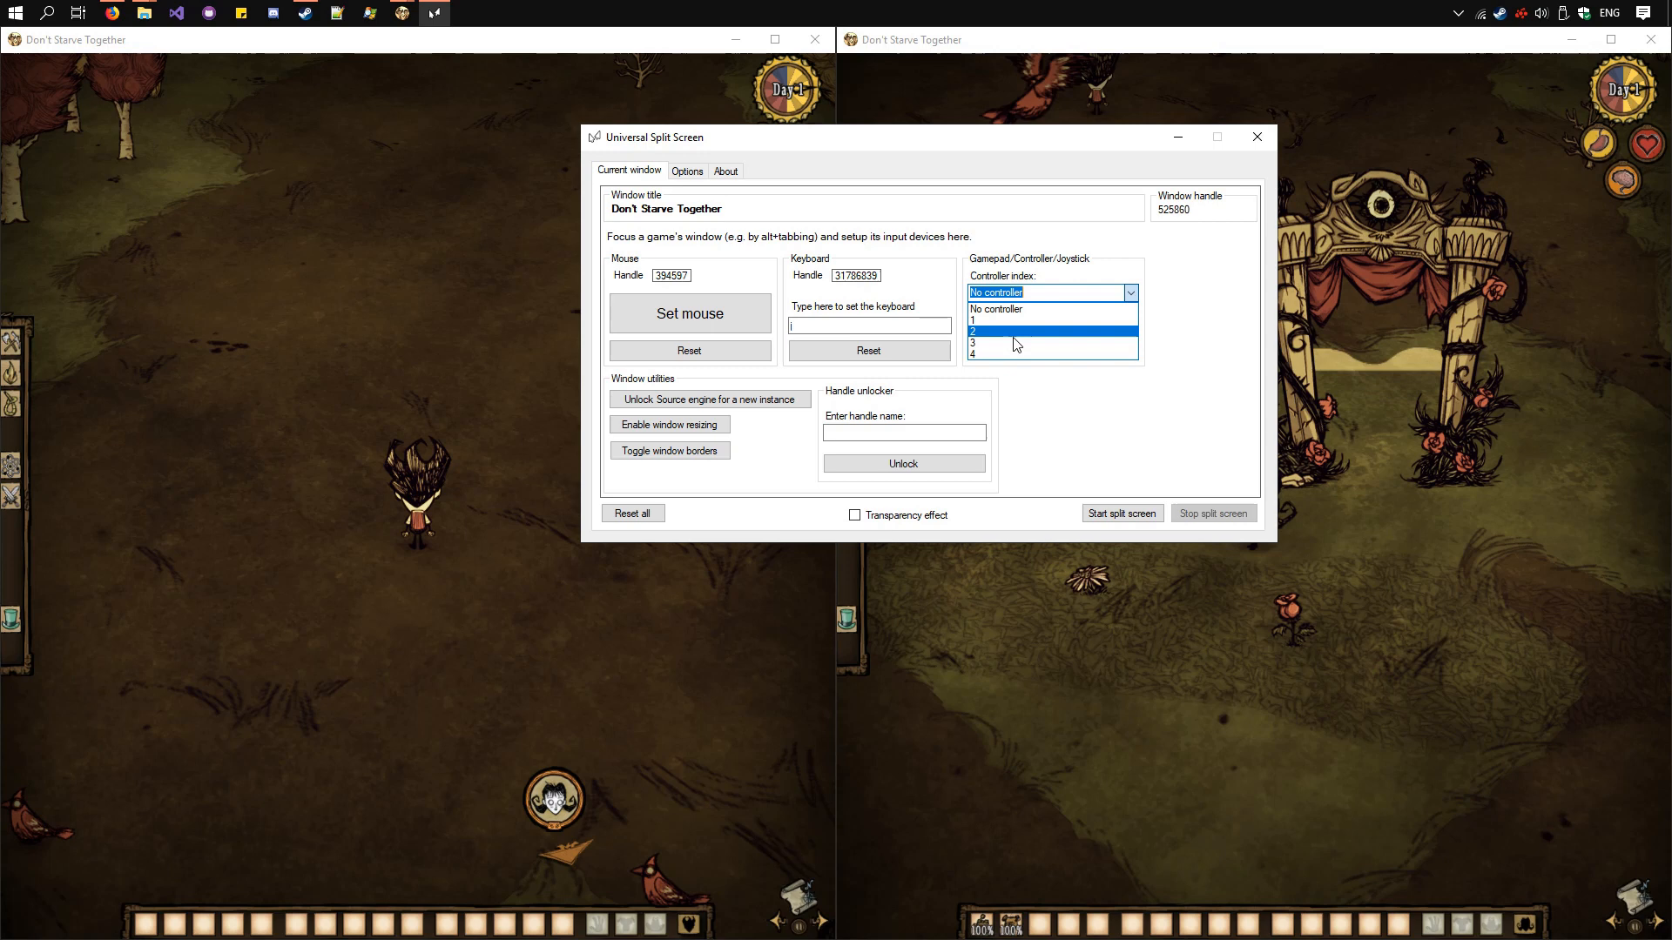
{"action": "left_click", "coordinate": [994, 308]}
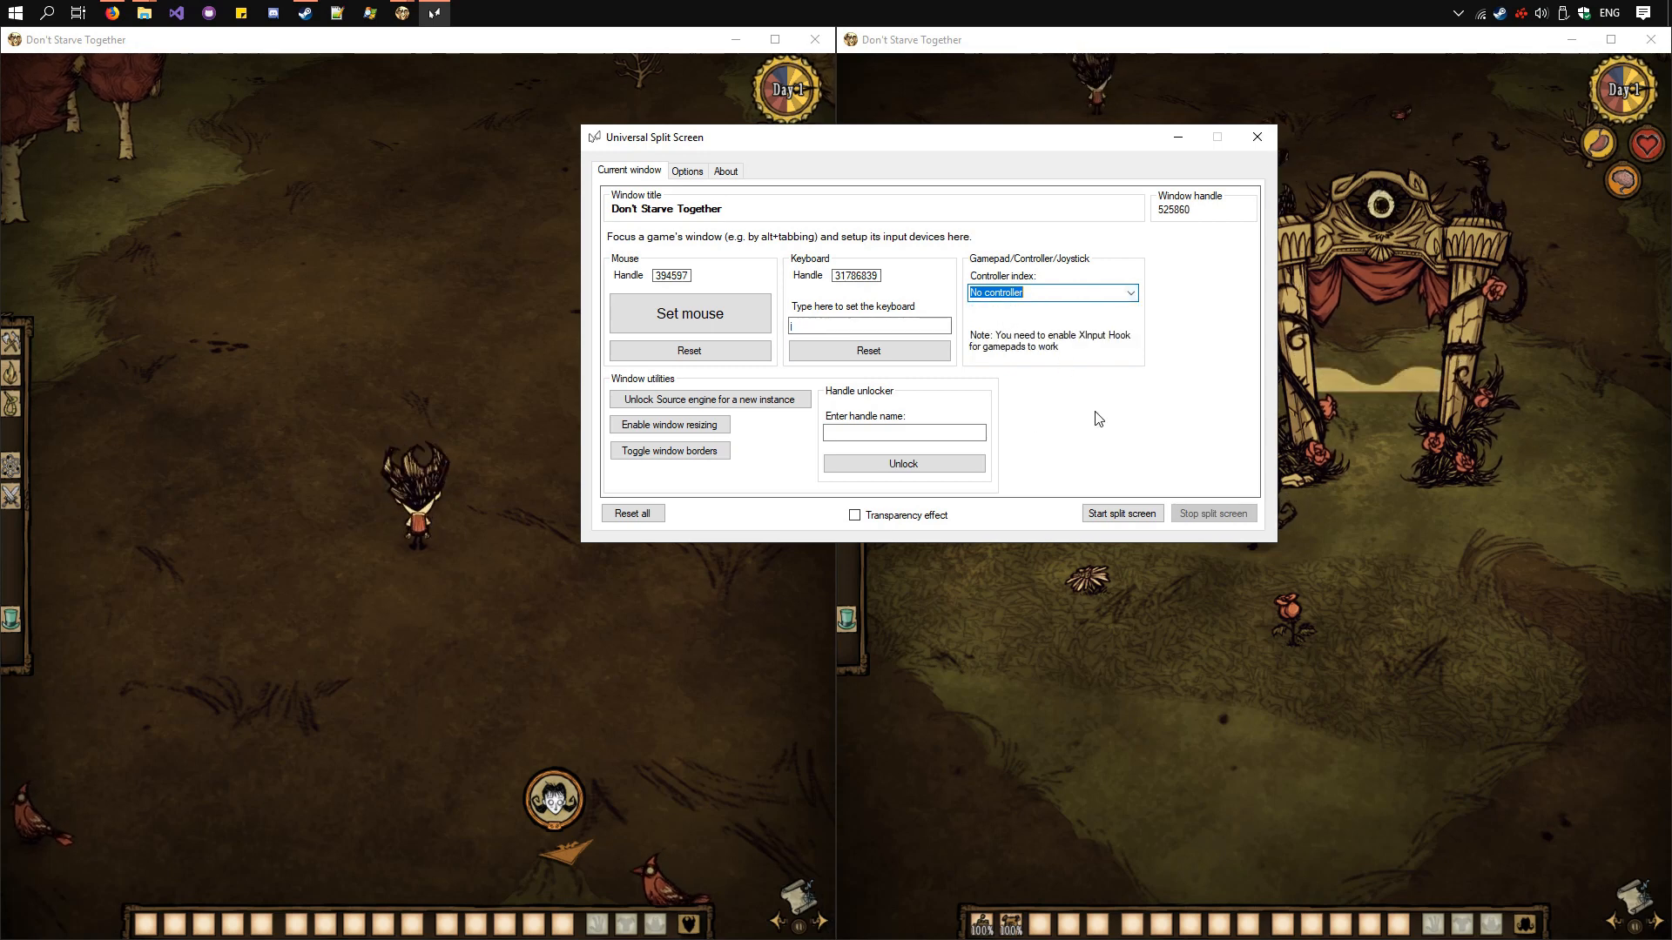
{"action": "left_click", "coordinate": [1121, 513]}
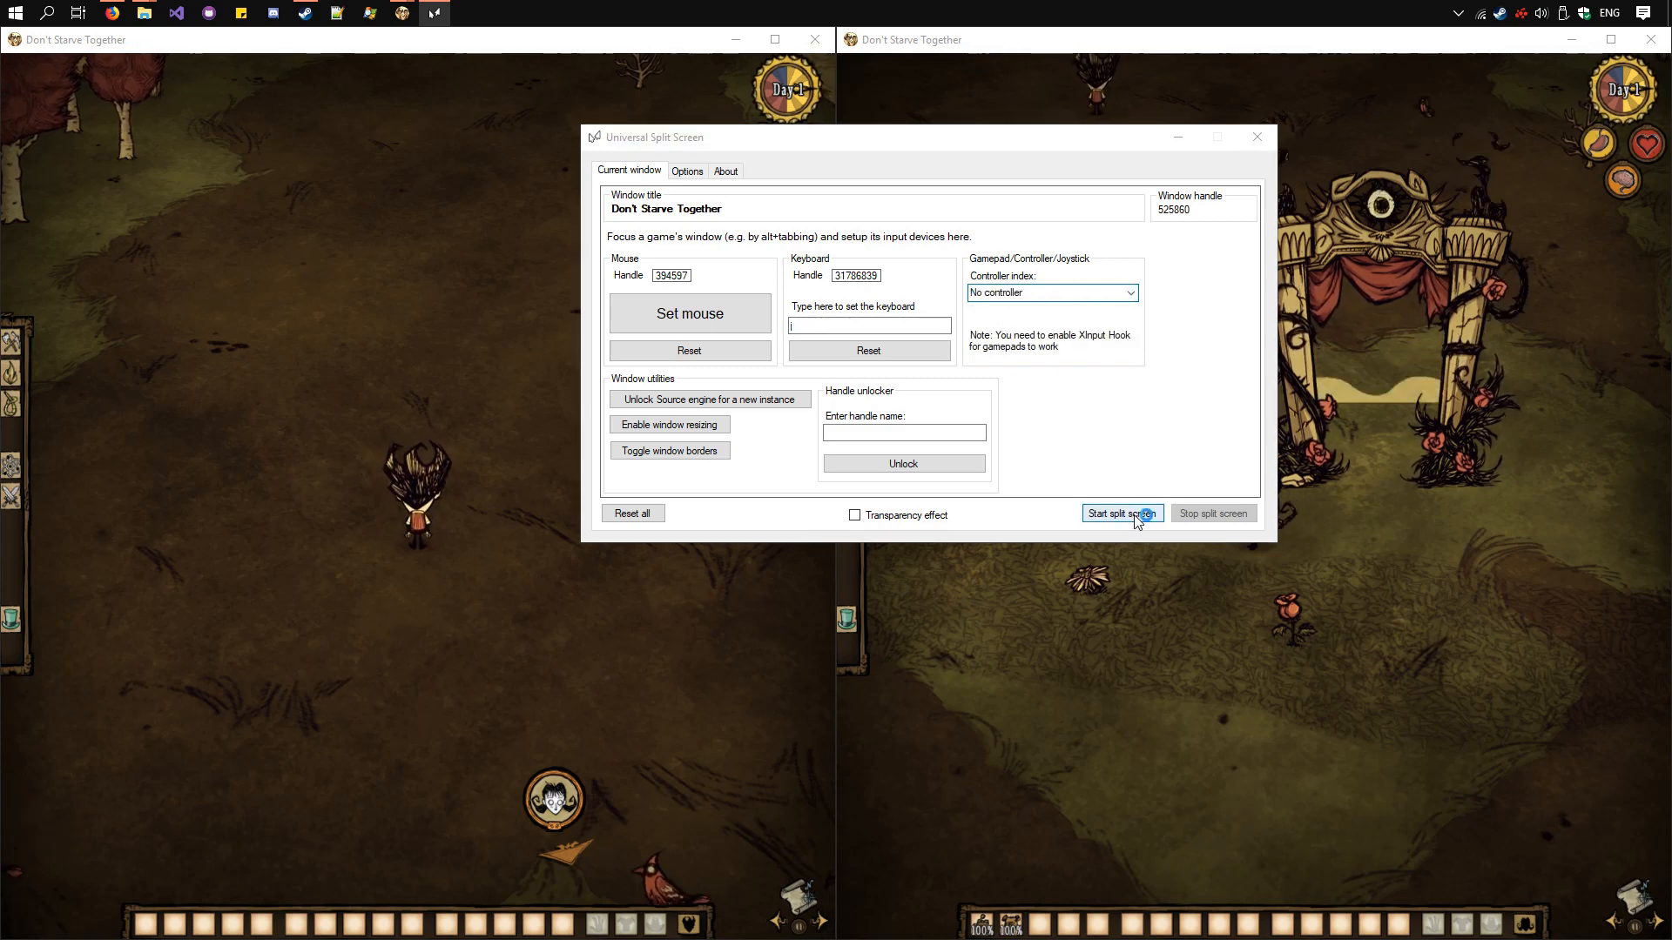
{"action": "left_click", "coordinate": [1120, 512]}
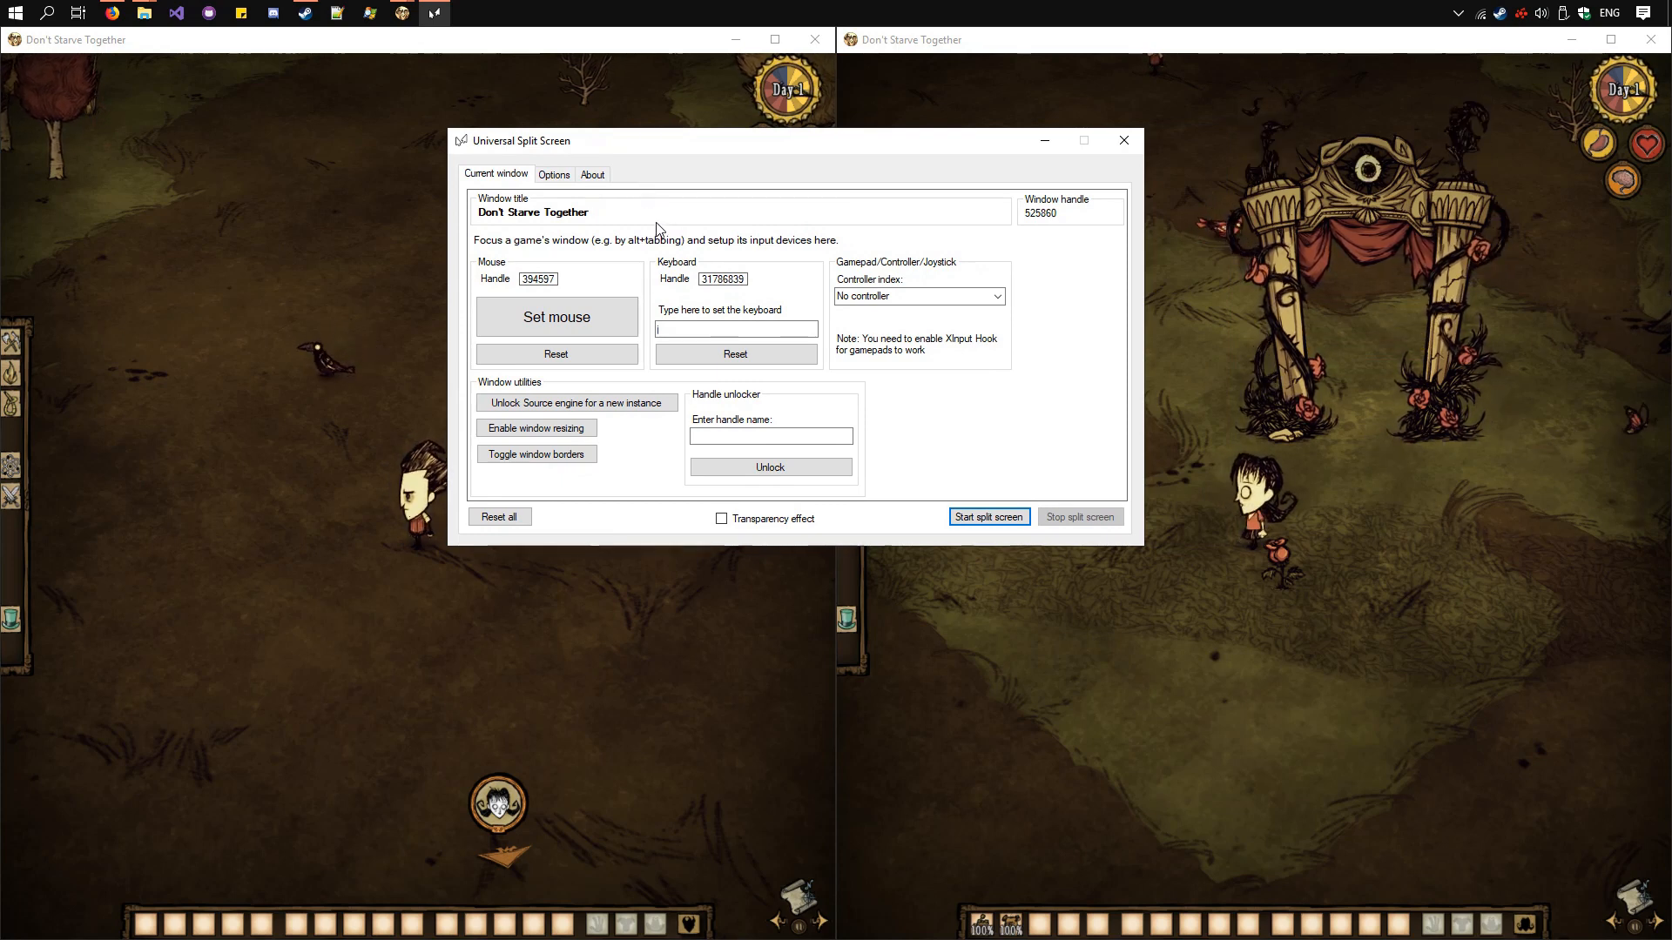
{"action": "mouse_move", "coordinate": [496, 222]}
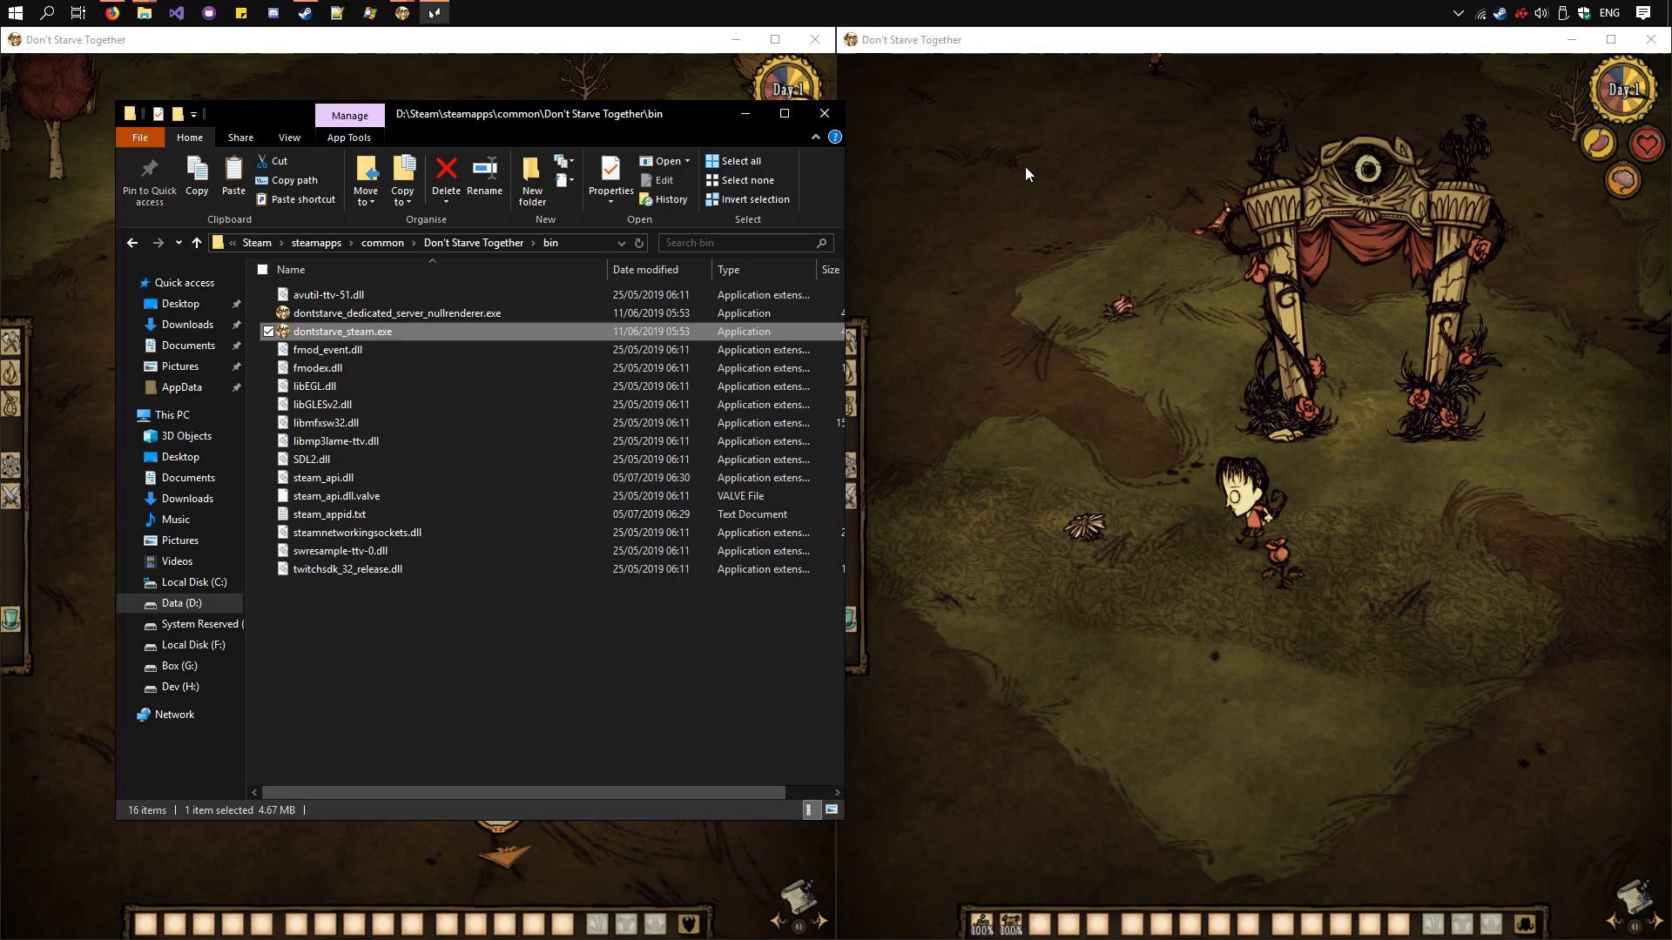
{"action": "left_click", "coordinate": [323, 478]}
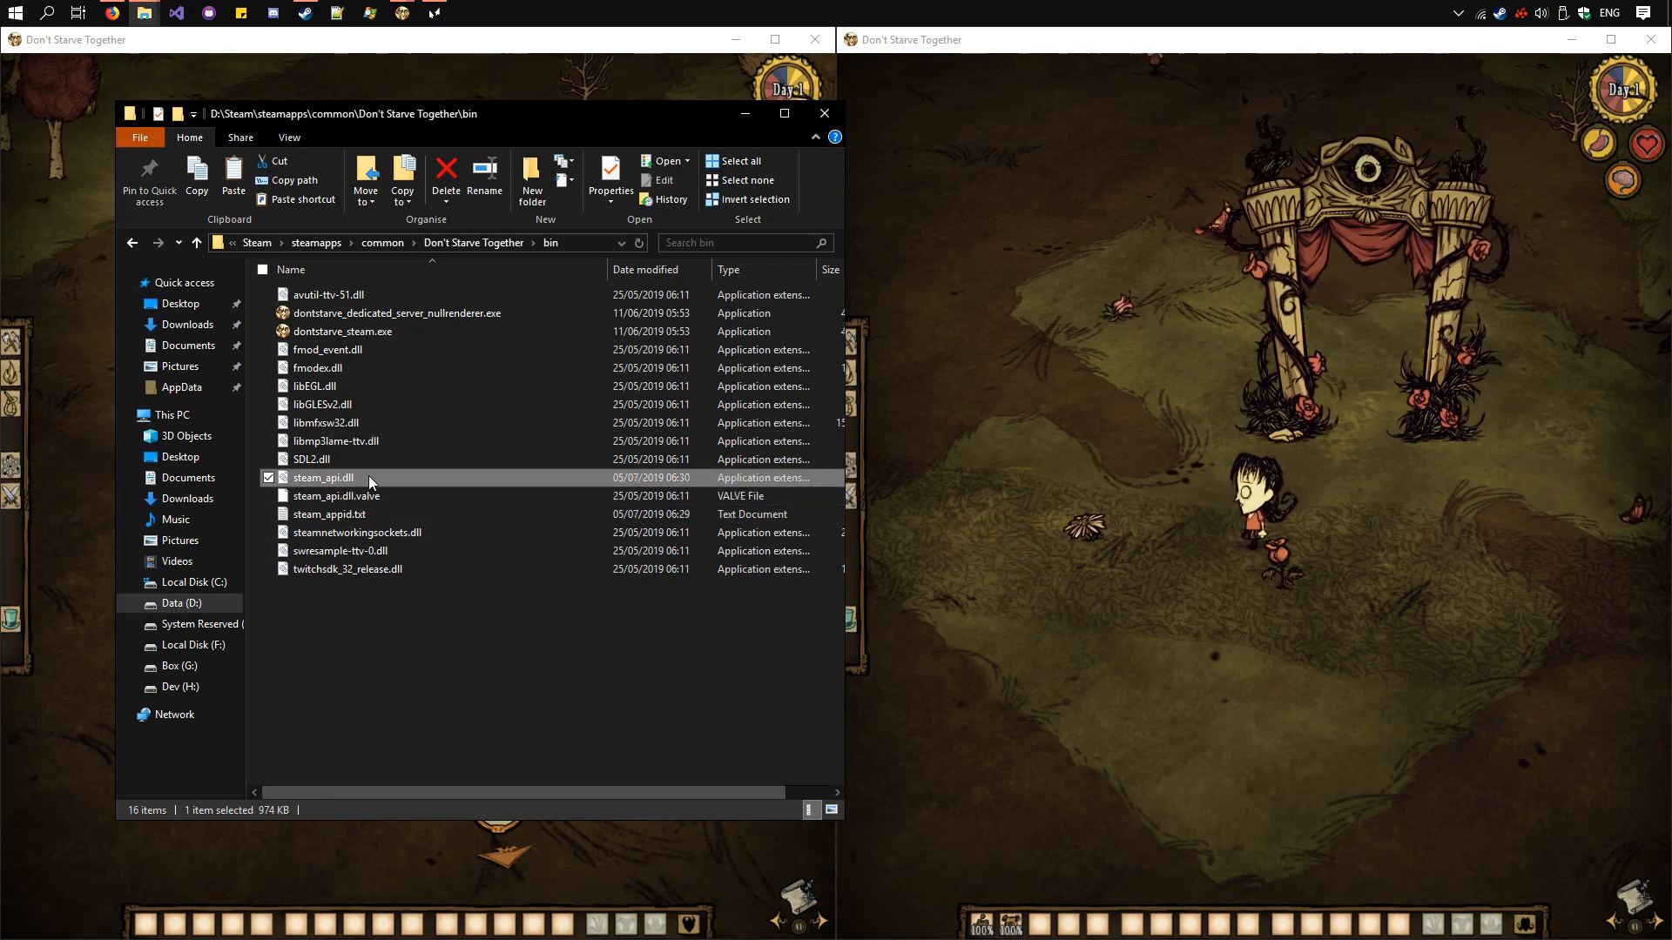
{"action": "mouse_move", "coordinate": [367, 479]}
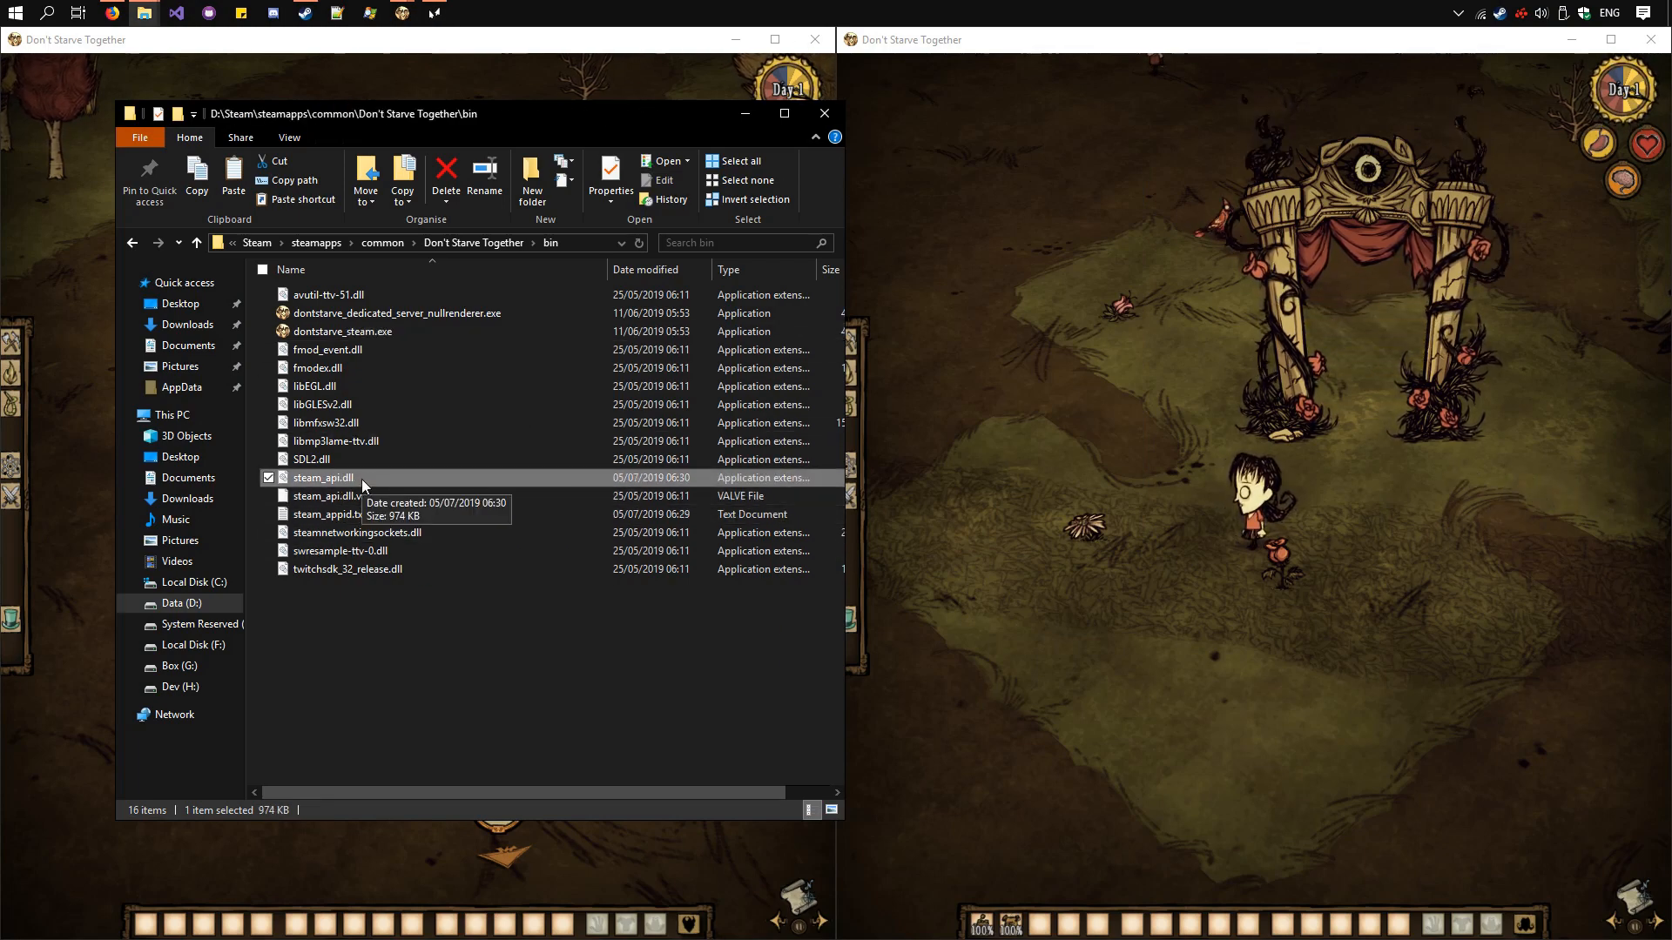
{"action": "left_click", "coordinate": [336, 496]}
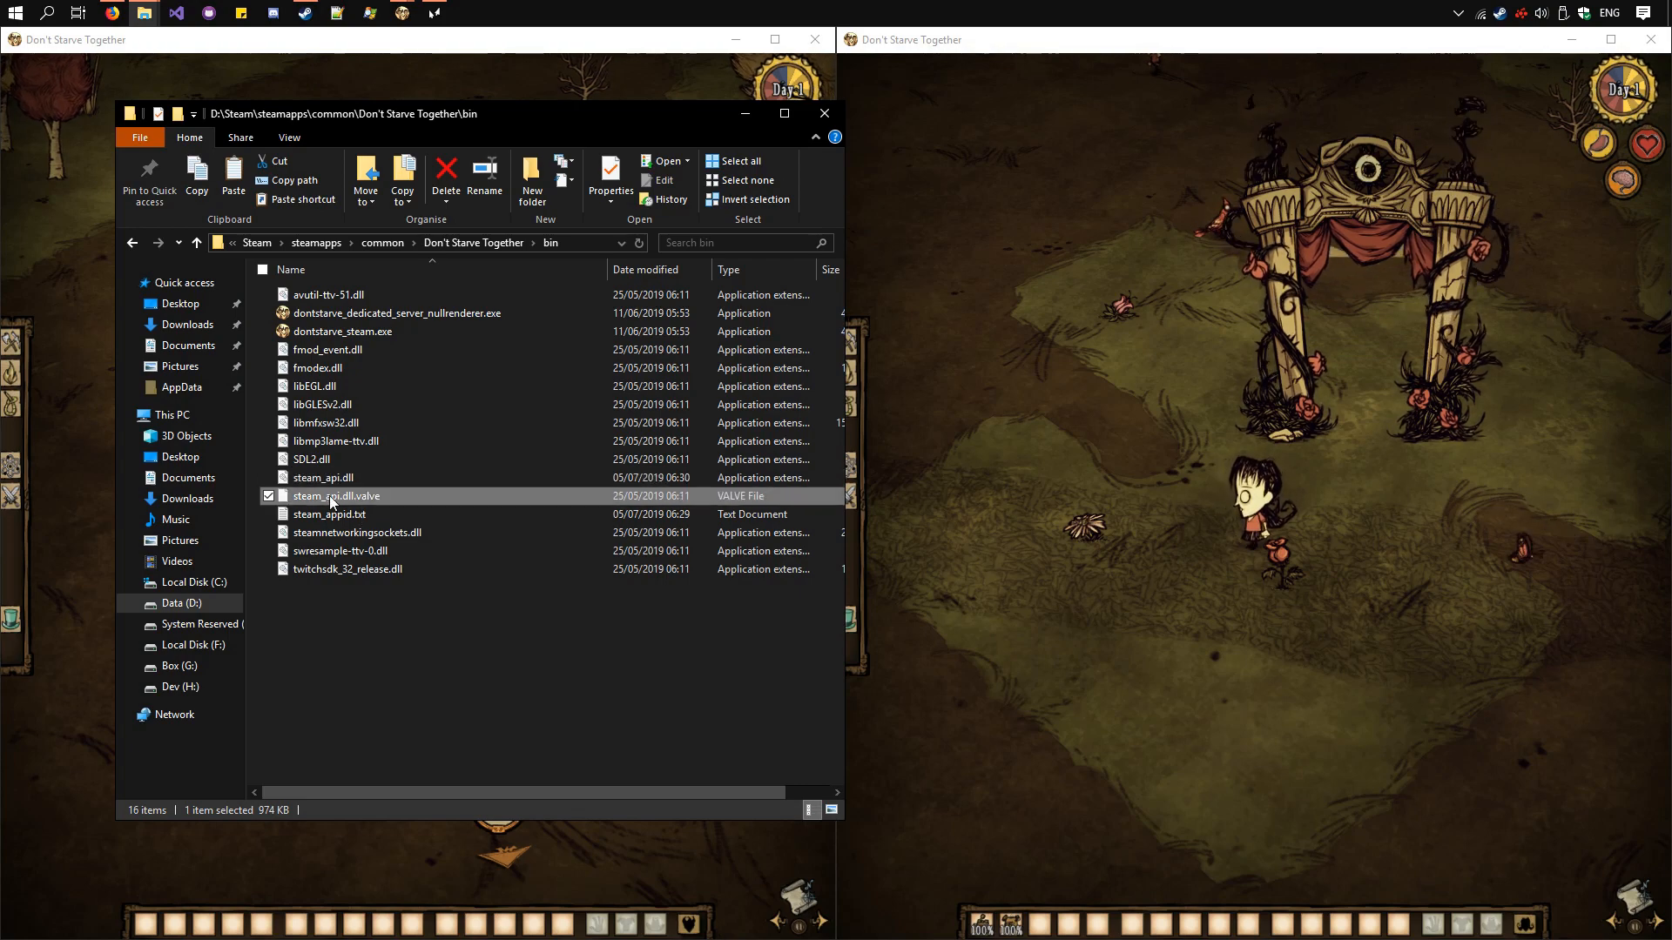